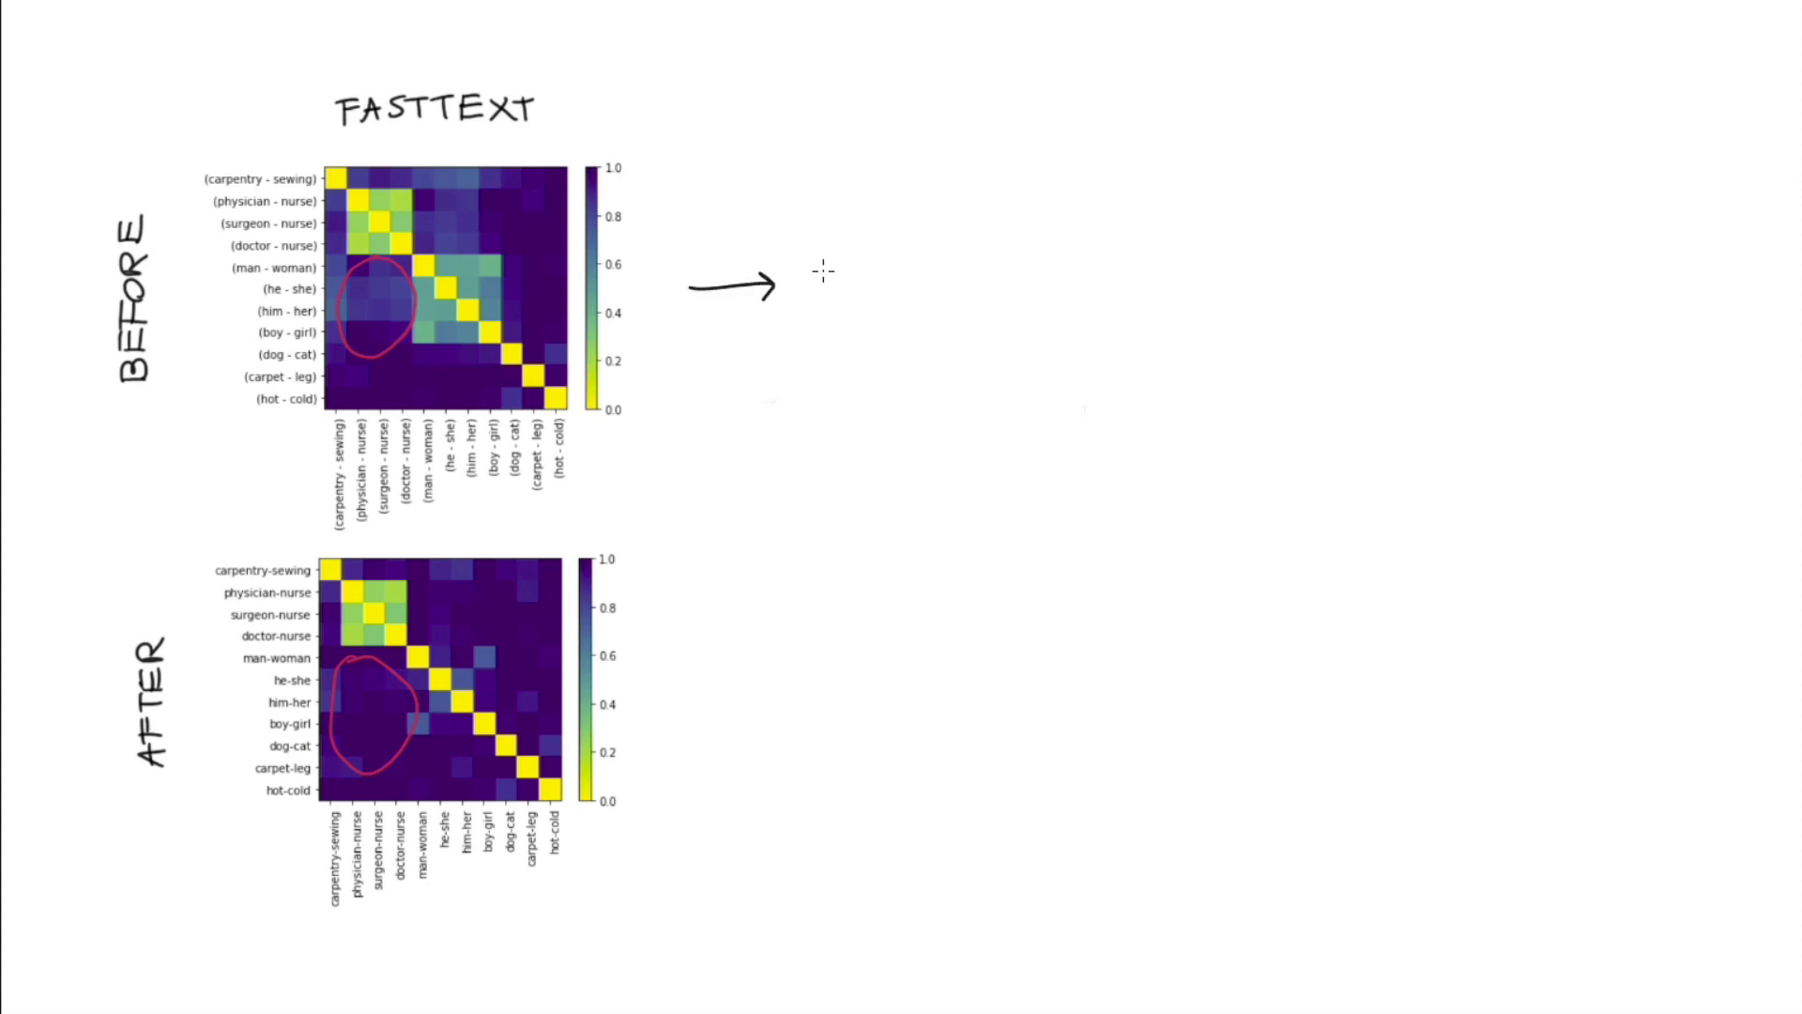
Handwrite 90% and 81% beside the heatmaps and the note asking why this "trick" doesn't work.
text(90%)
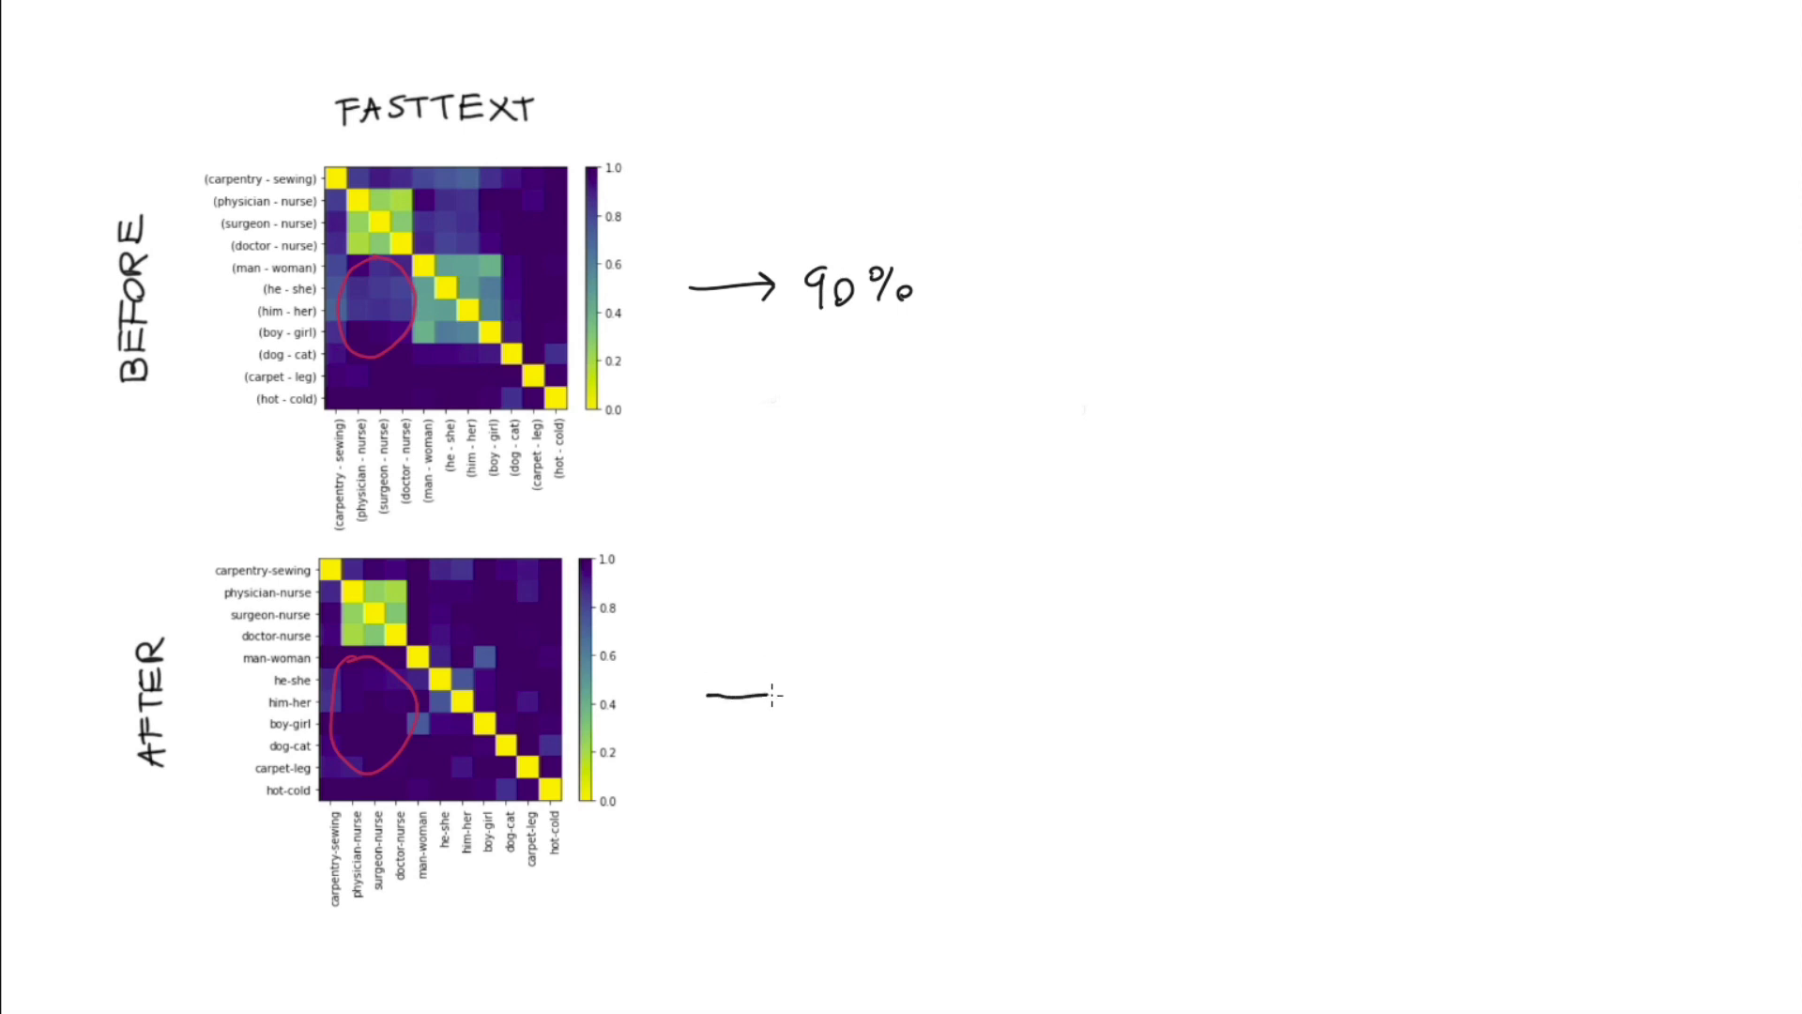
text(81%)
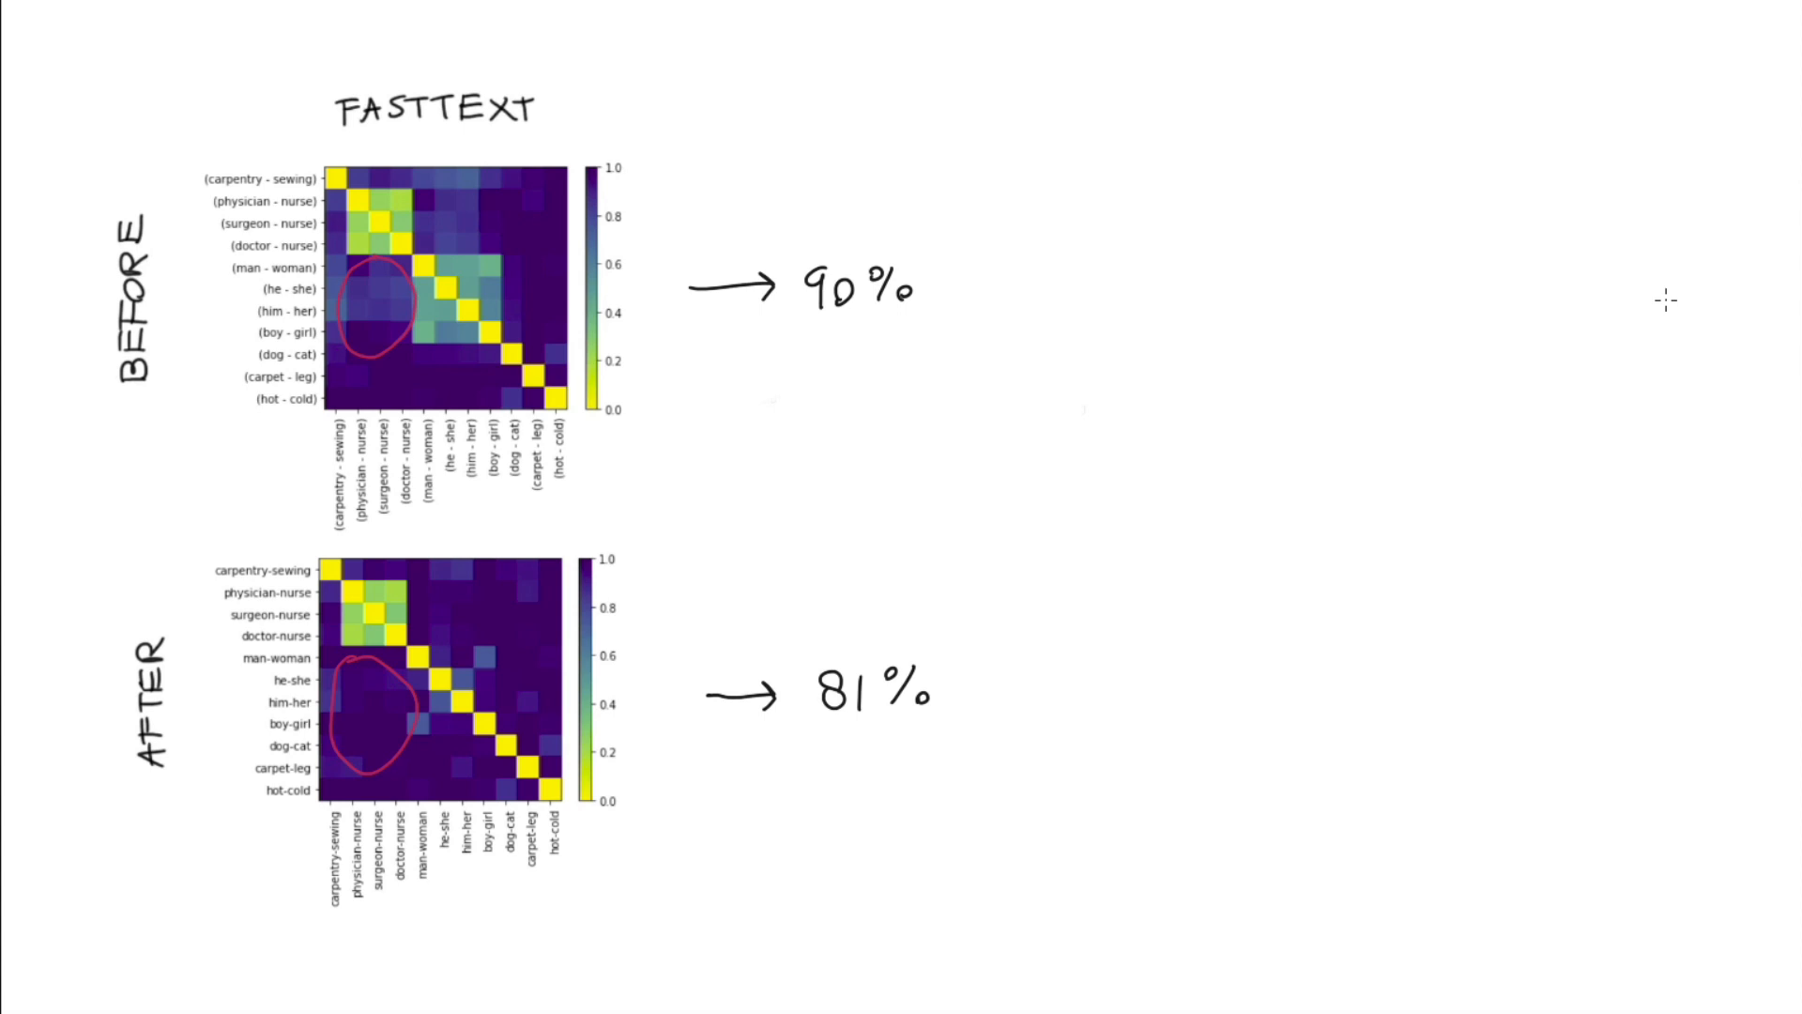
mouse_move(1147, 221)
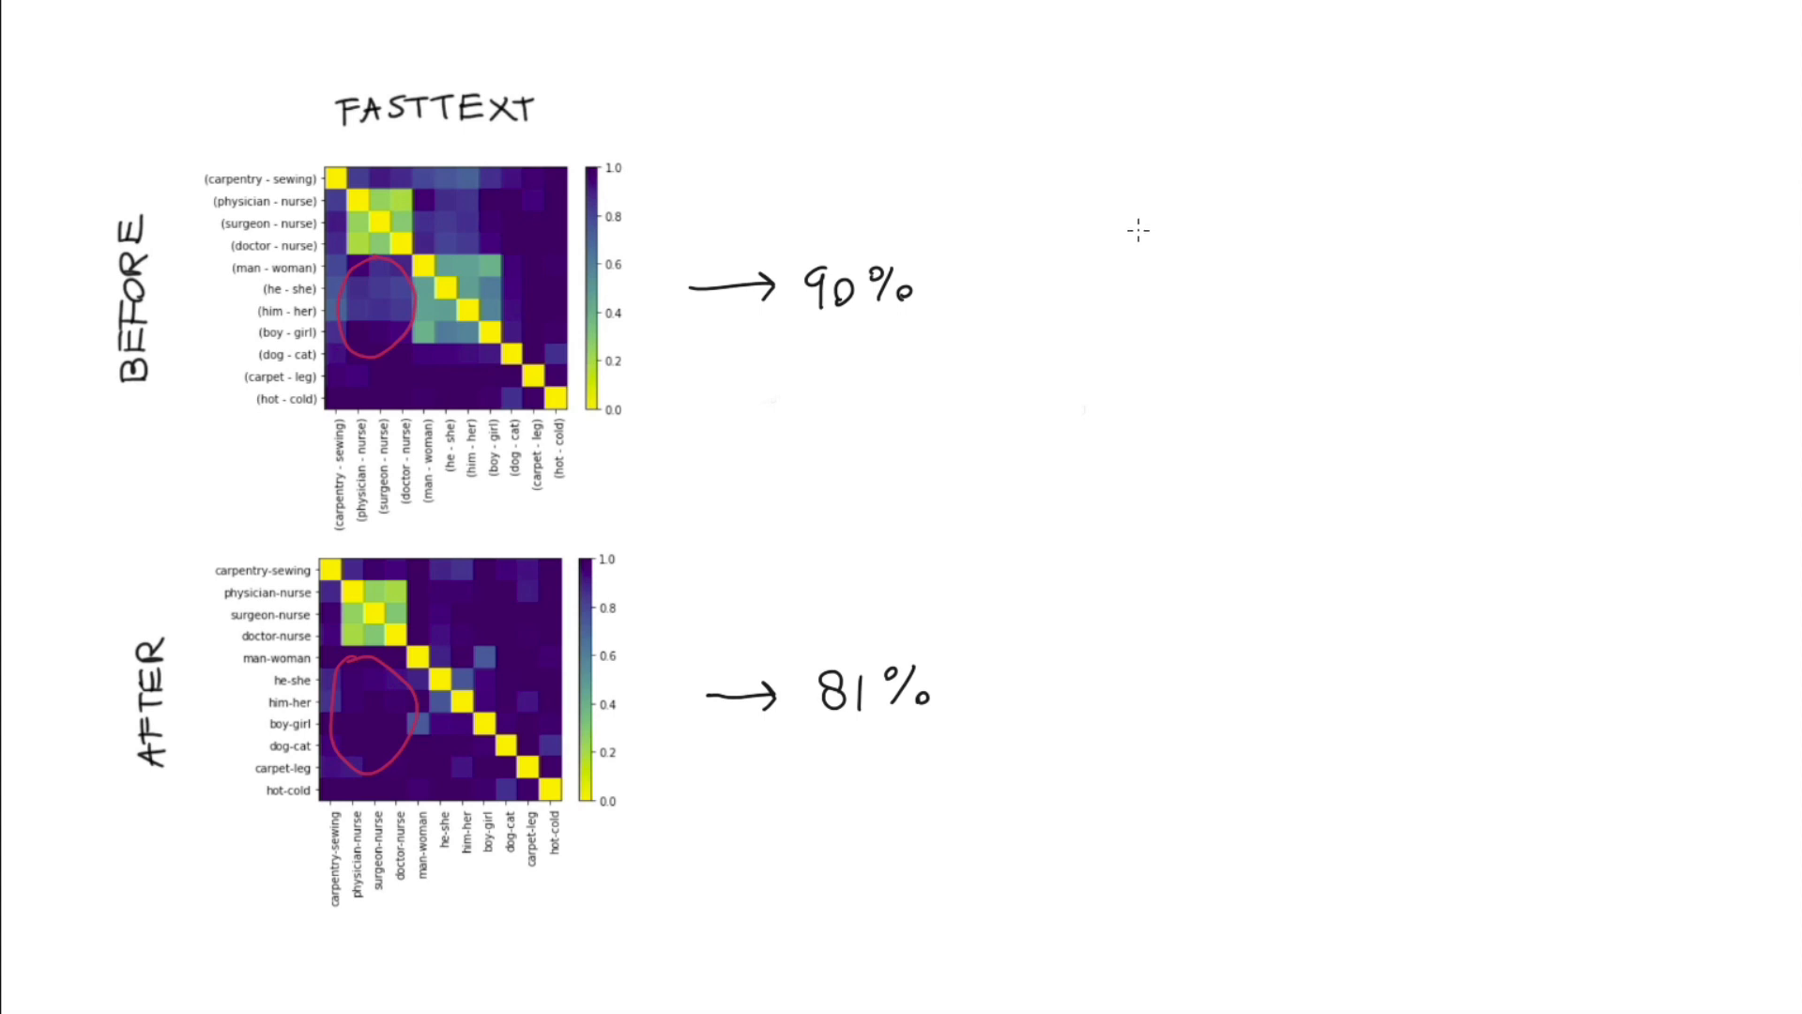
mouse_move(1113, 284)
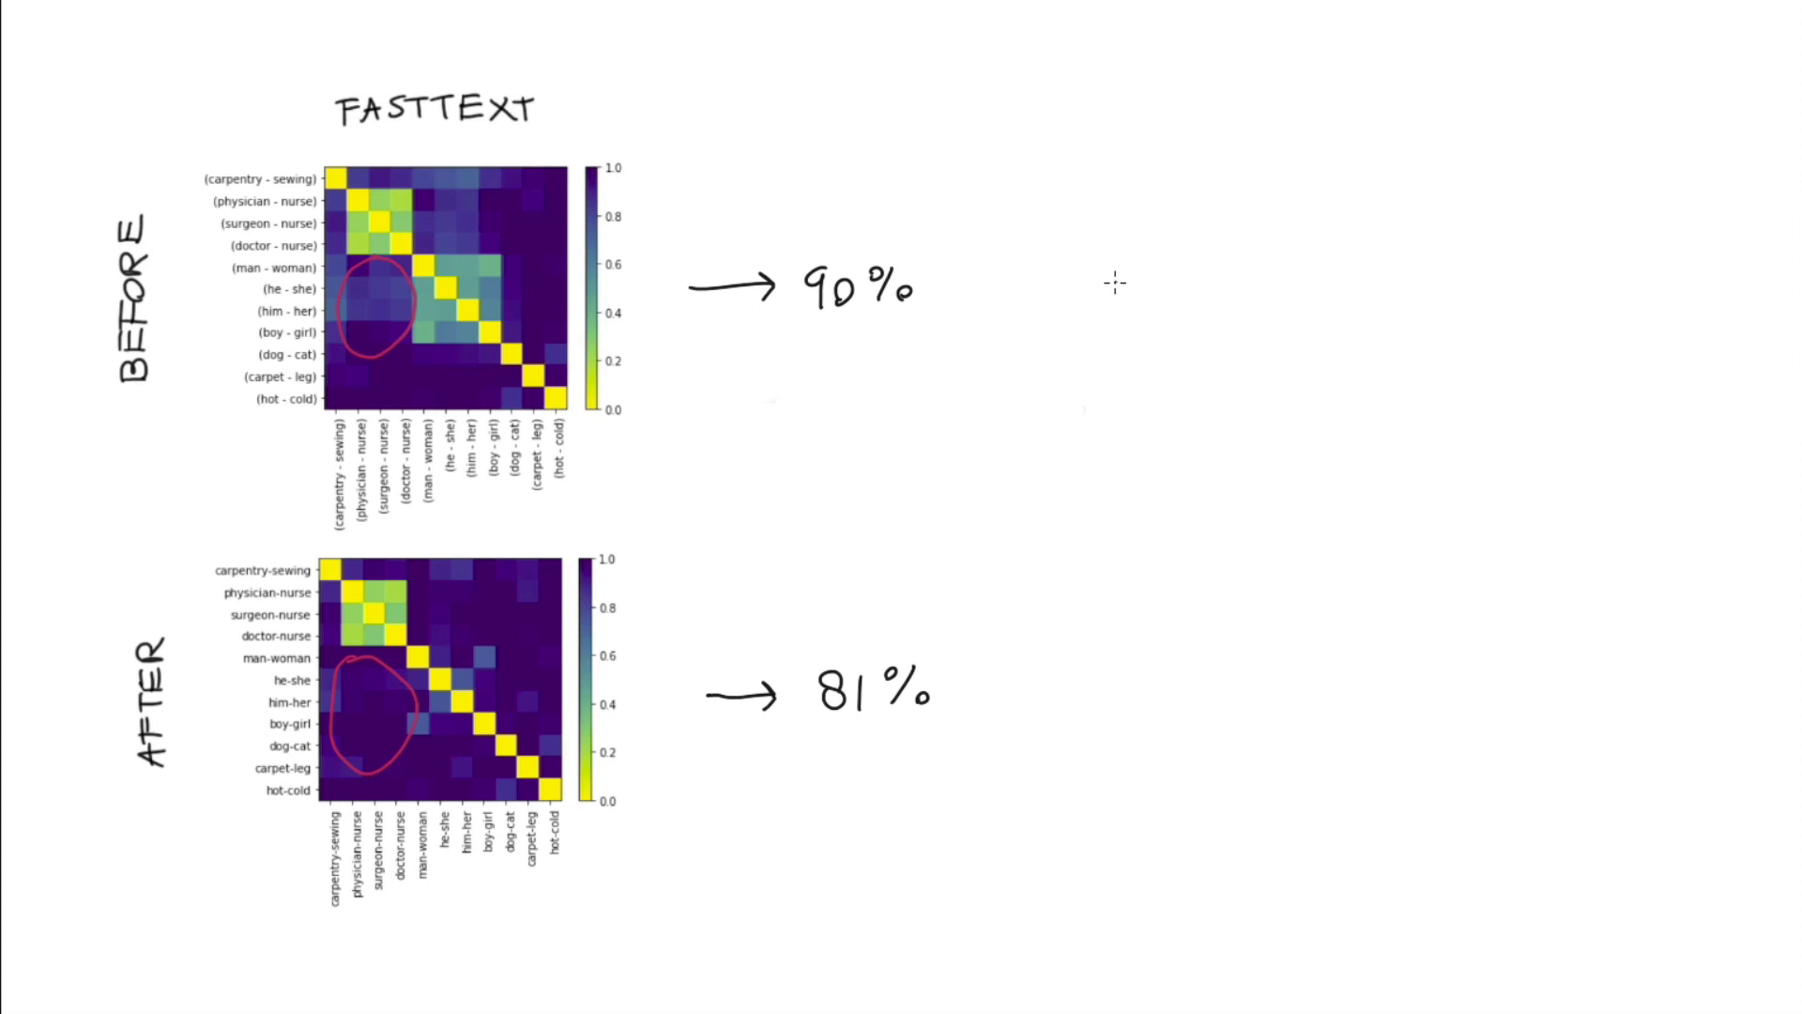
text(why this)
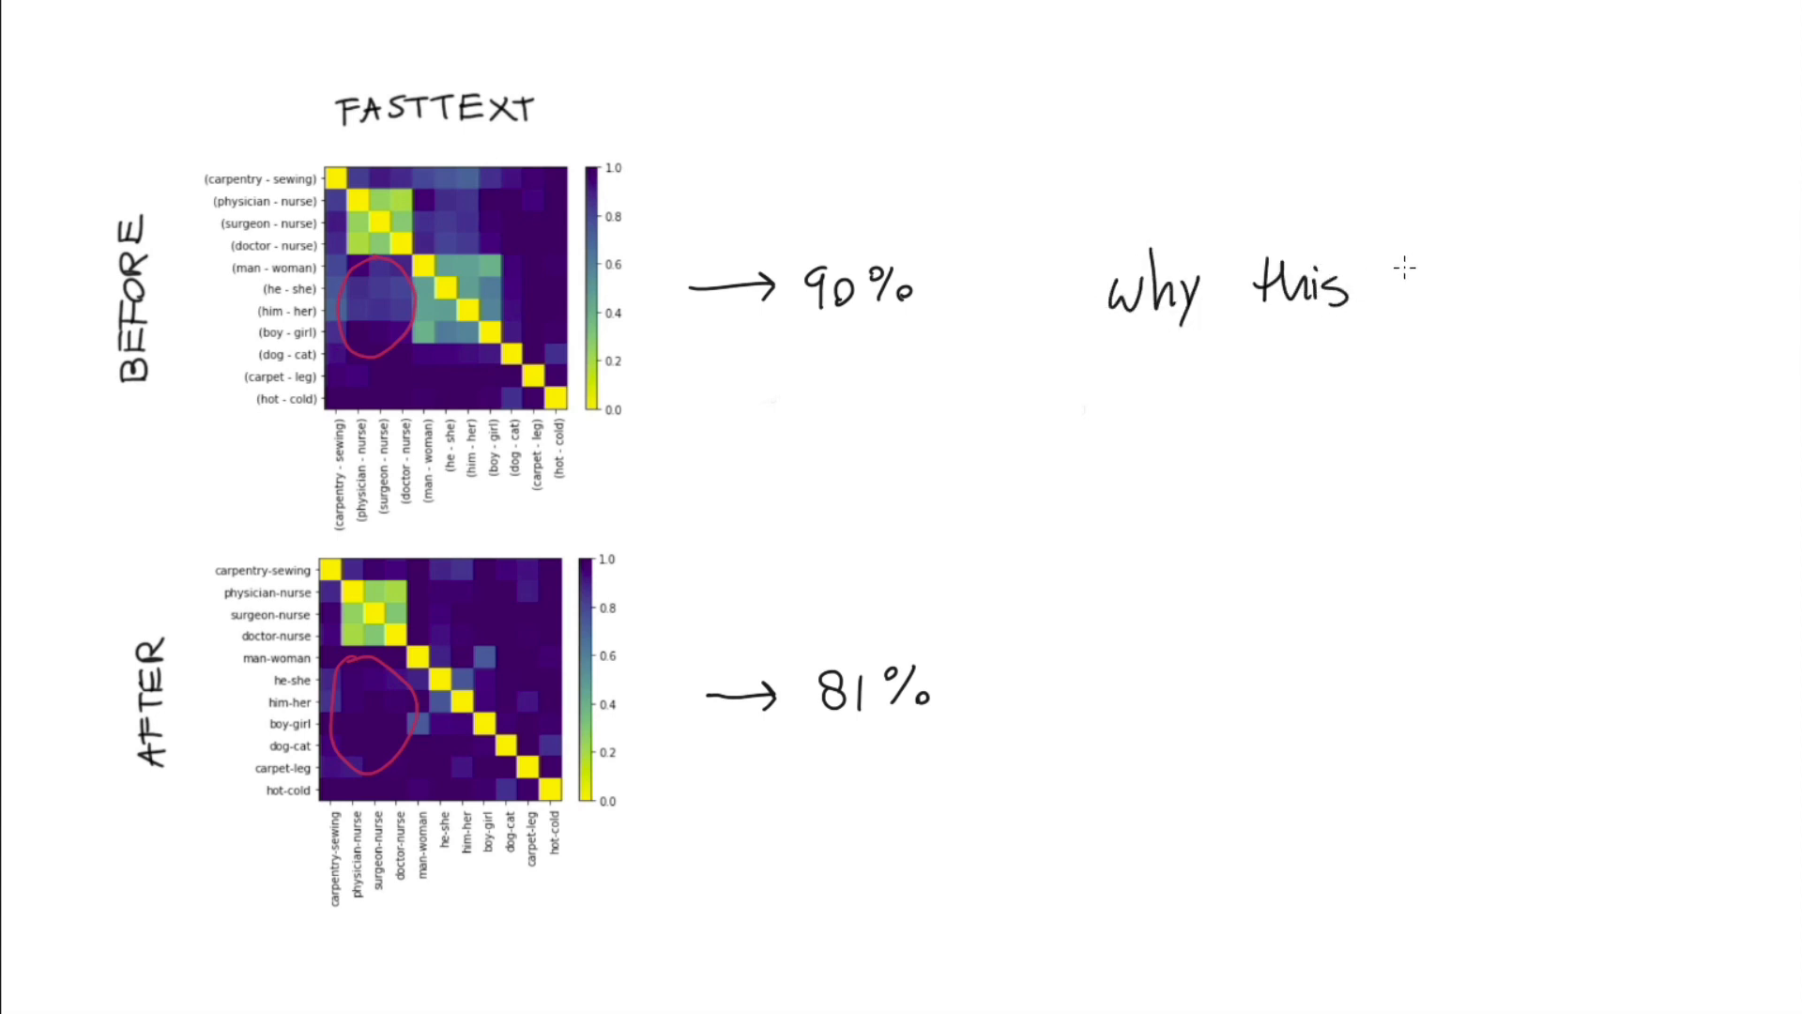
text("trich" doesn't work)
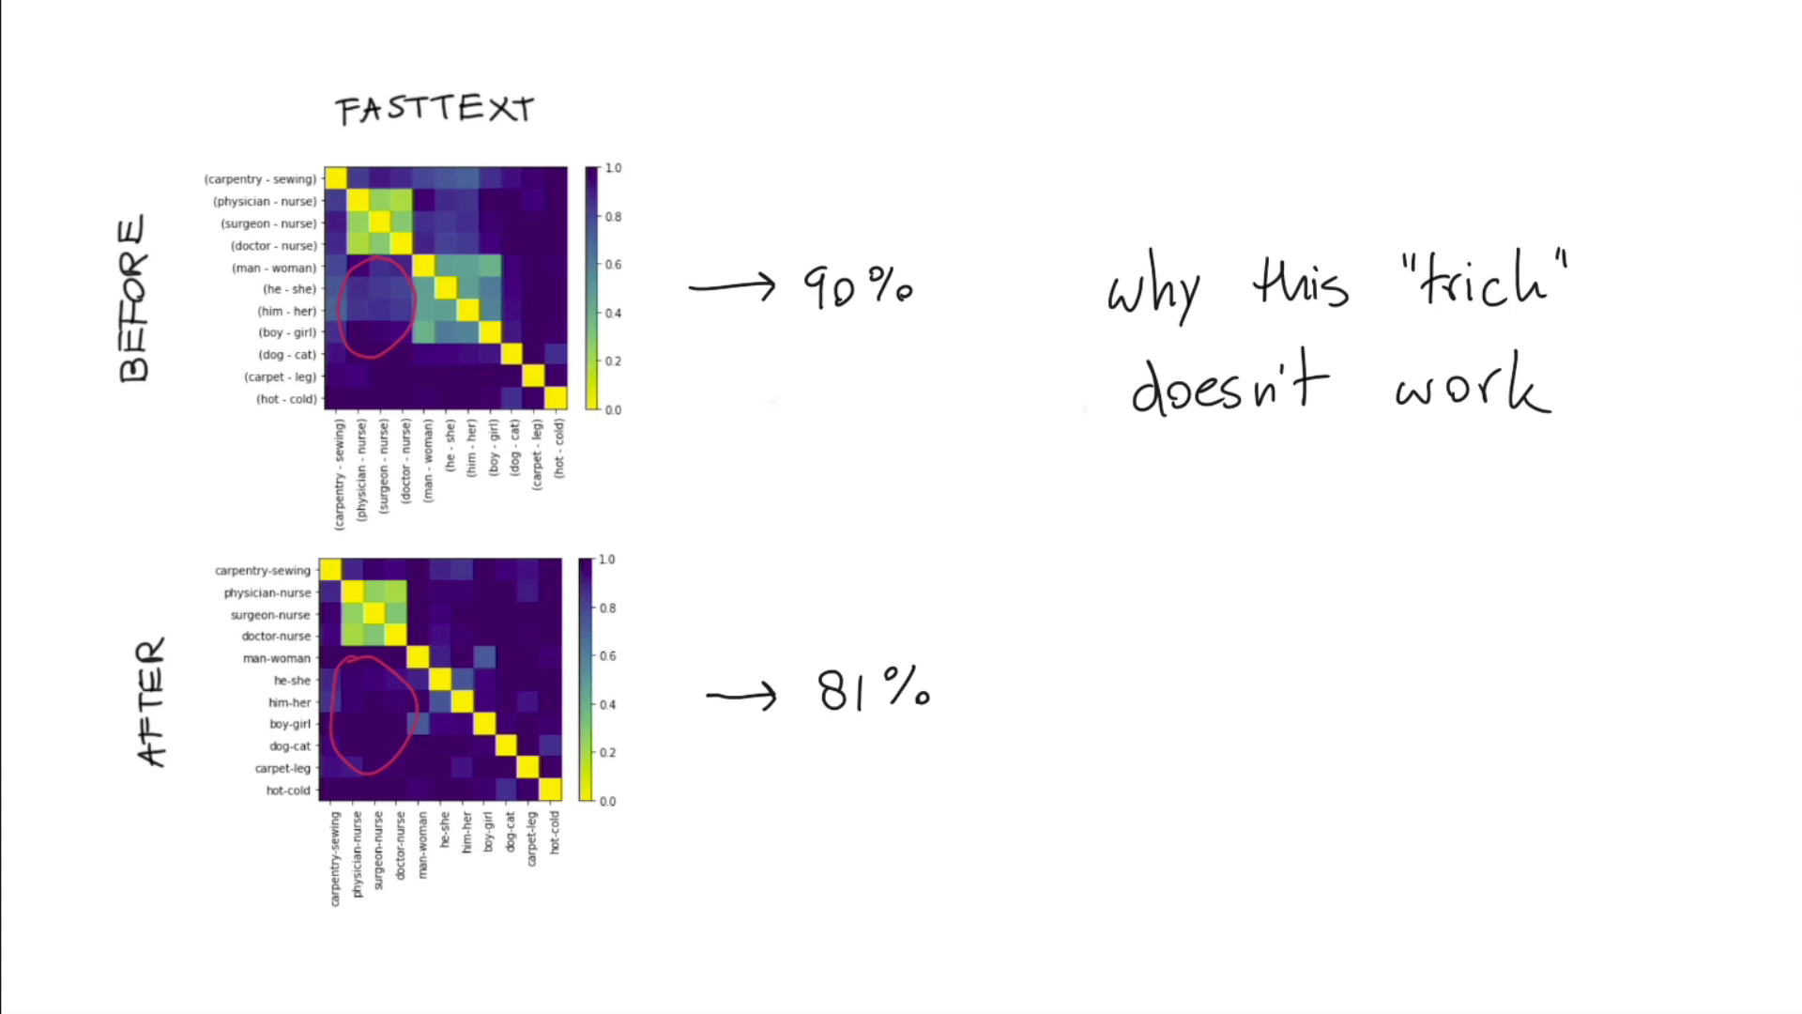
mouse_move(204, 327)
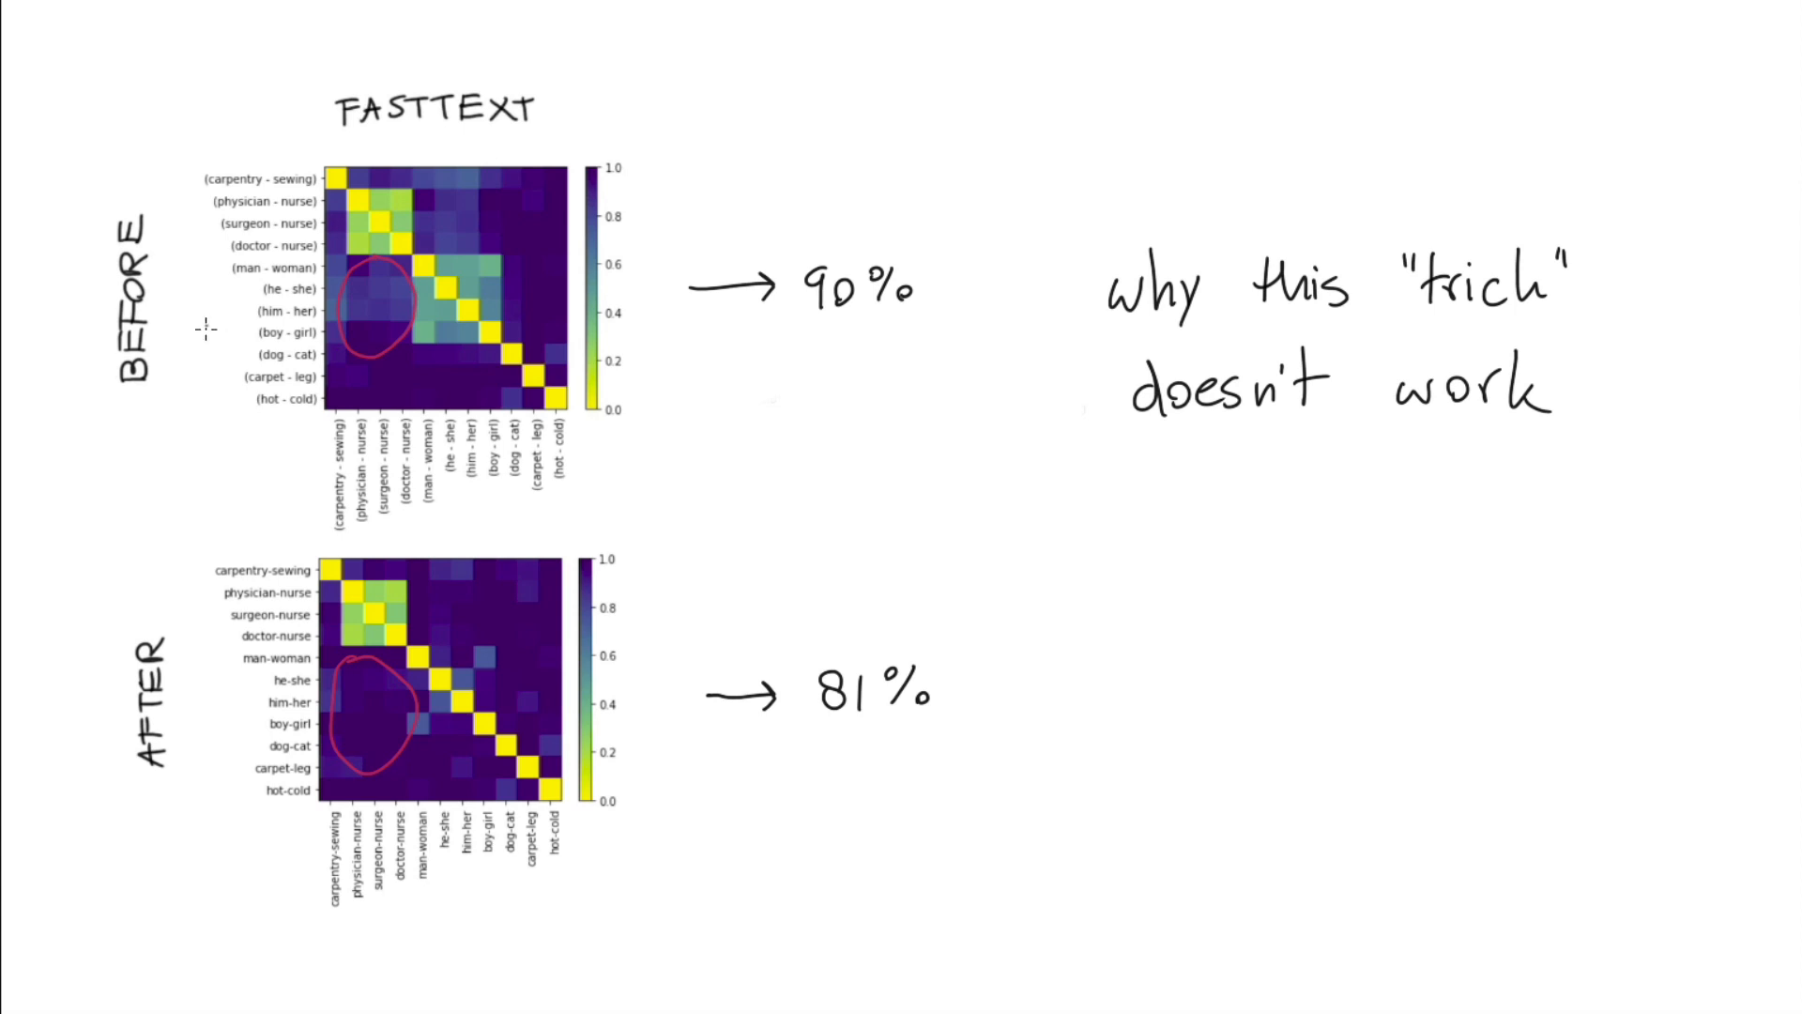
Draw a red arrow from the BEFORE heatmap to AFTER and bracket the 81% figure.
drag(207, 325, 212, 505)
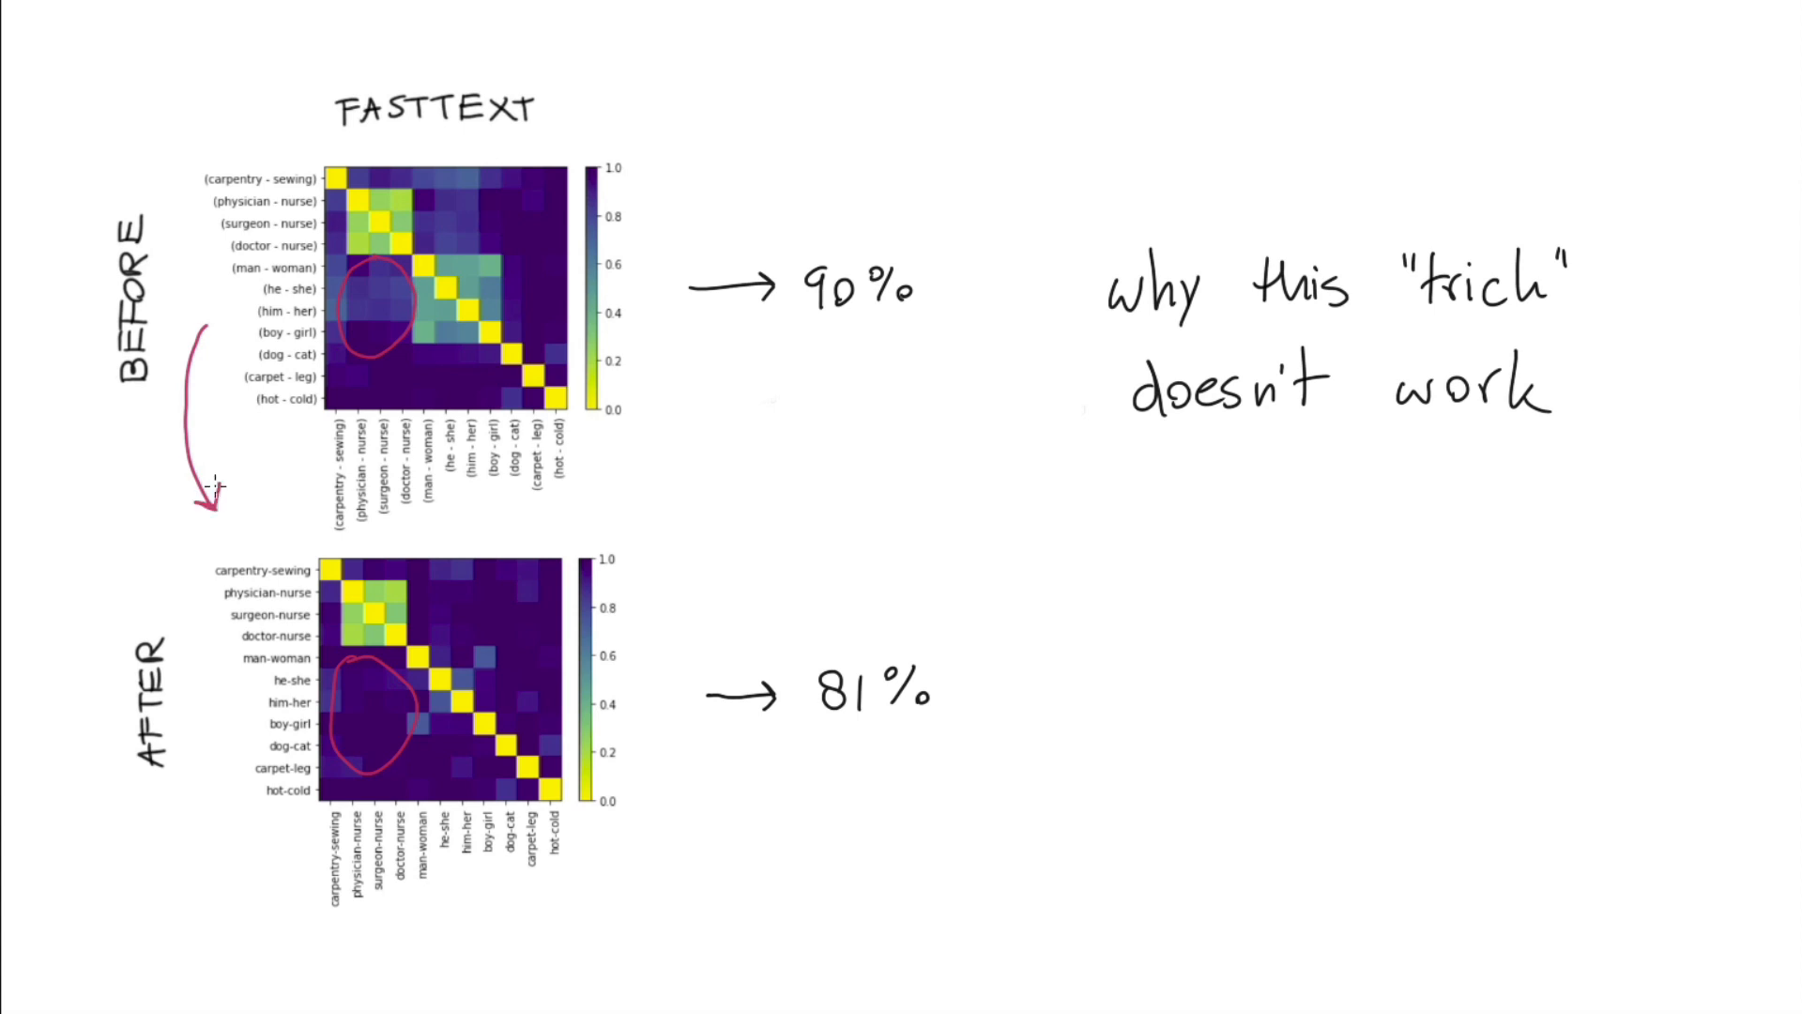
drag(807, 627, 977, 759)
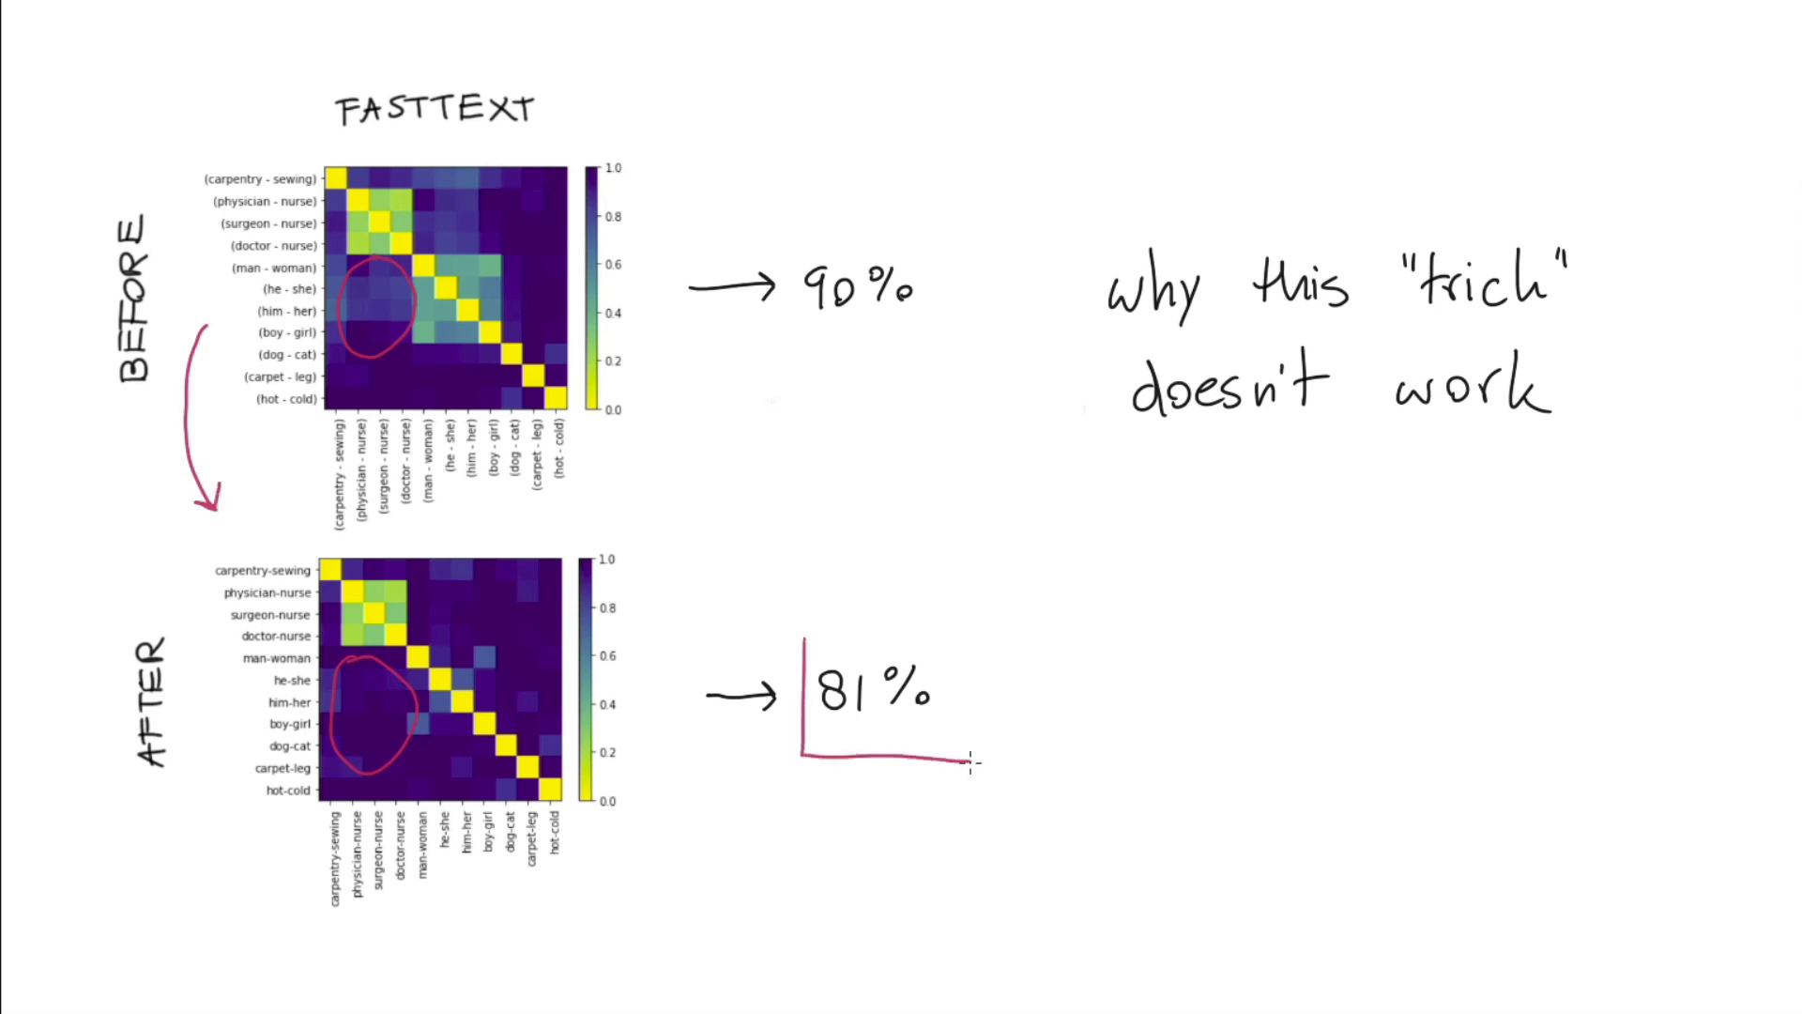
drag(970, 759, 811, 630)
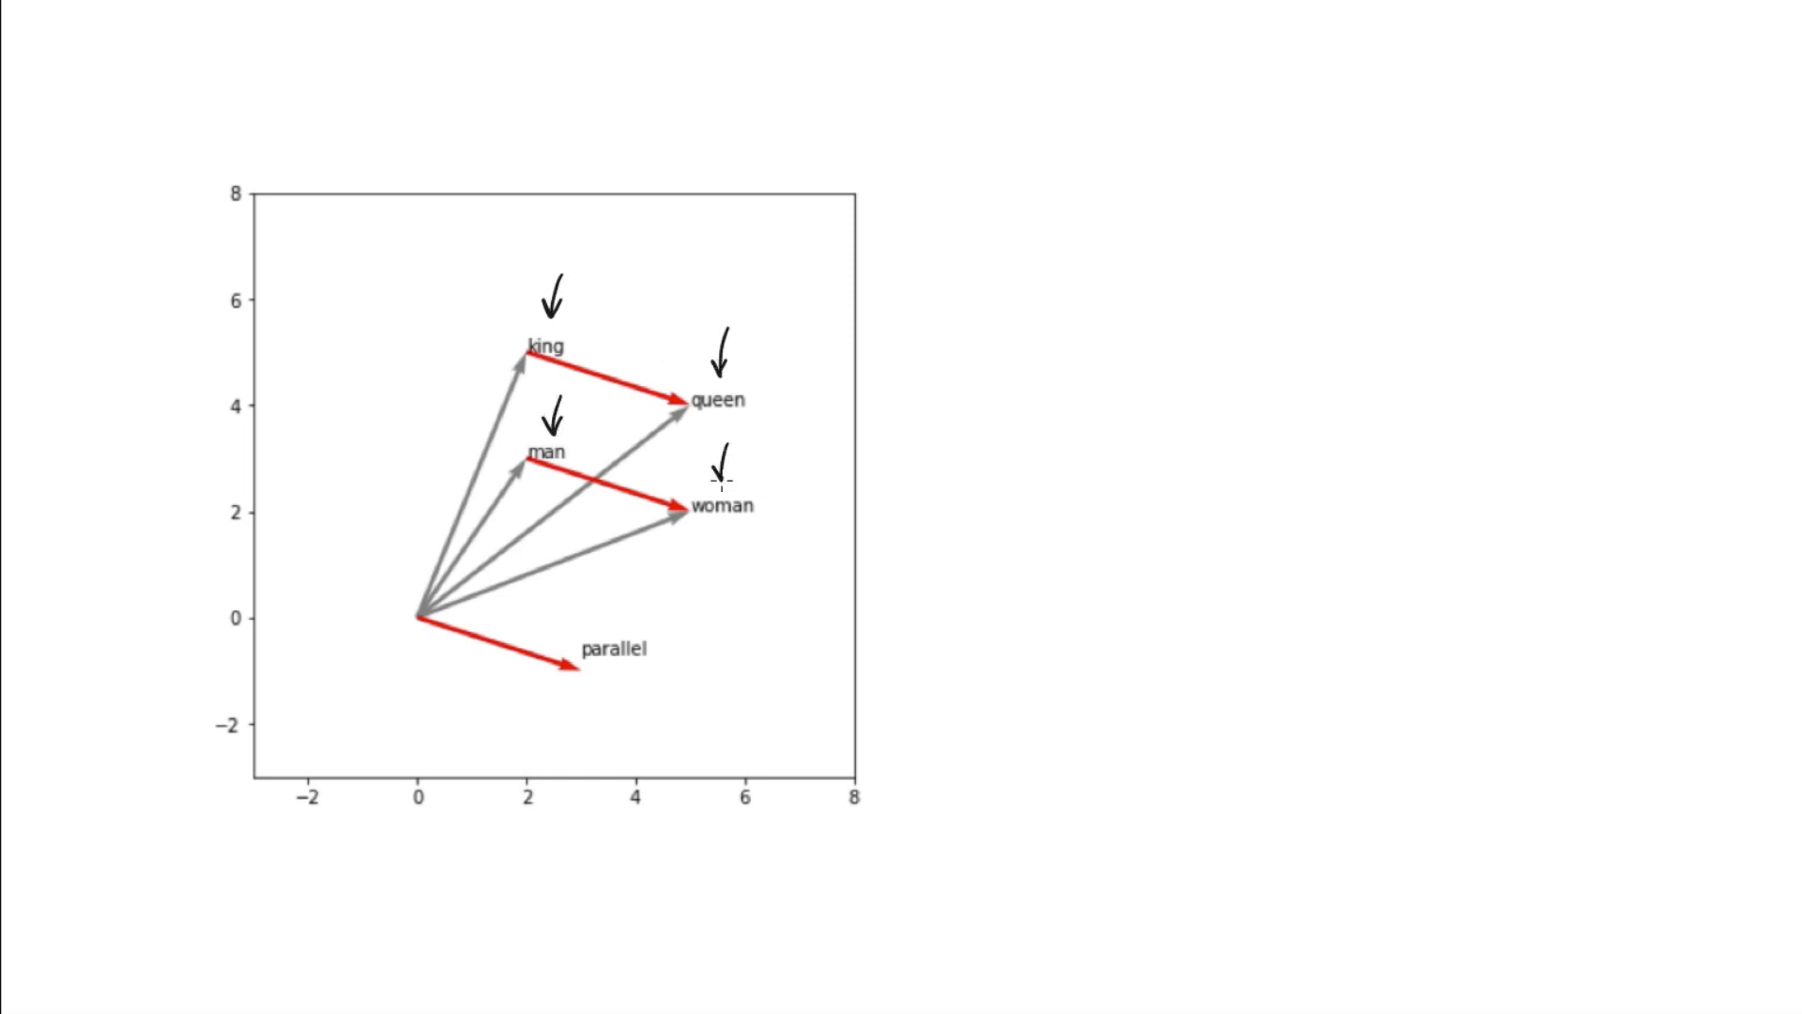
mouse_move(982, 449)
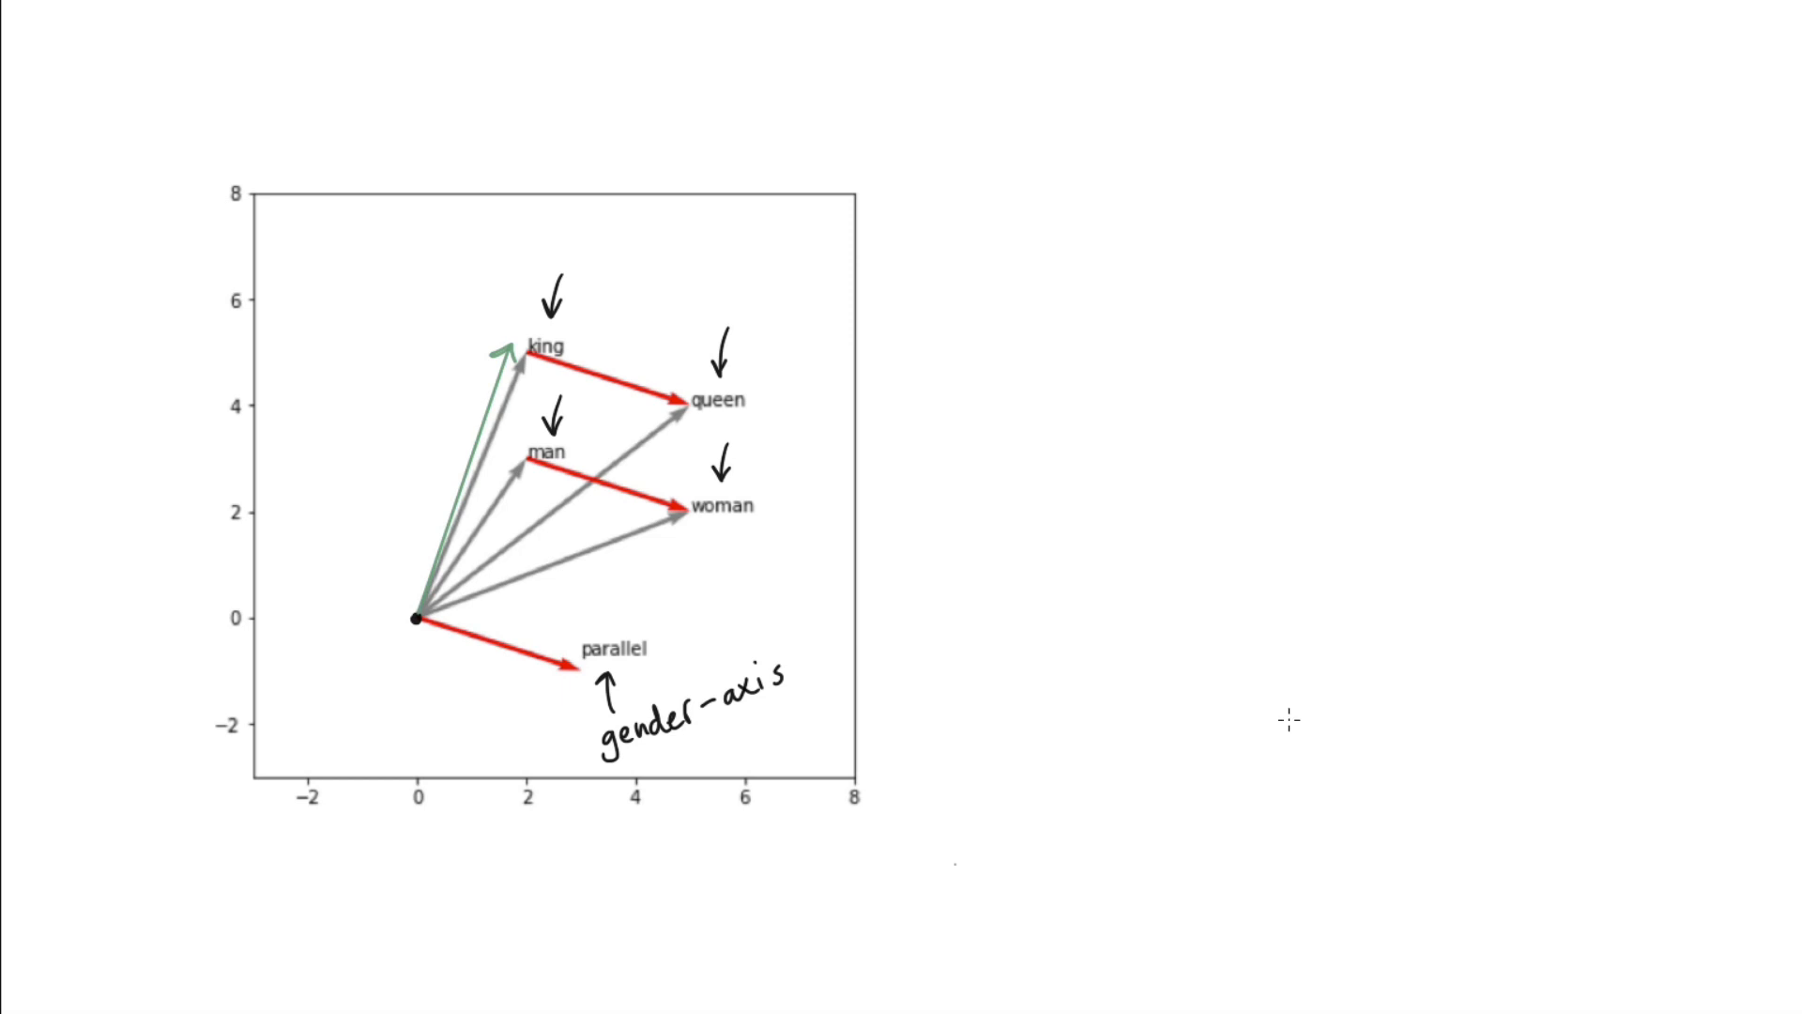
mouse_move(439, 587)
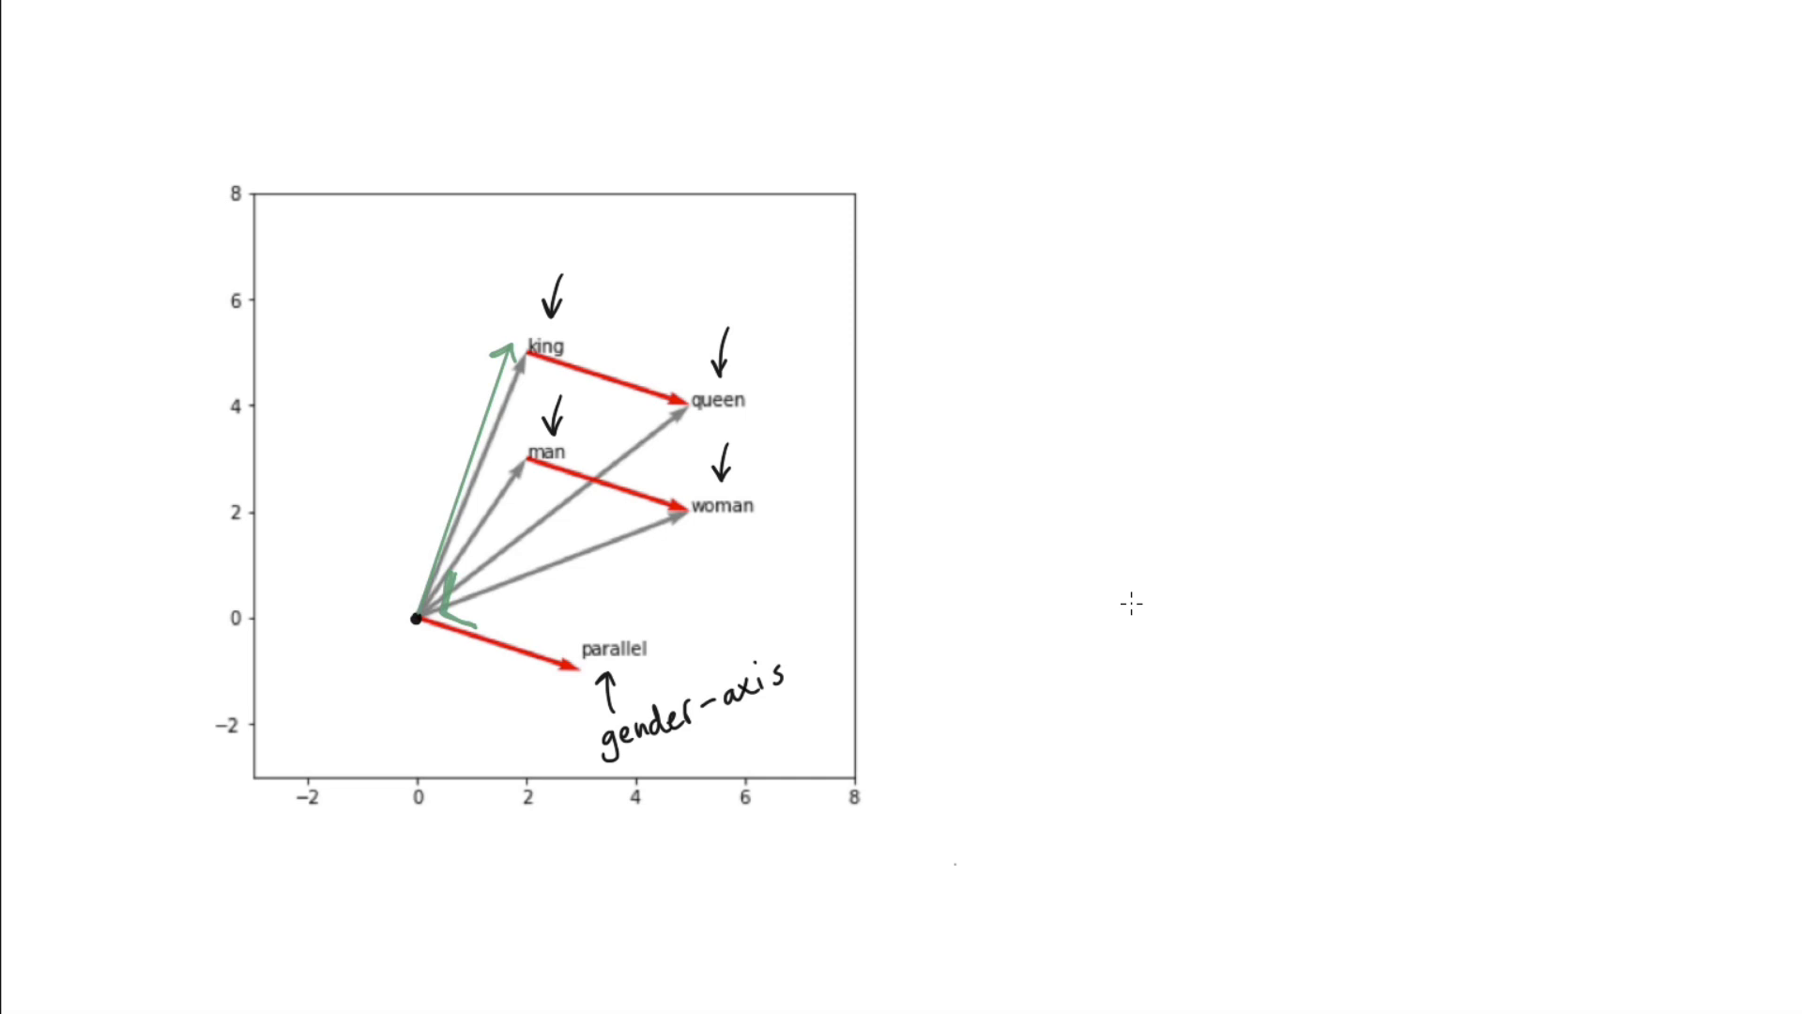
mouse_move(417, 618)
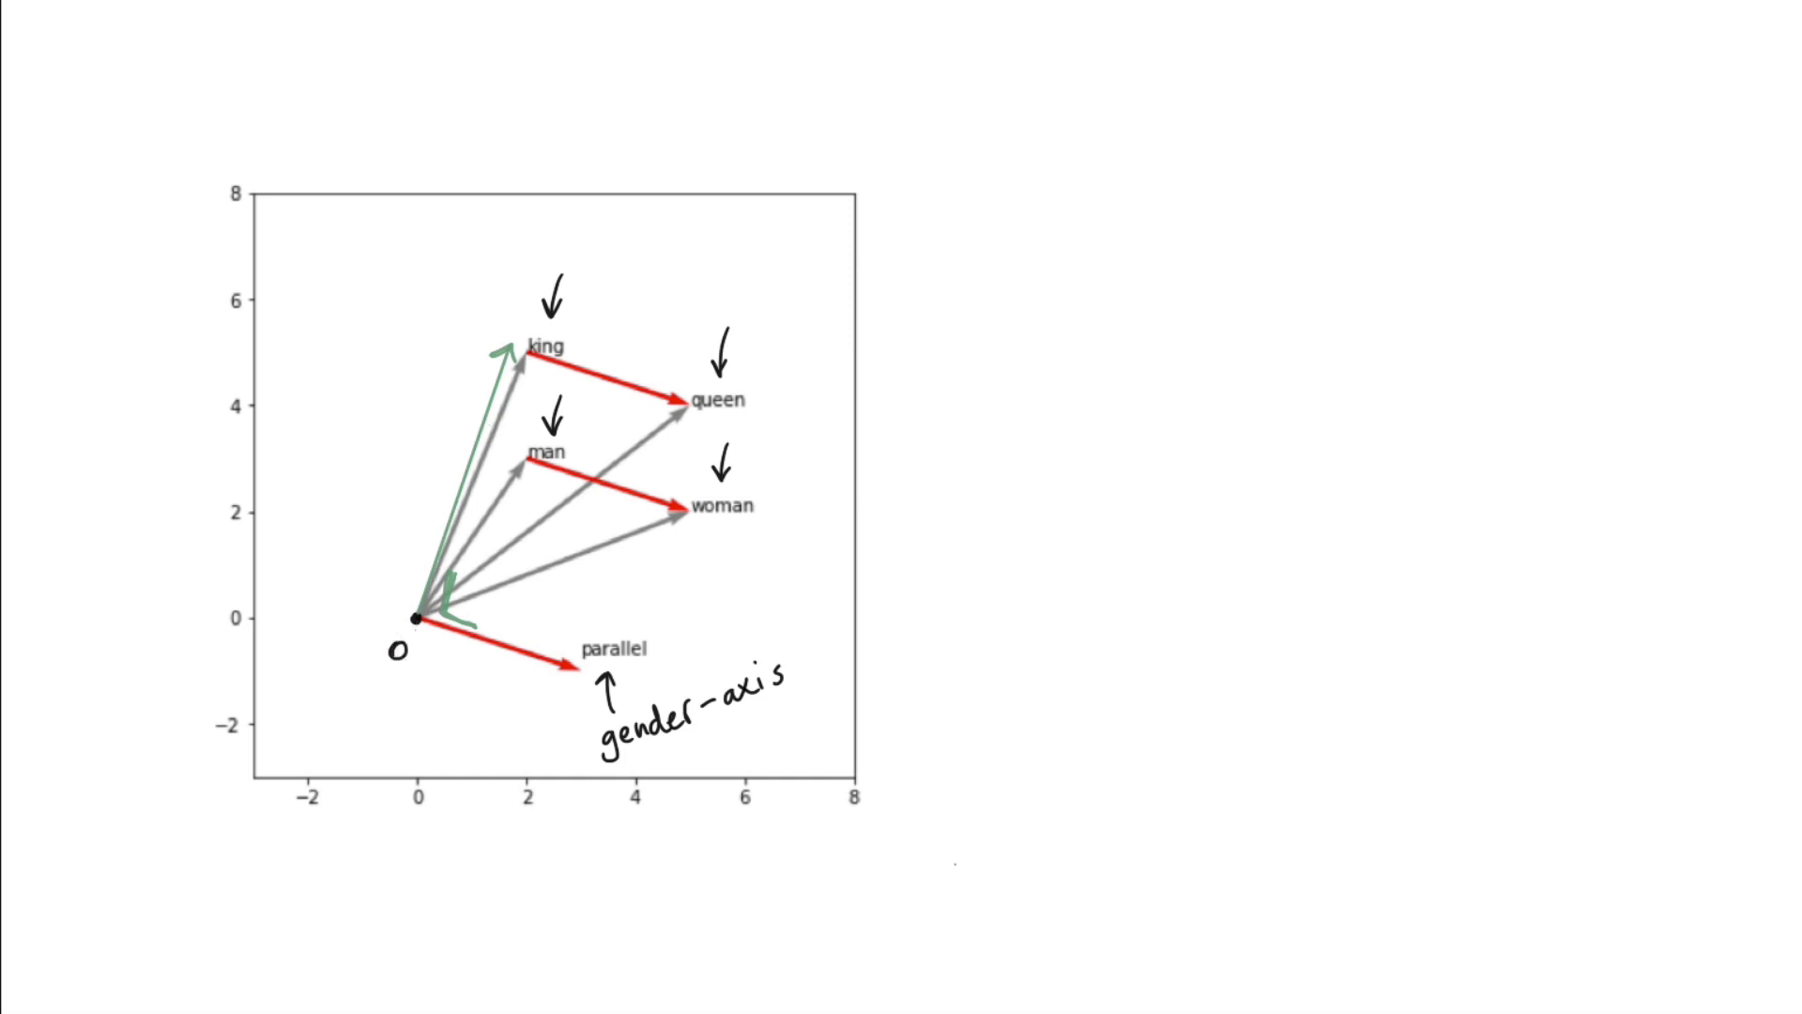
mouse_move(440, 355)
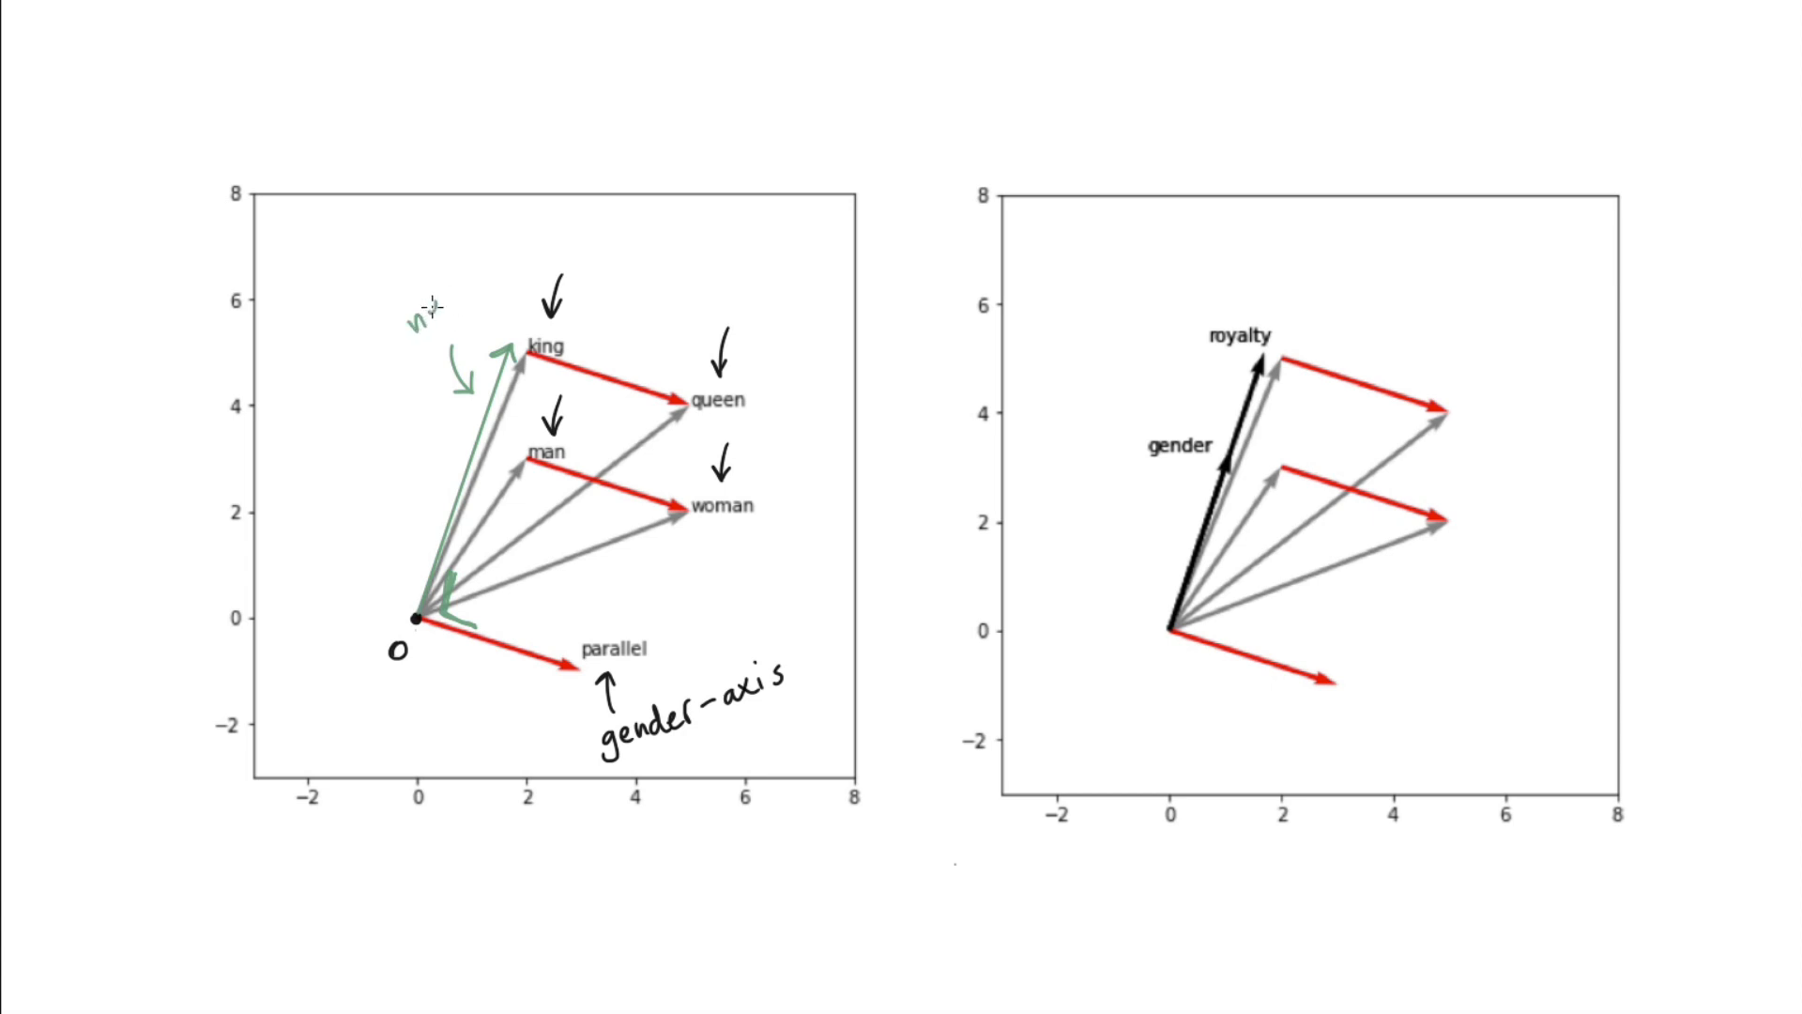
Handwrite the green 'neutral axis' label near the king vector.
text(neutral axis)
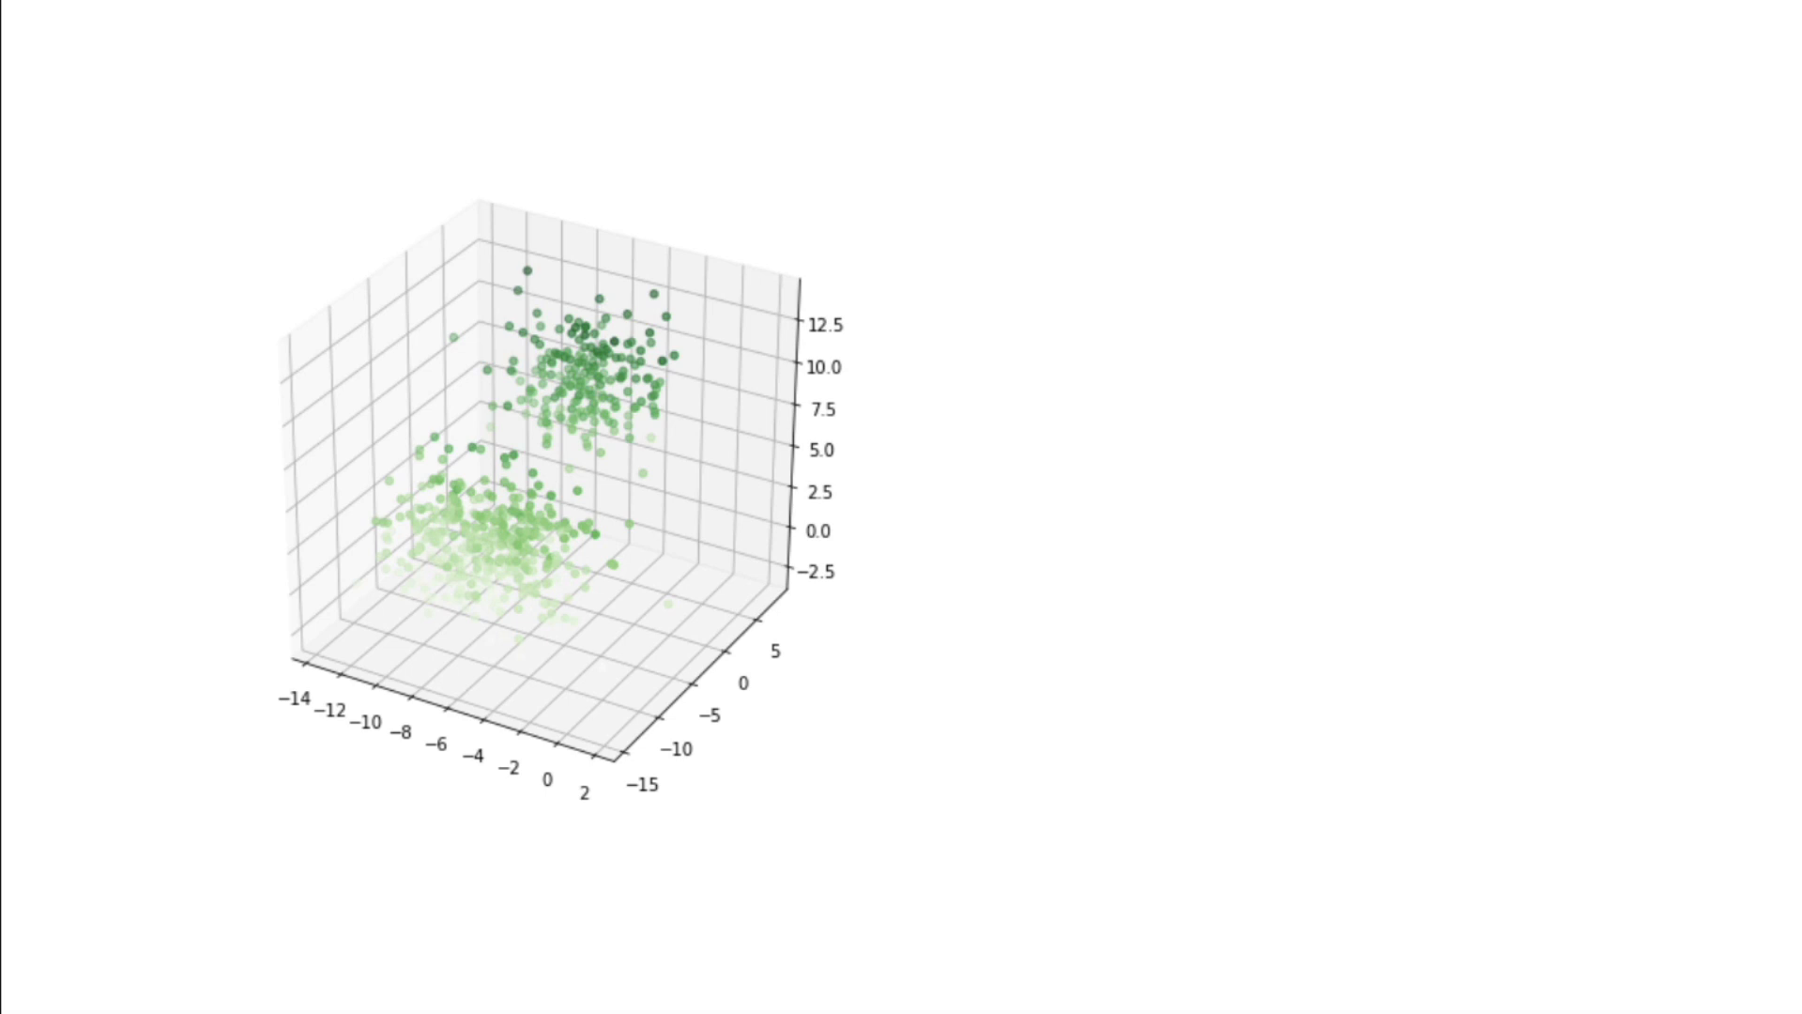
mouse_move(614, 125)
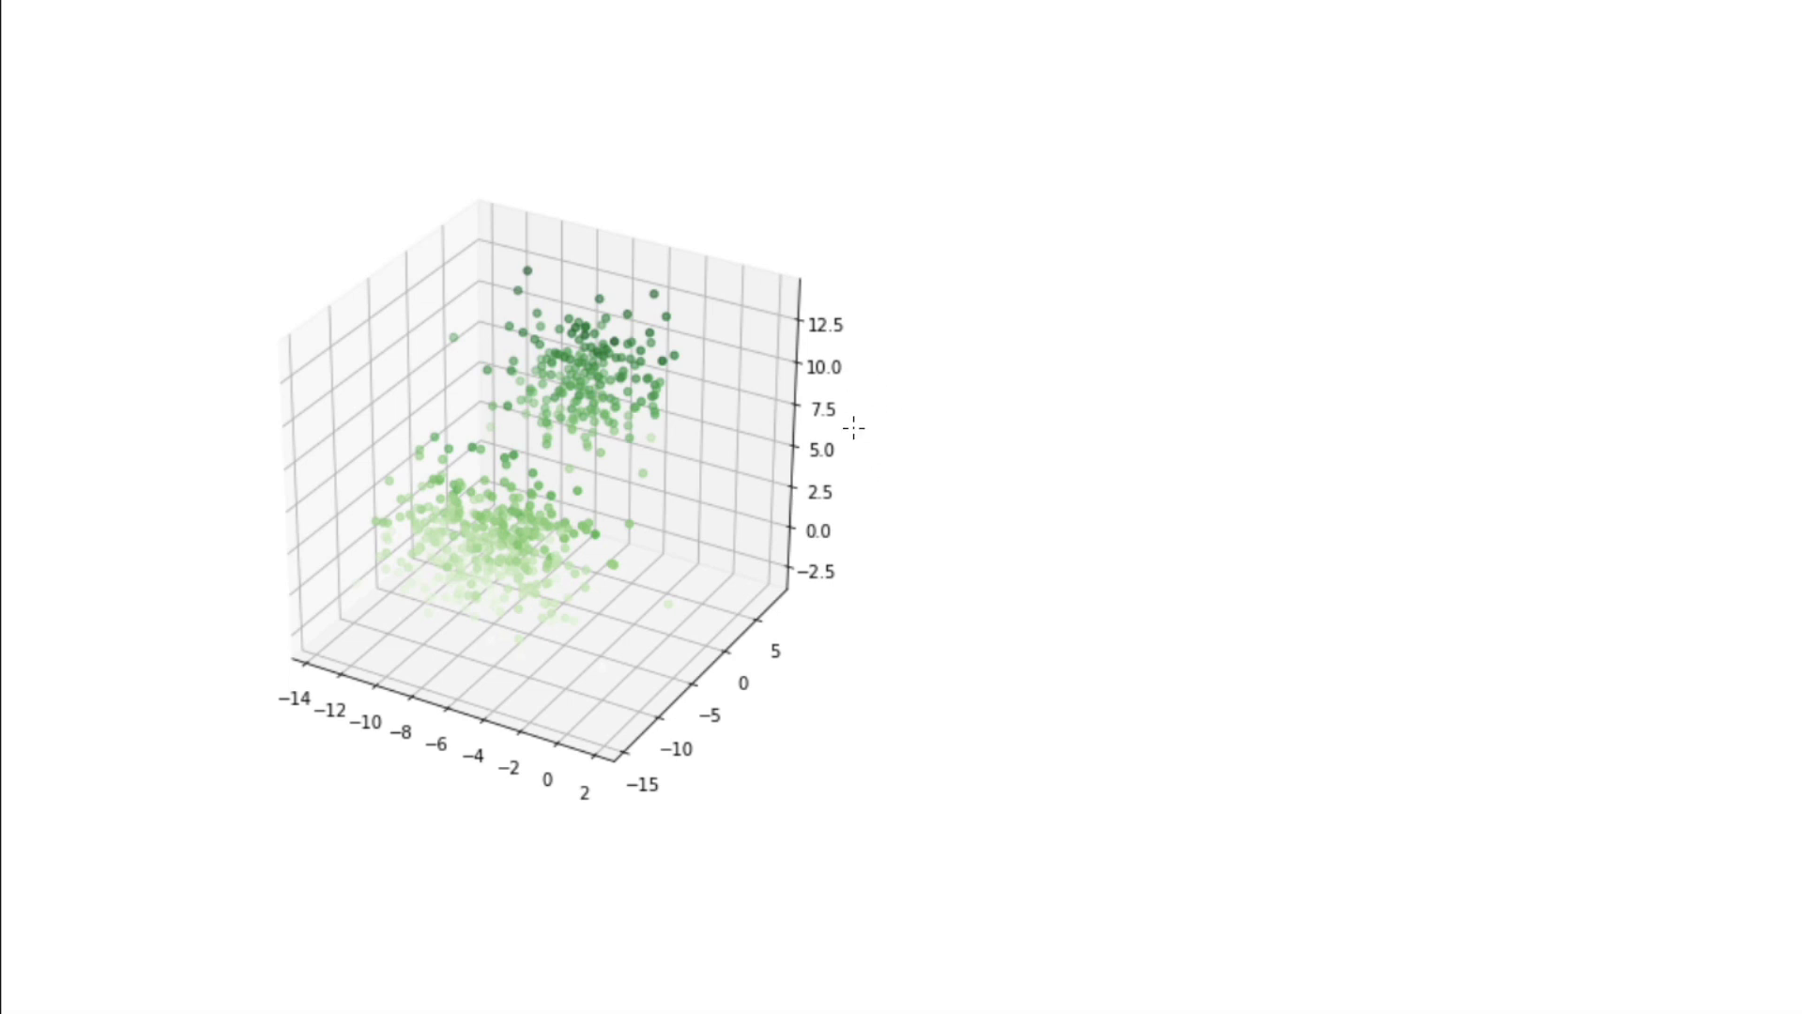
mouse_move(873, 477)
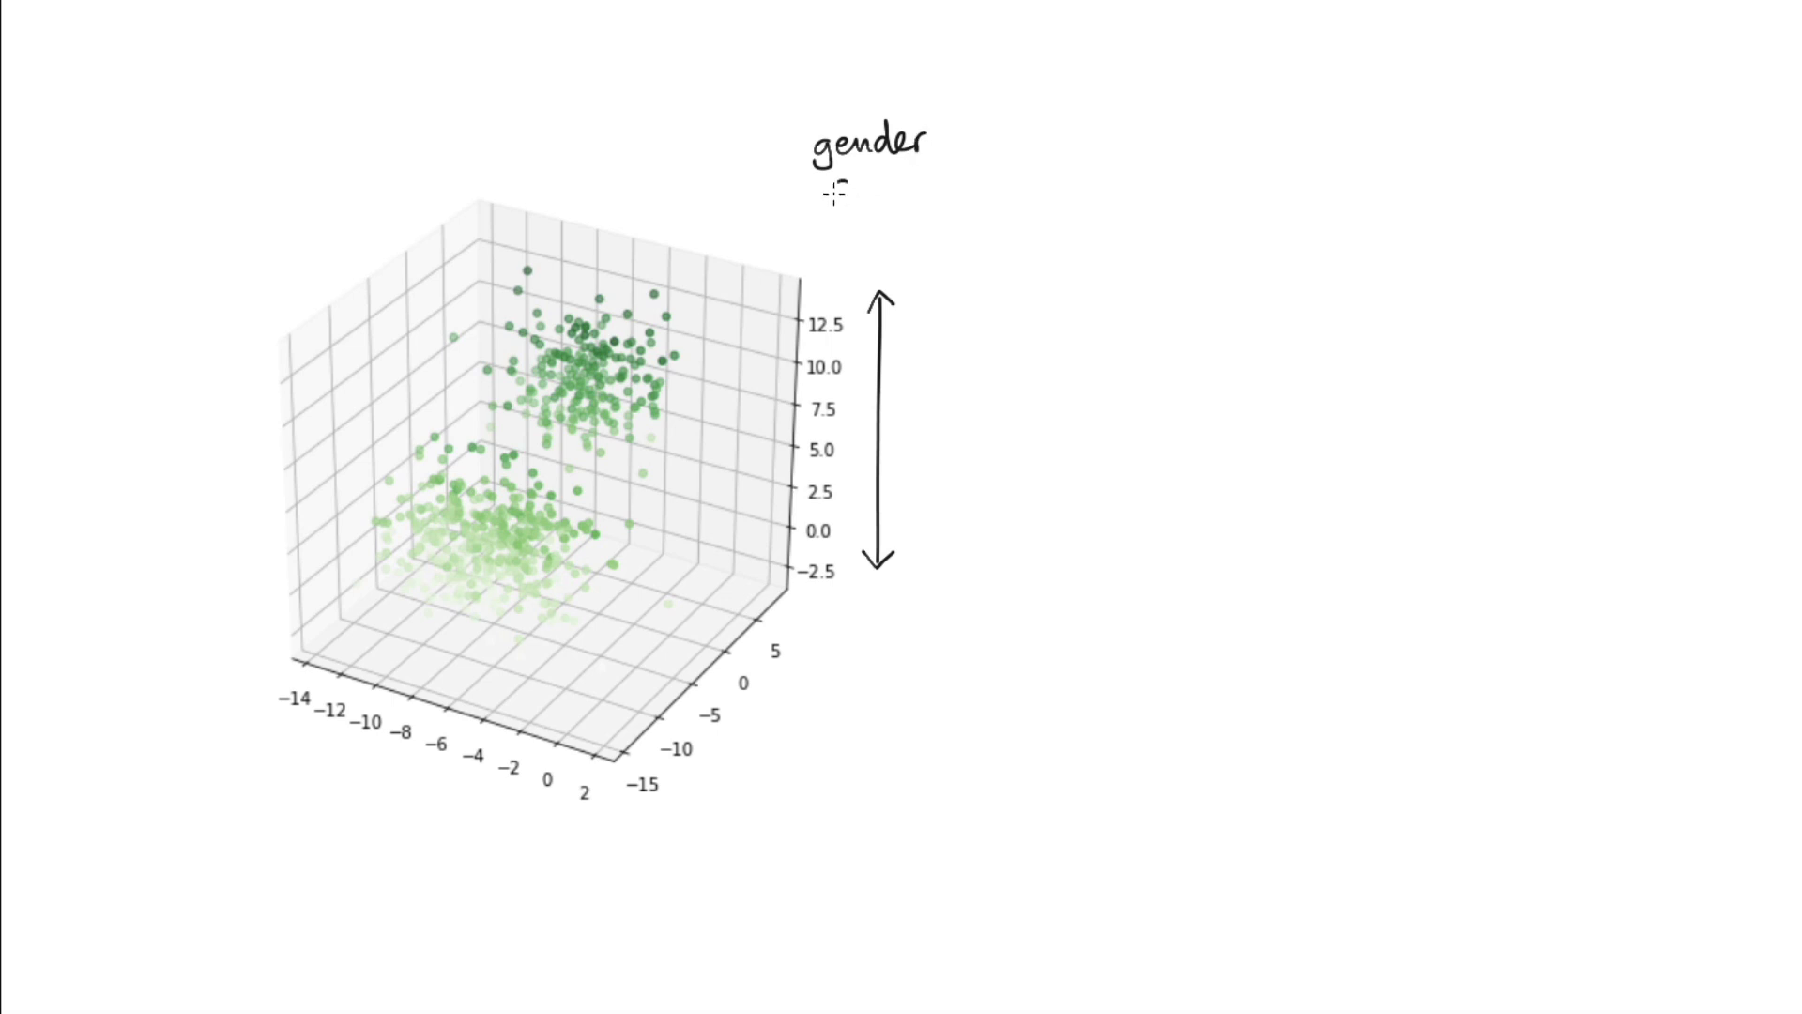
Handwrite 'axis' to complete the 'gender axis' label above the 3D scatter plot.
text(axis)
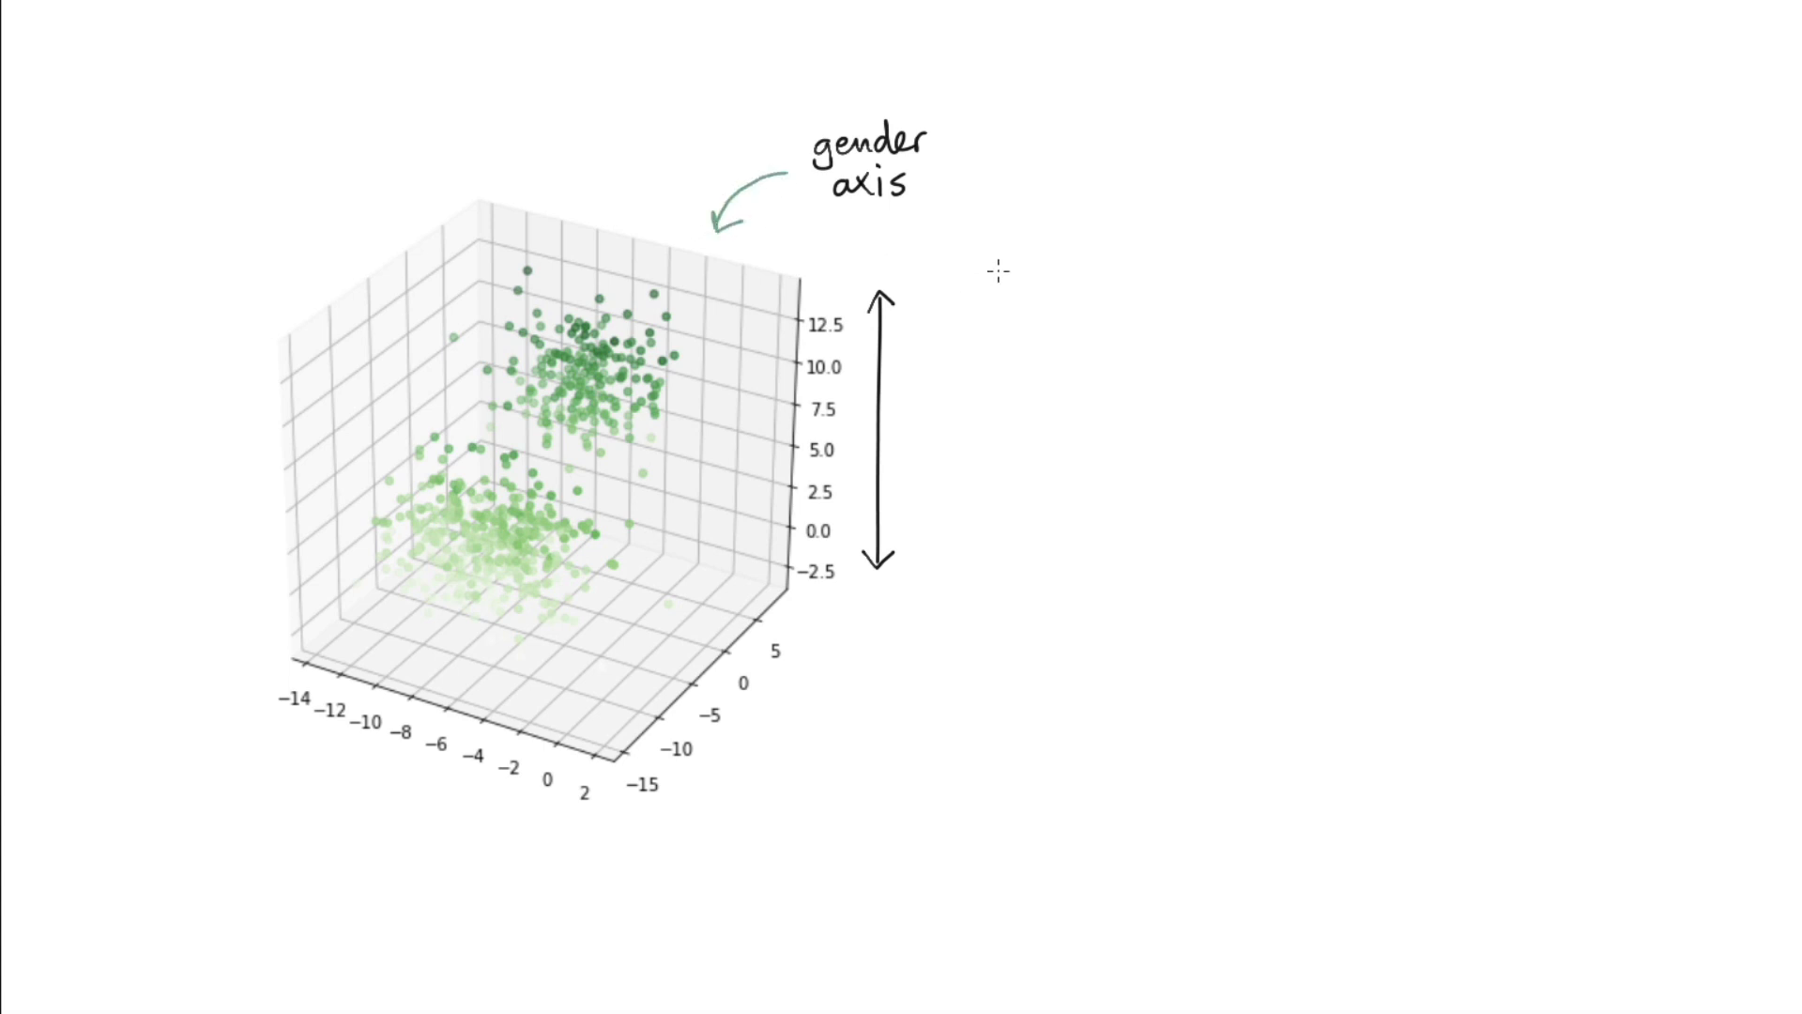
mouse_move(879, 265)
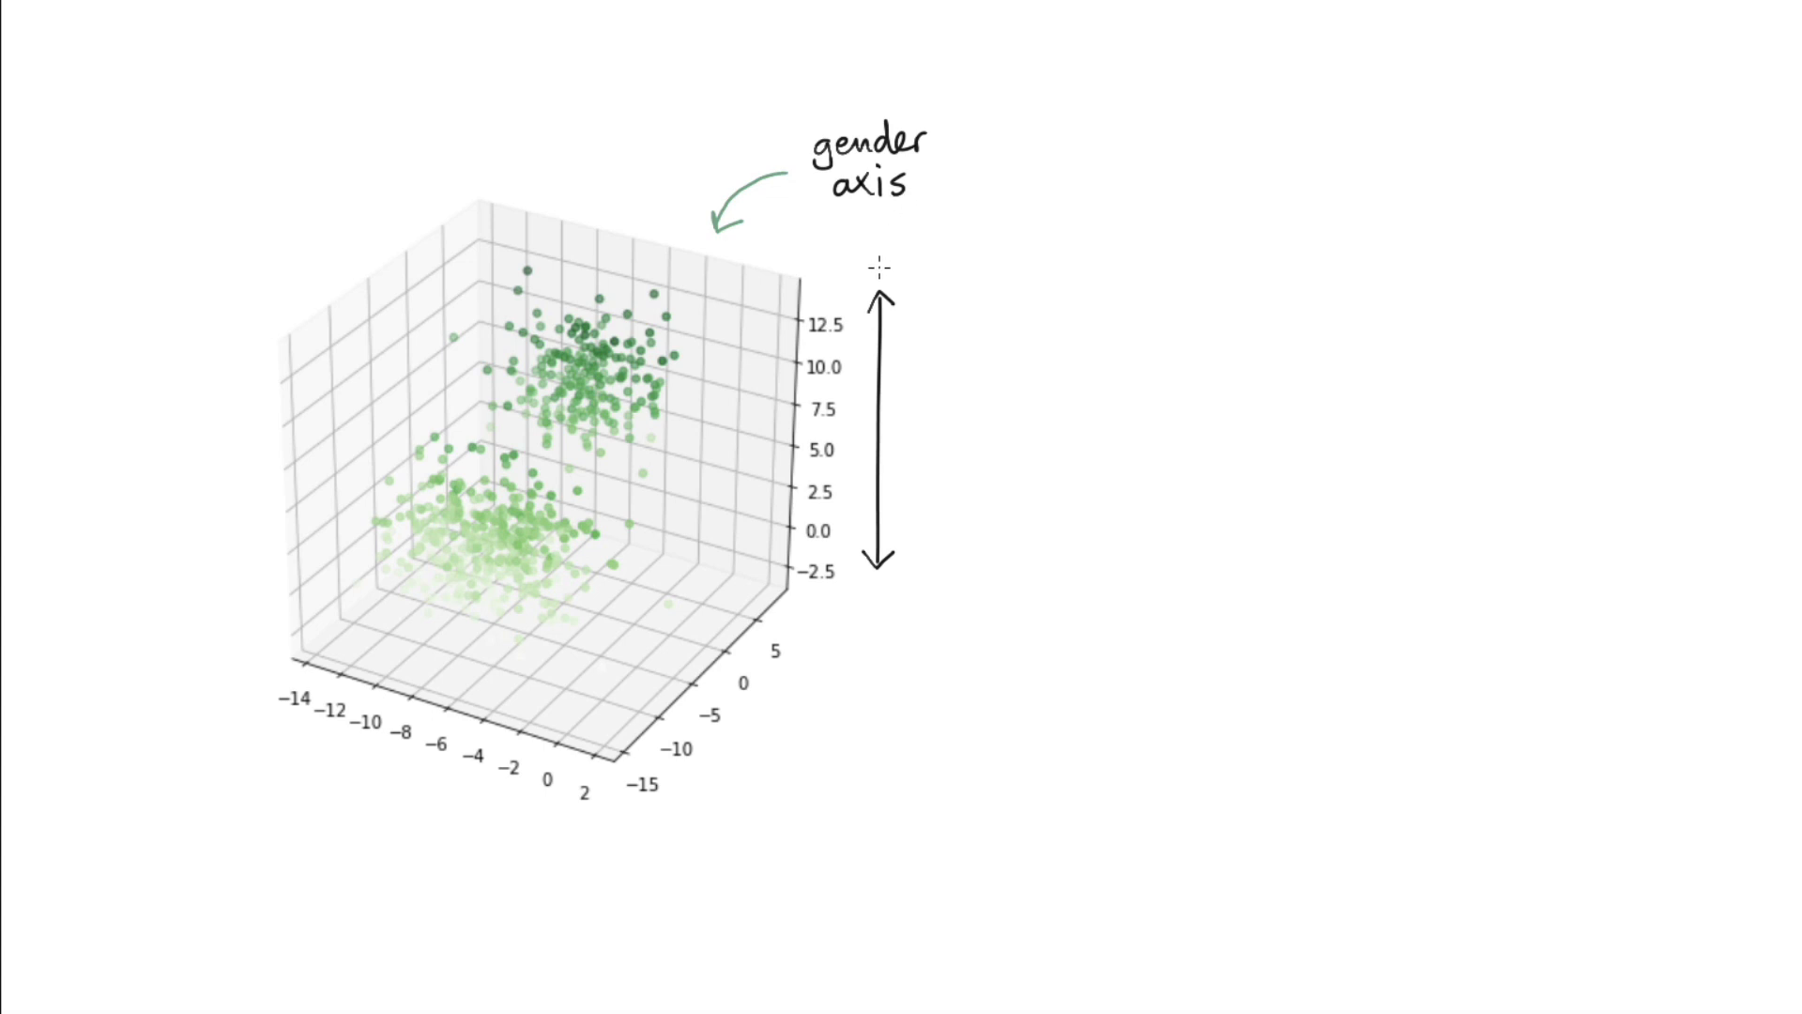
mouse_move(1029, 638)
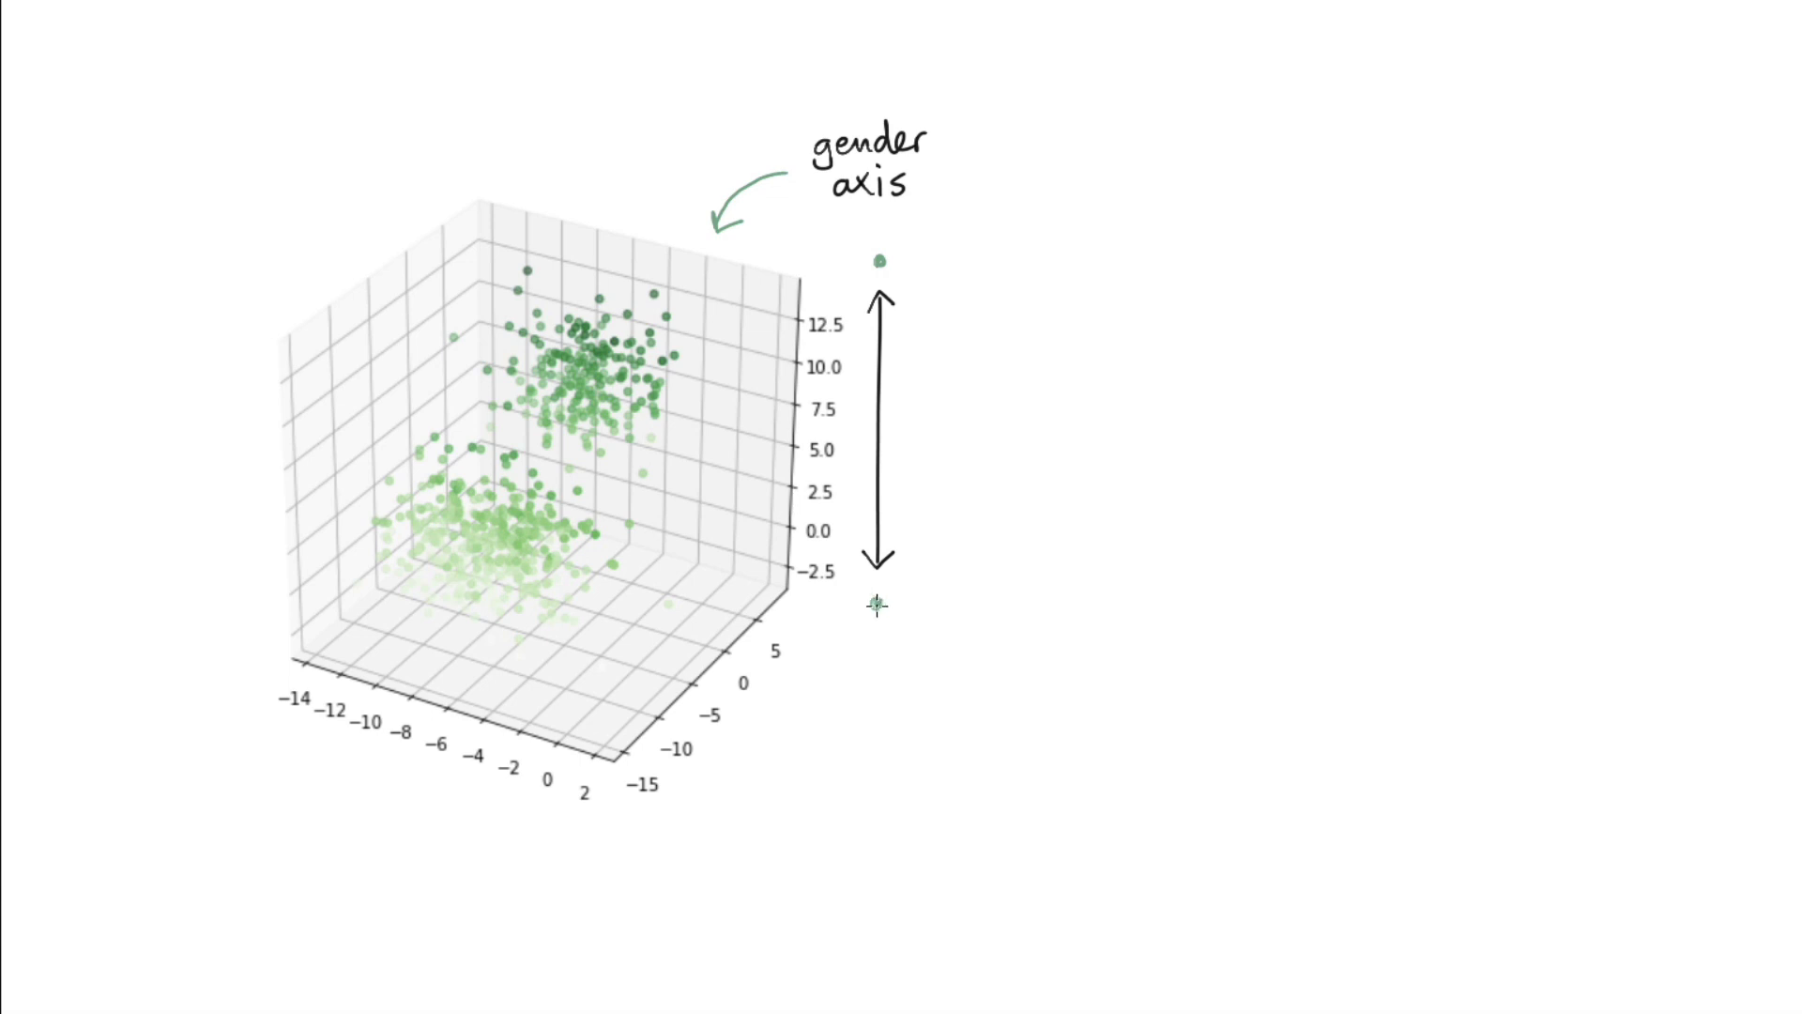
mouse_move(1365, 676)
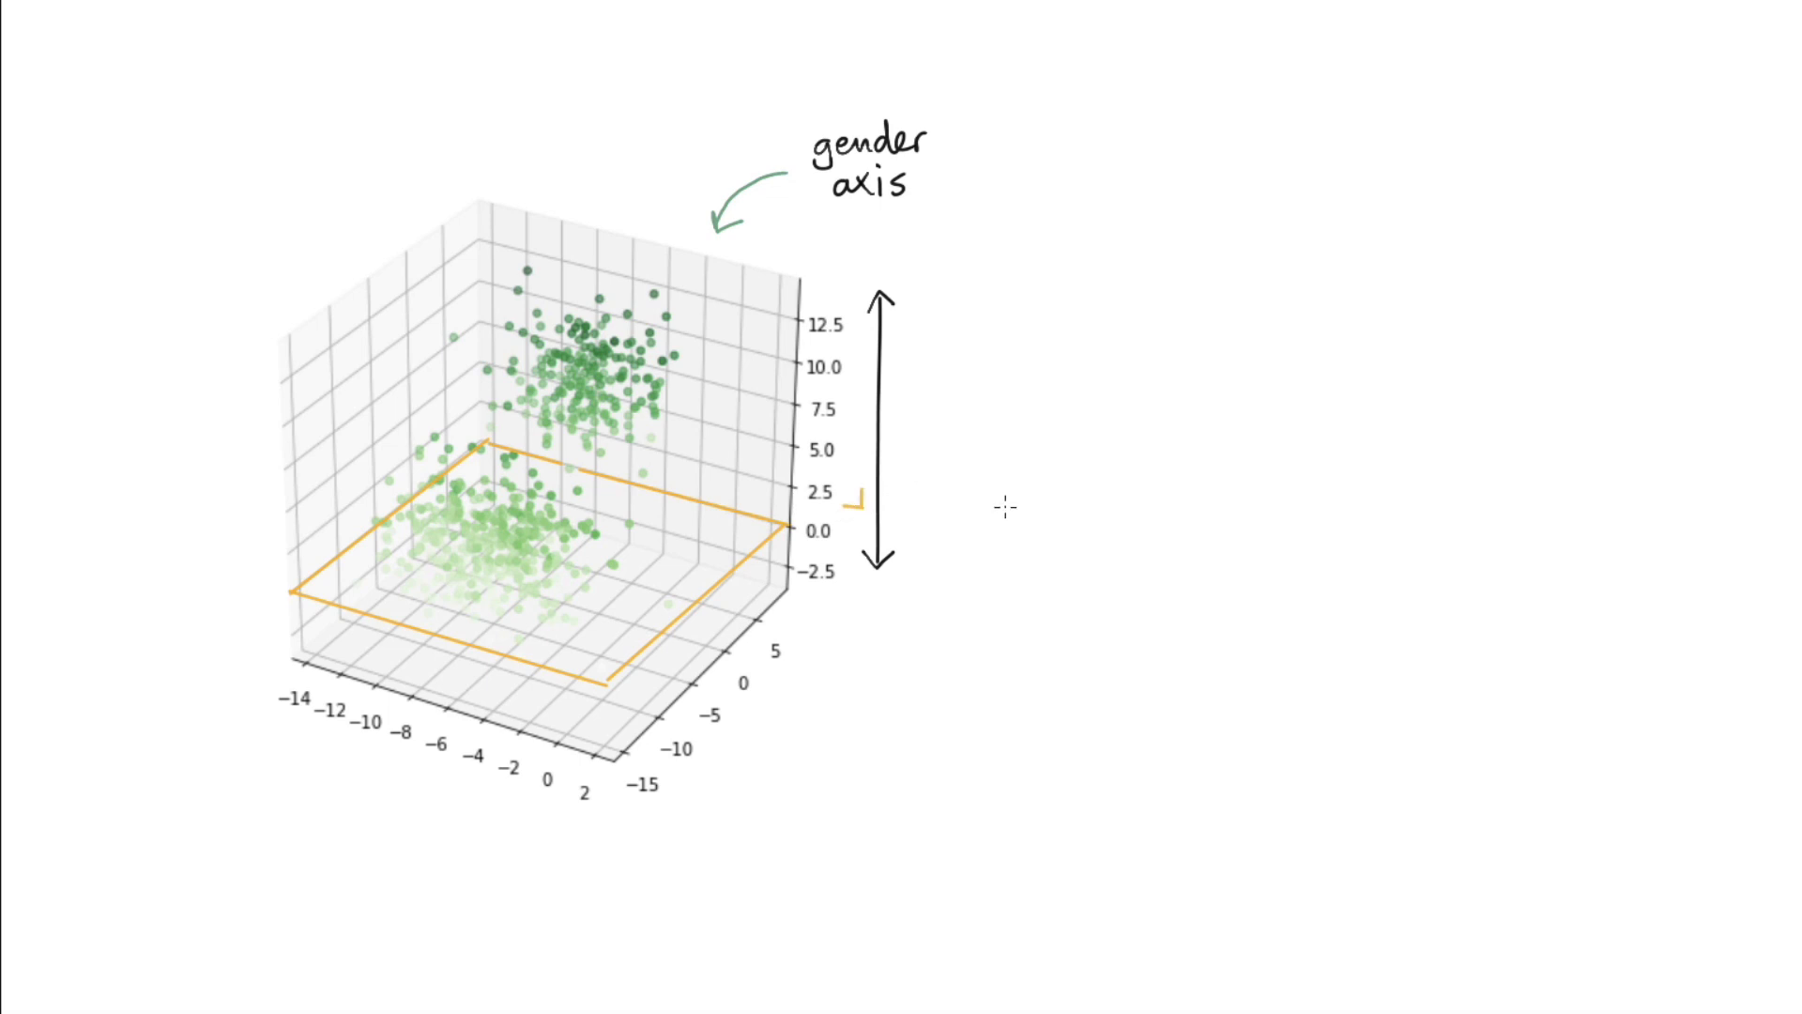
mouse_move(1081, 559)
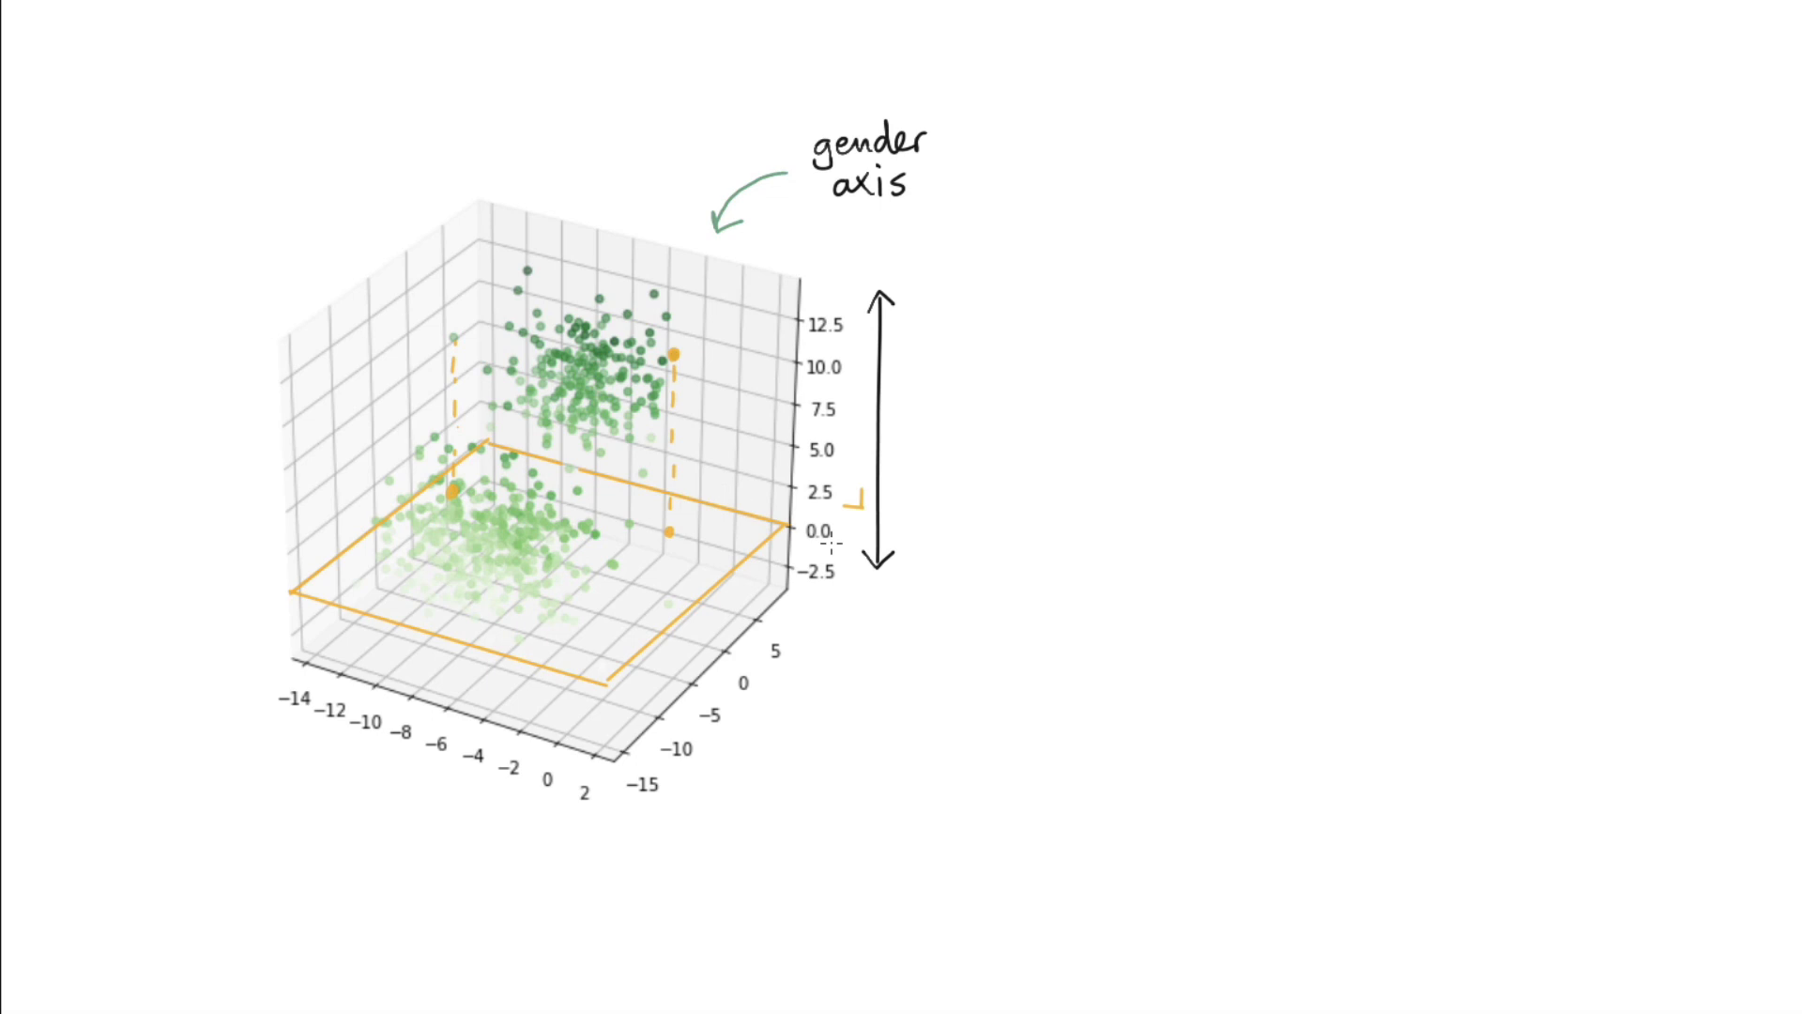
mouse_move(563, 621)
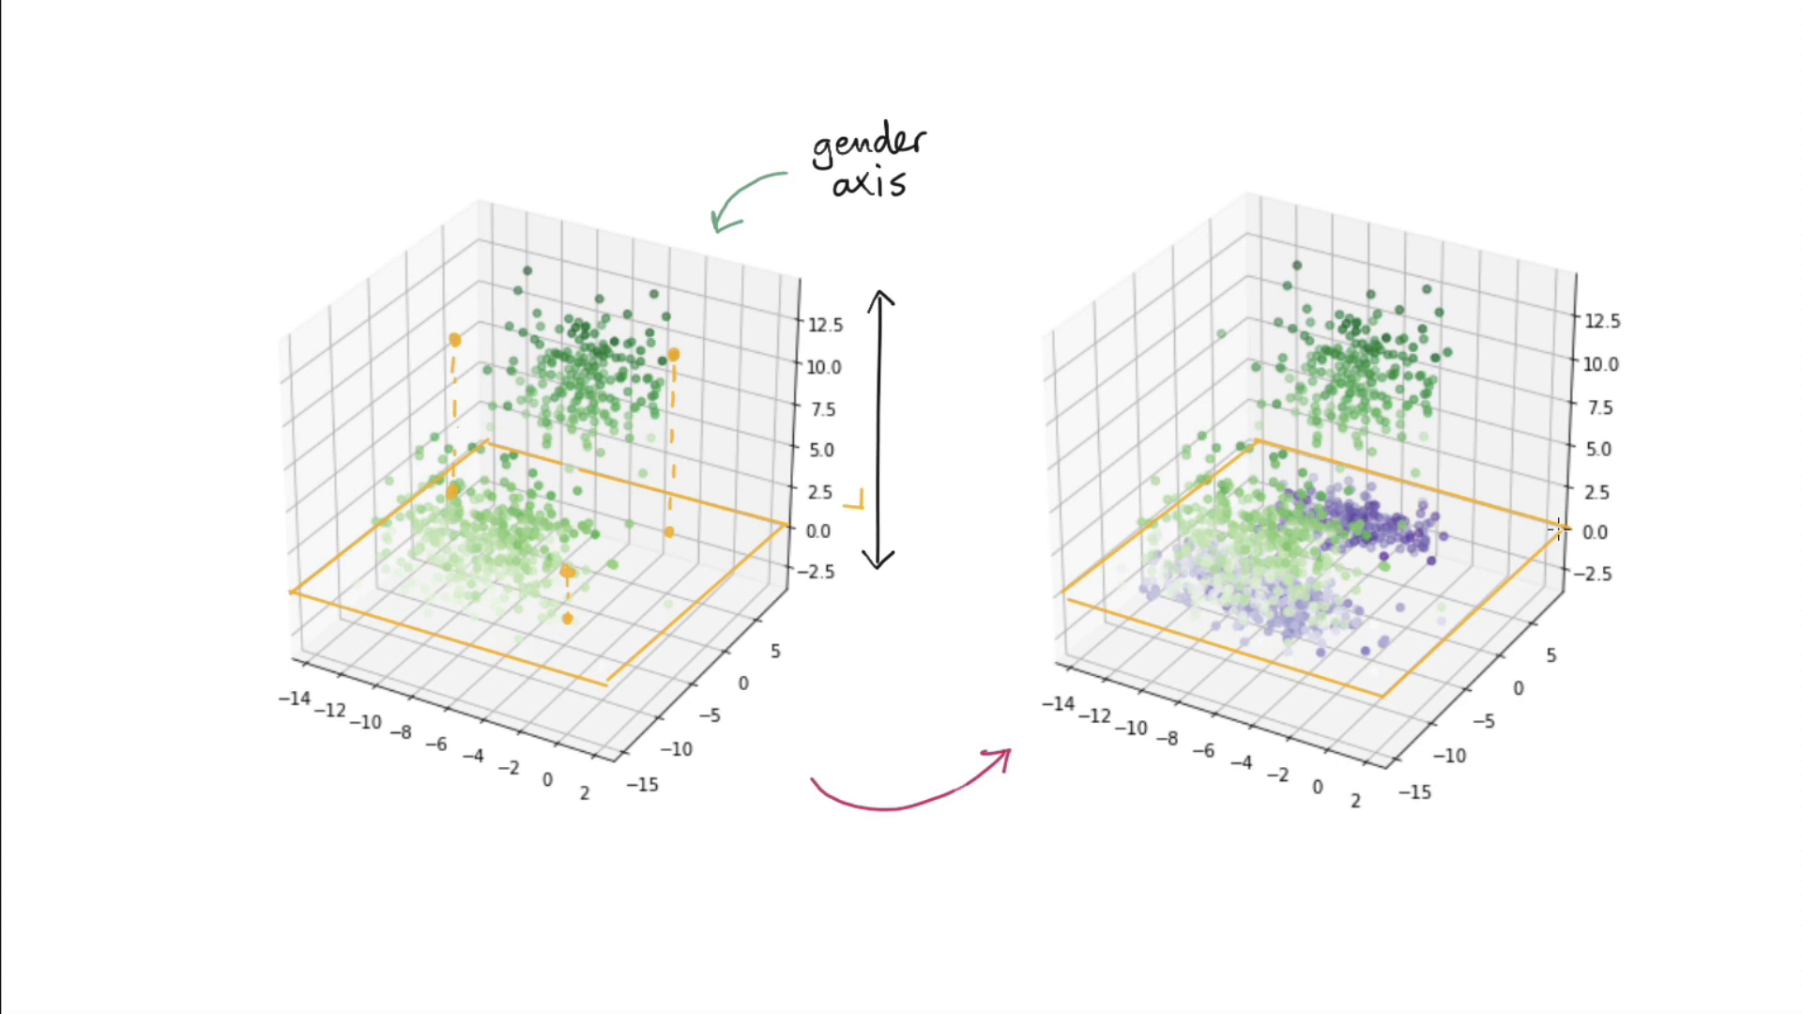
mouse_move(1102, 595)
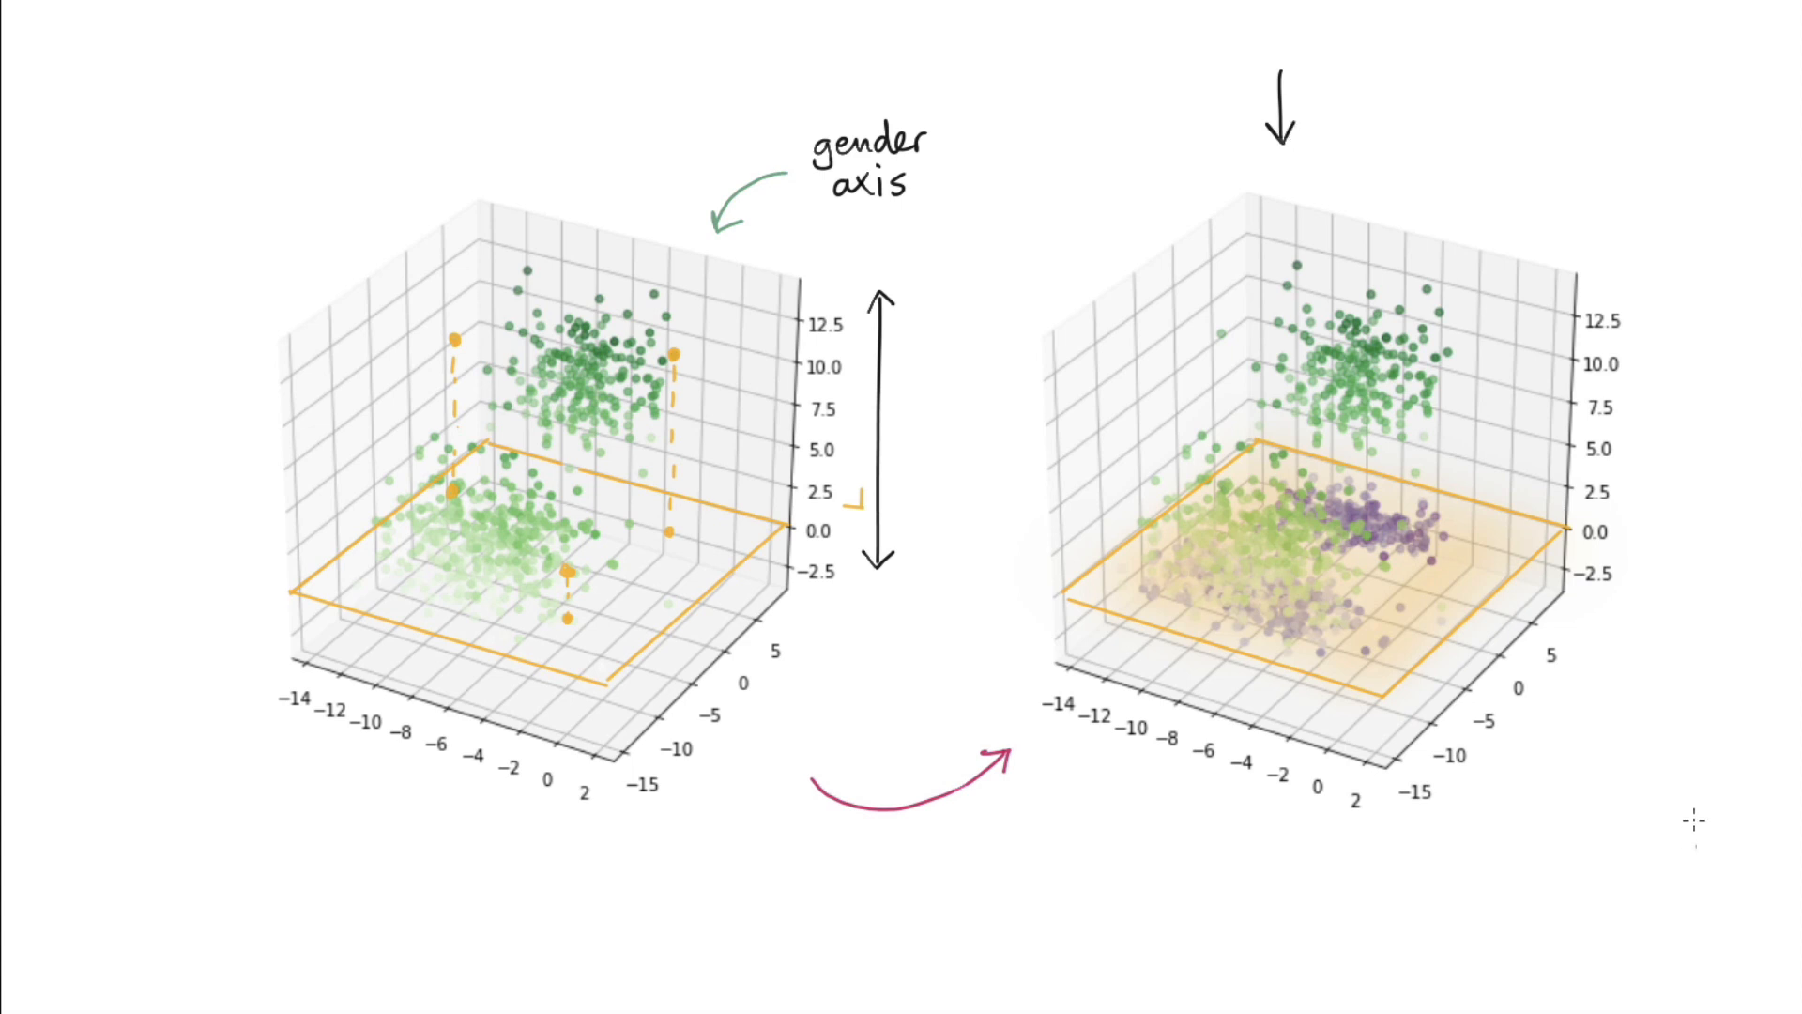
mouse_move(1667, 475)
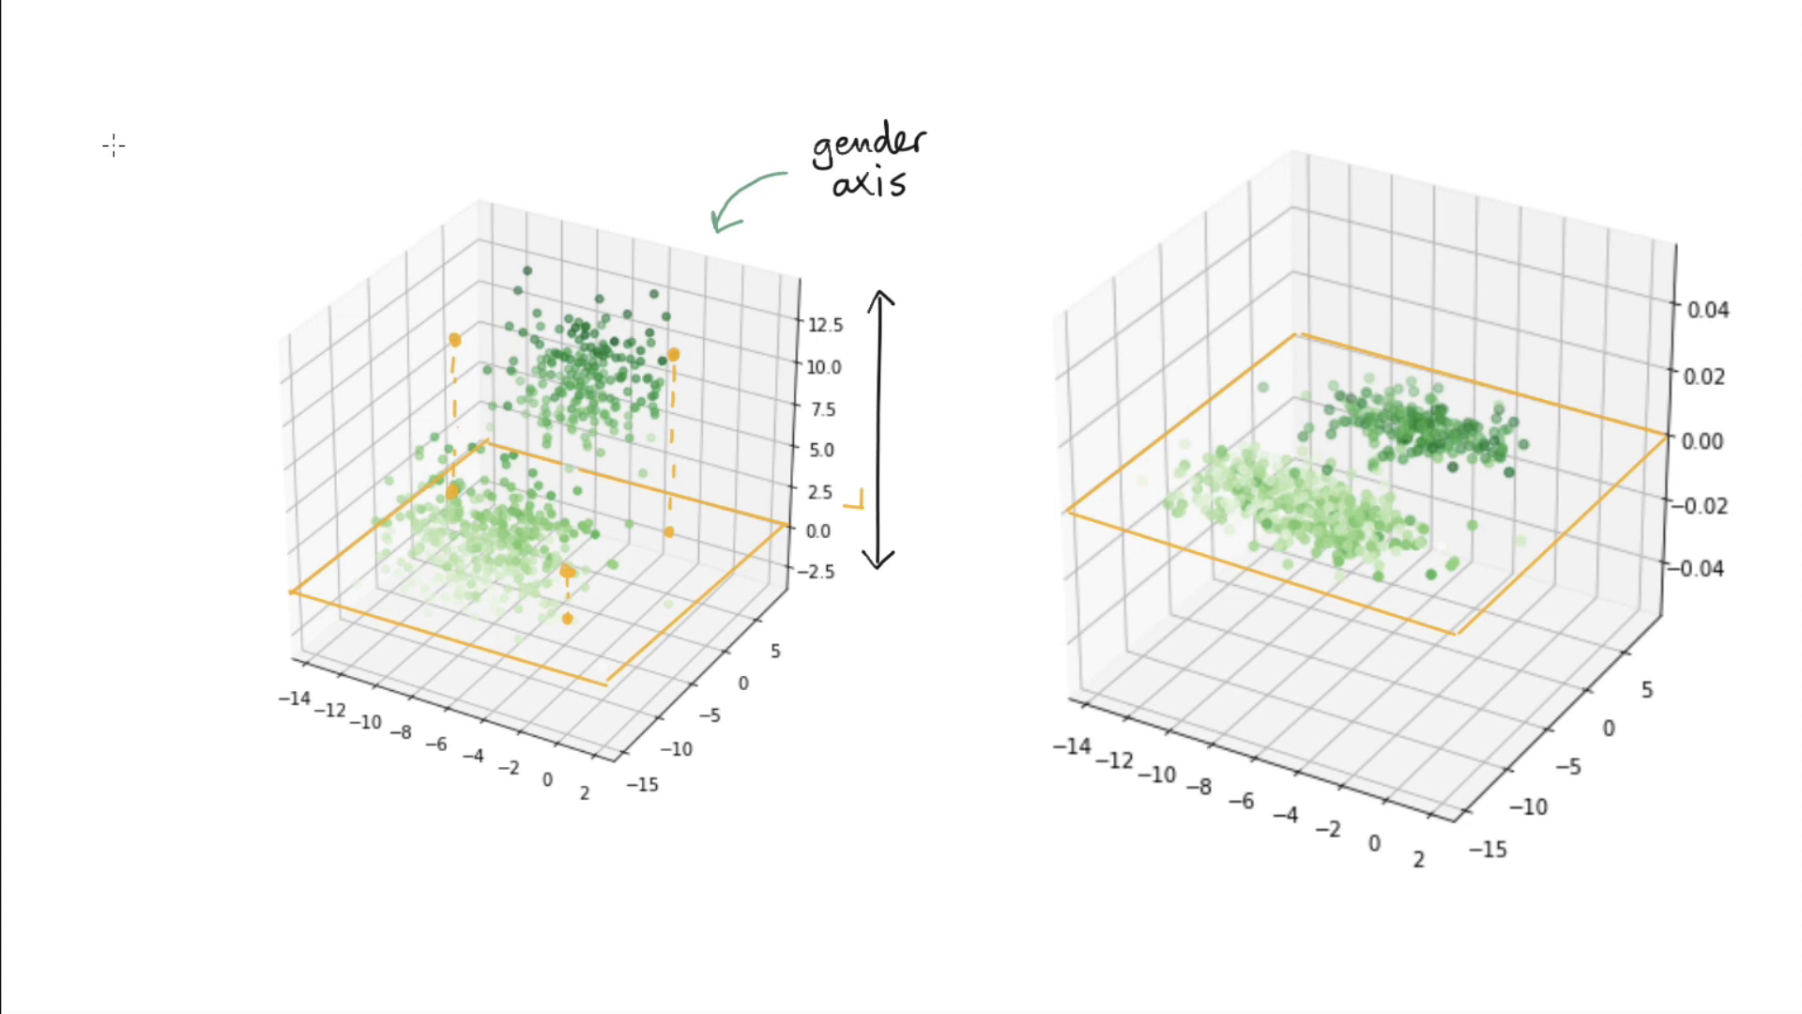
Start the 'Original Embedding' title and underline the Debiased heading.
text(Original)
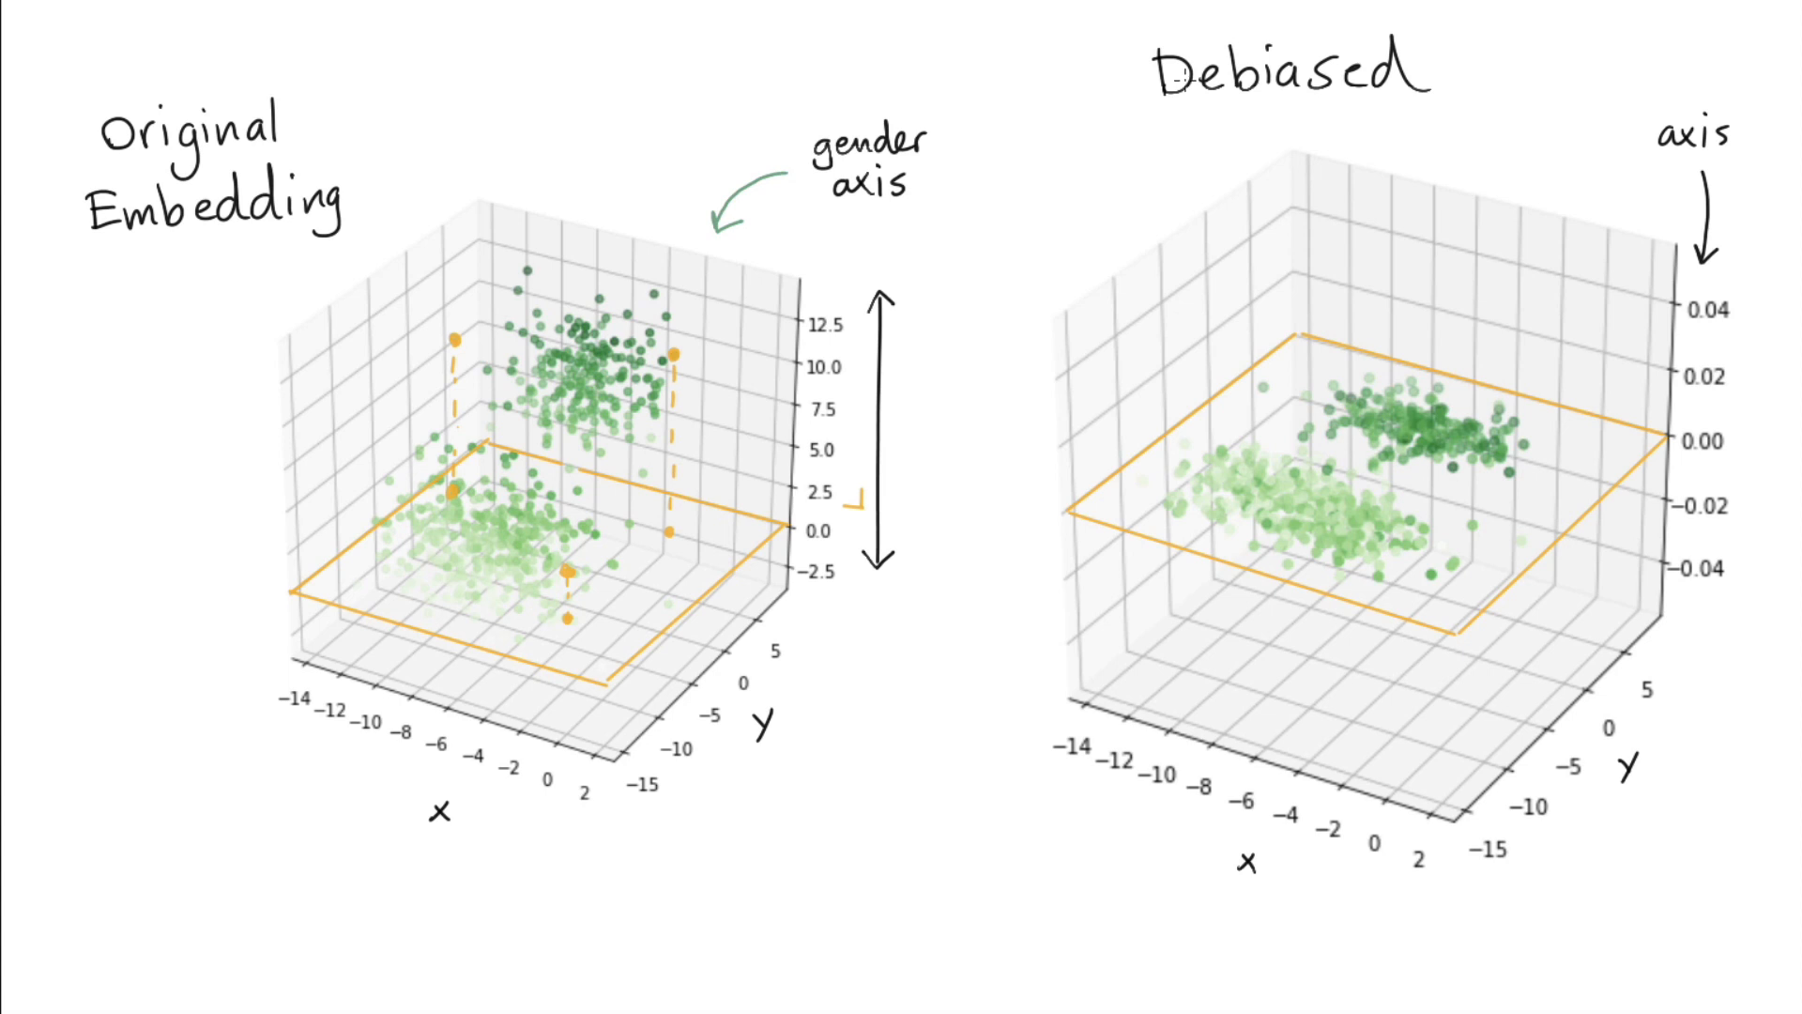
drag(1166, 116, 1447, 114)
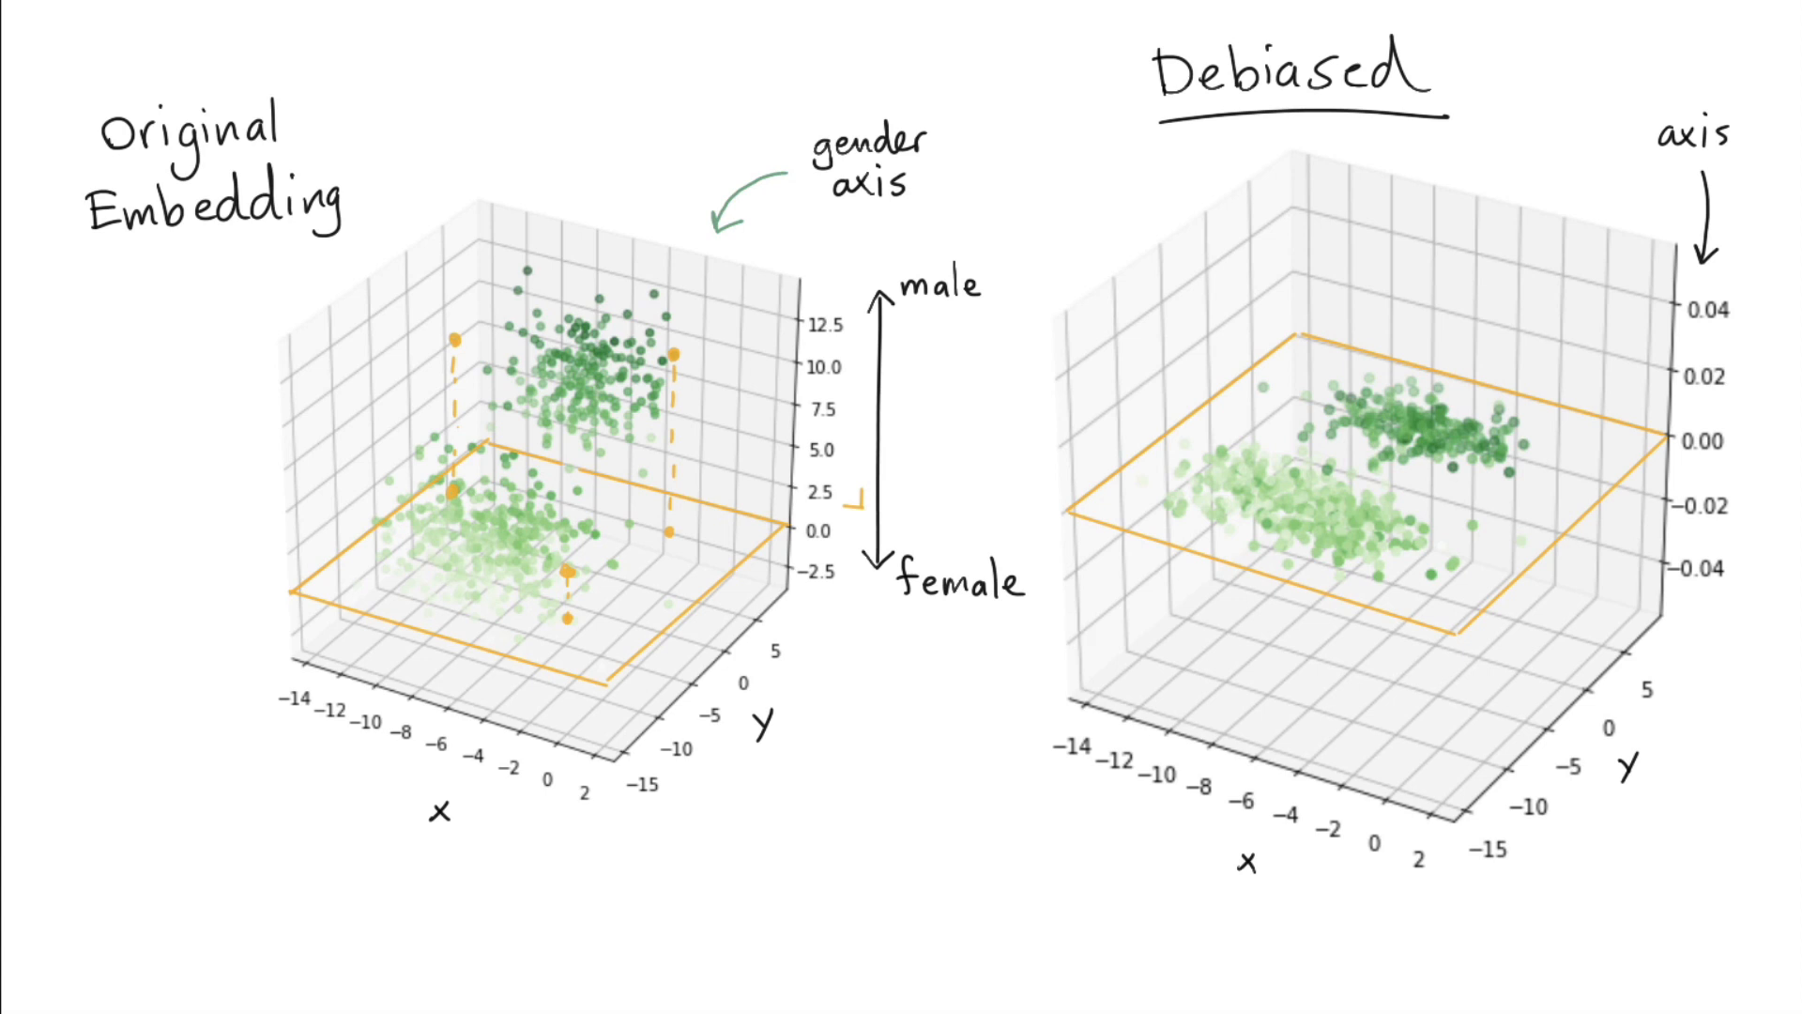
mouse_move(1271, 395)
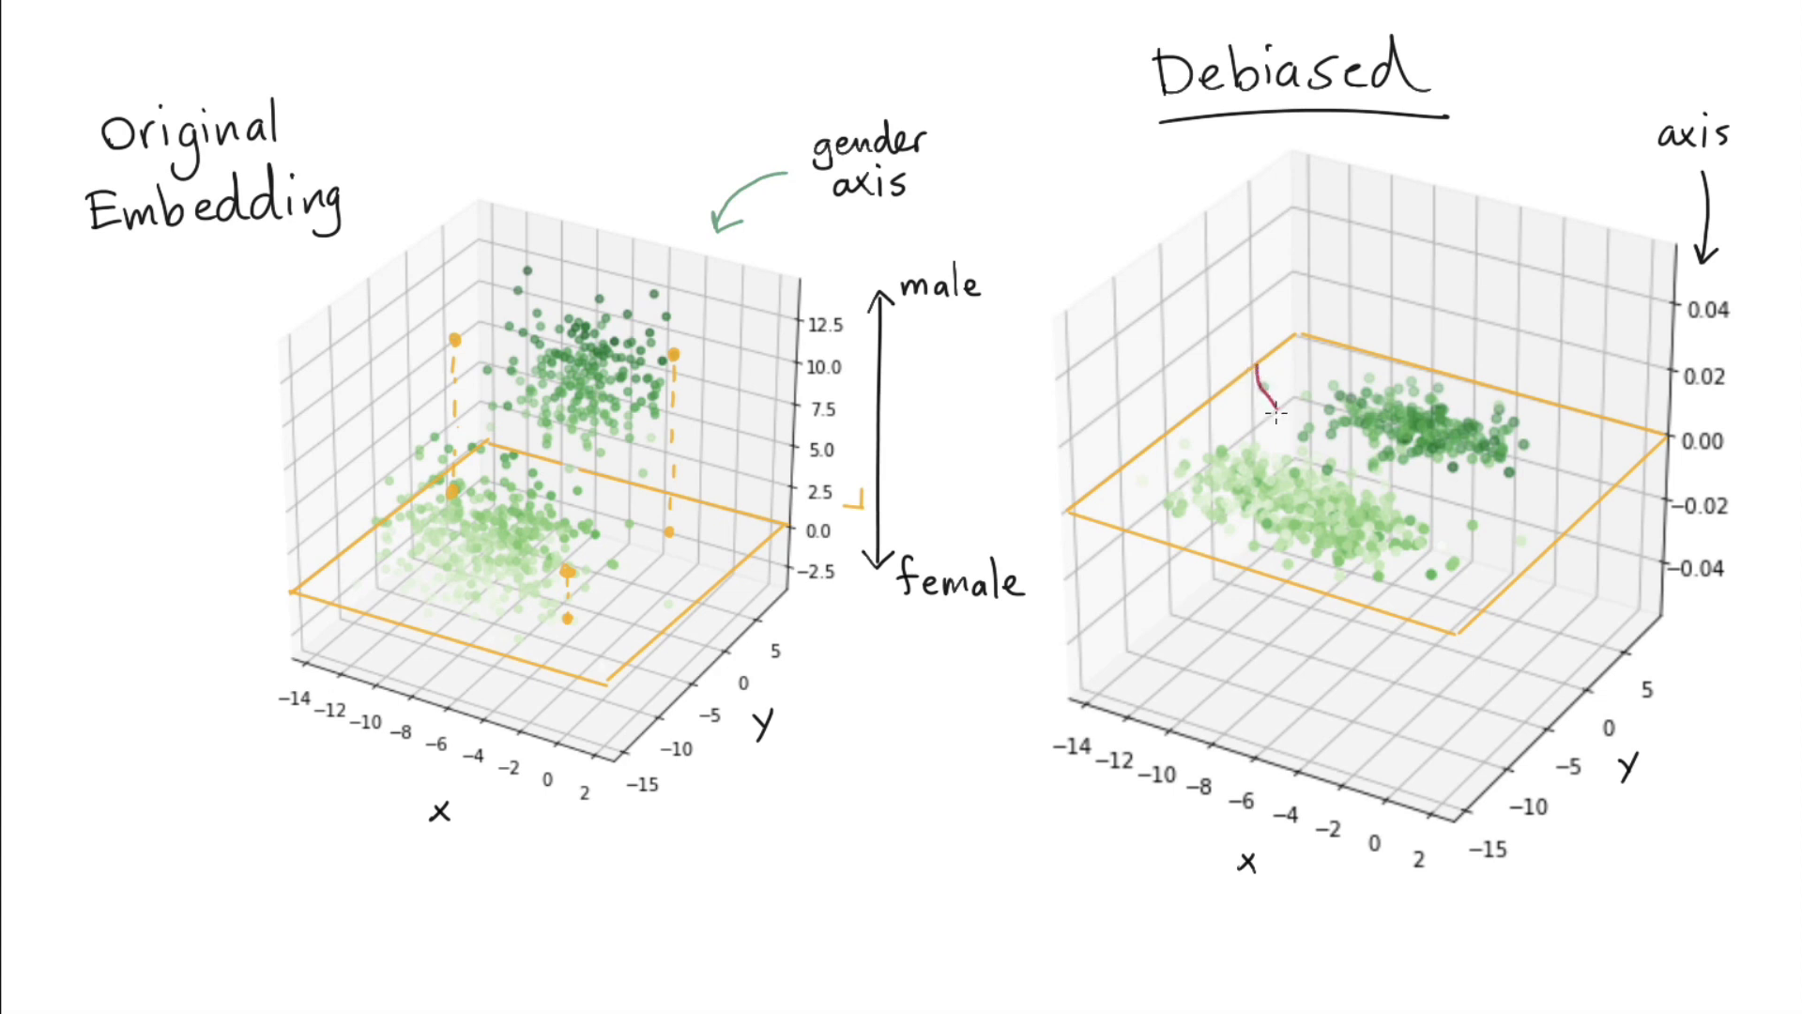
Draw a pink curve separating the two Debiased clusters.
drag(1271, 396, 1483, 580)
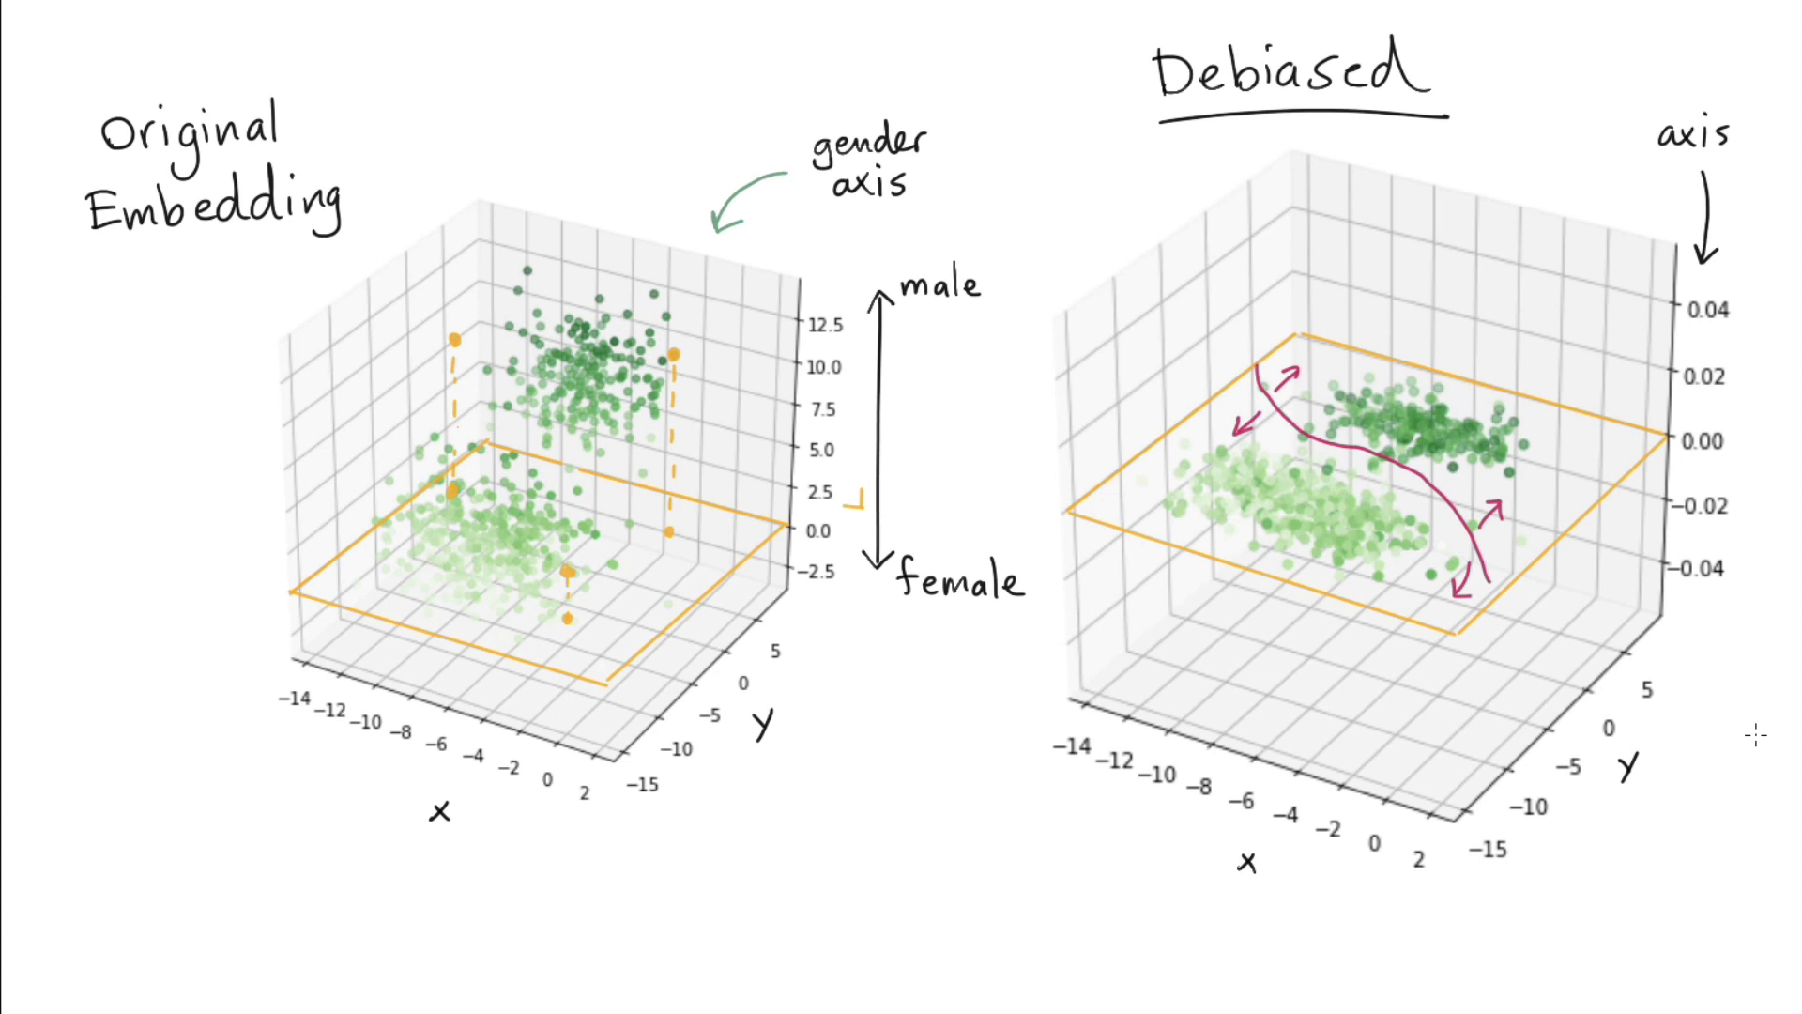
mouse_move(439, 233)
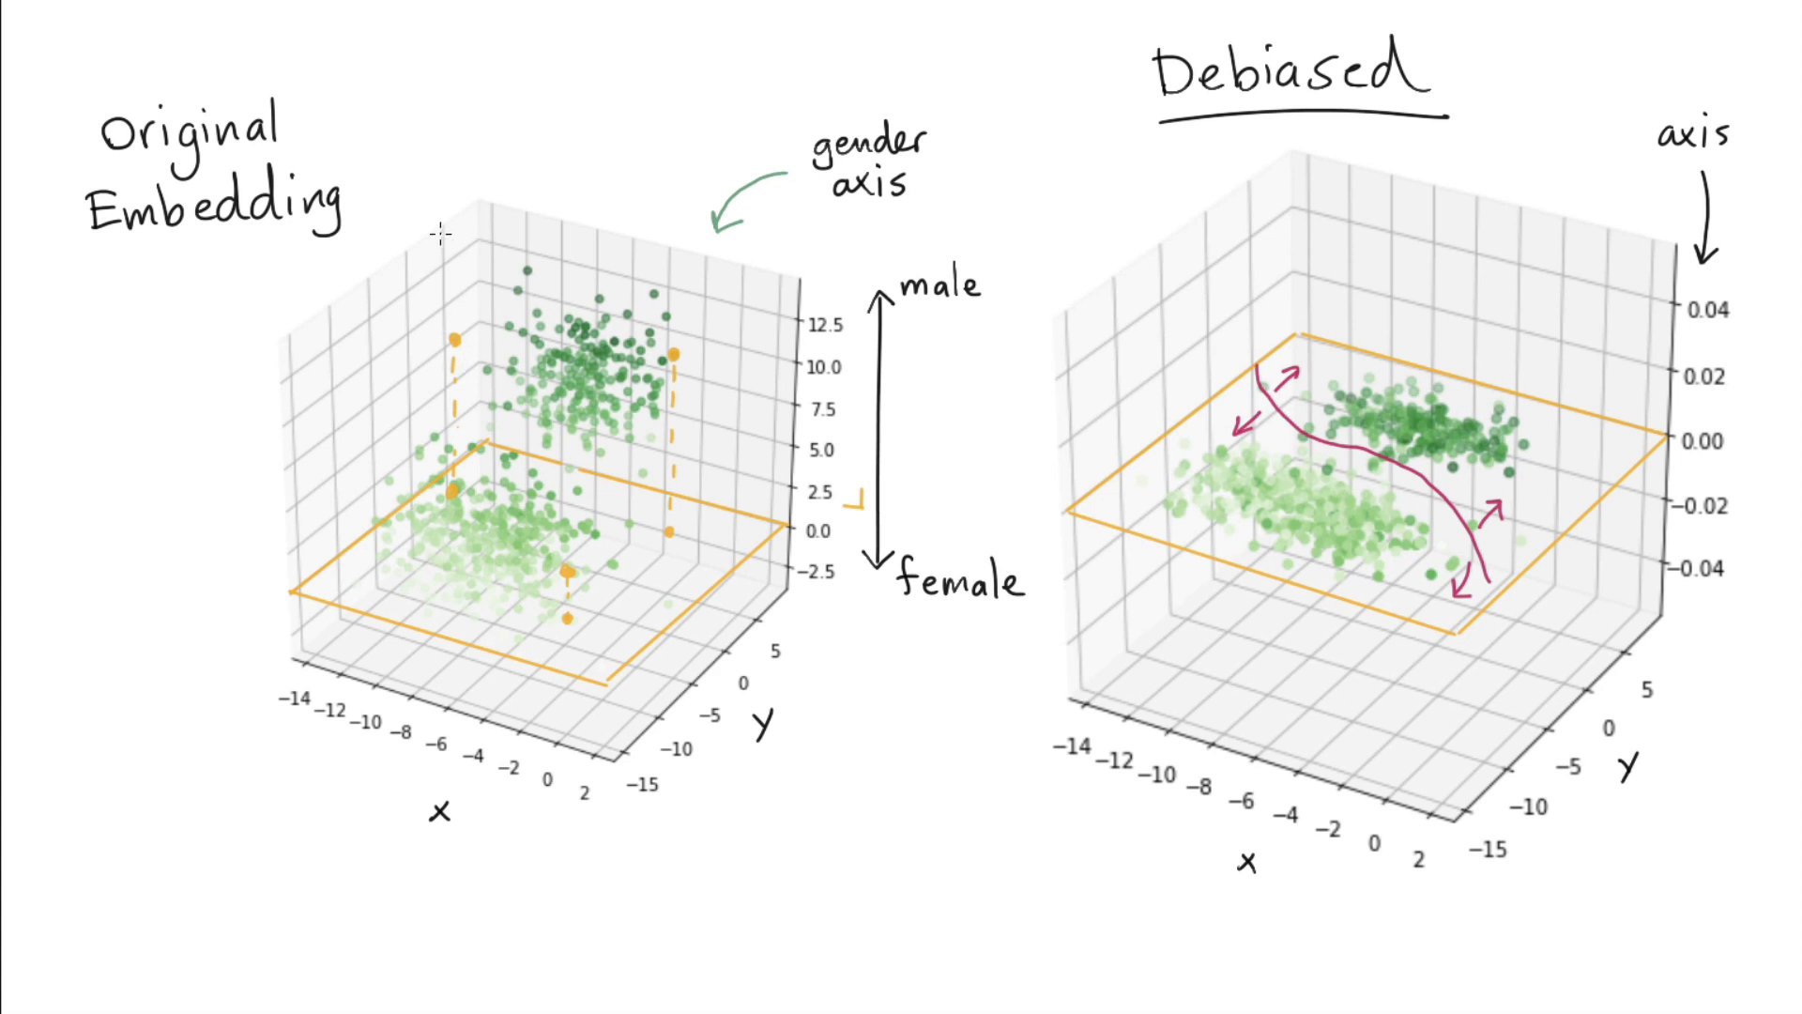
Draw a pink dividing line across the Original Embedding plot between its clusters.
drag(443, 236, 488, 413)
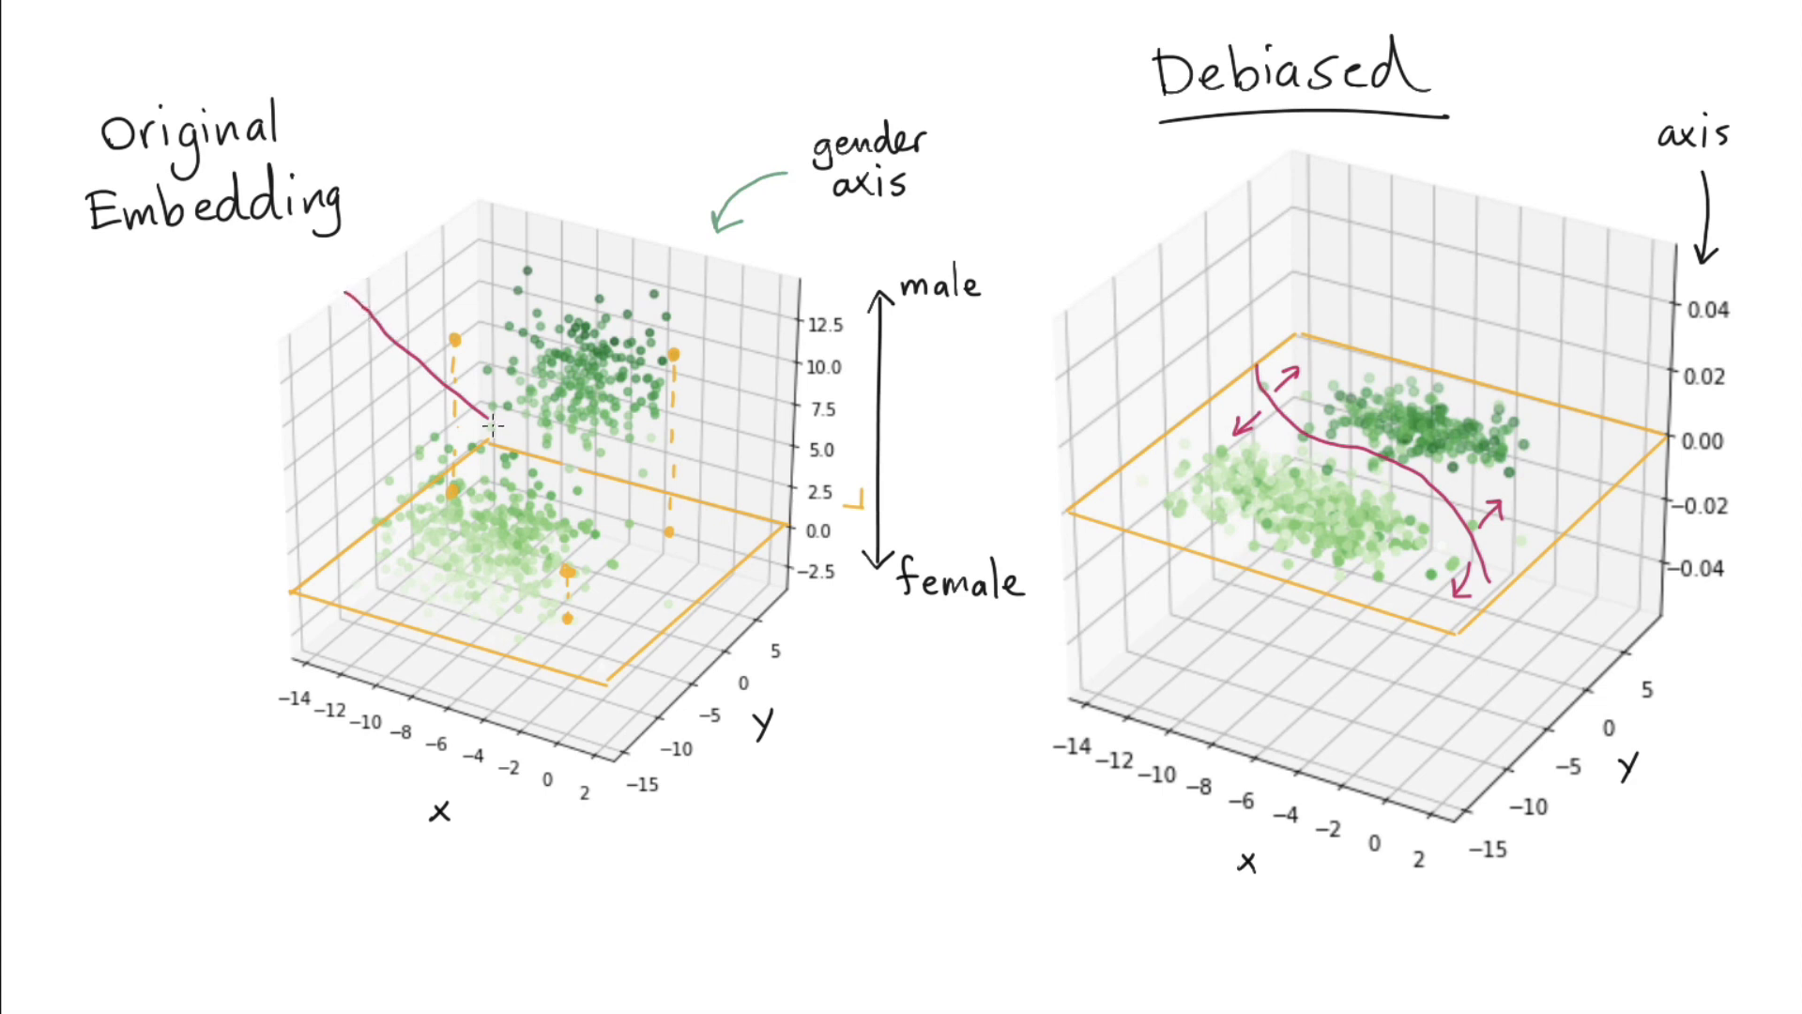
mouse_move(494, 428)
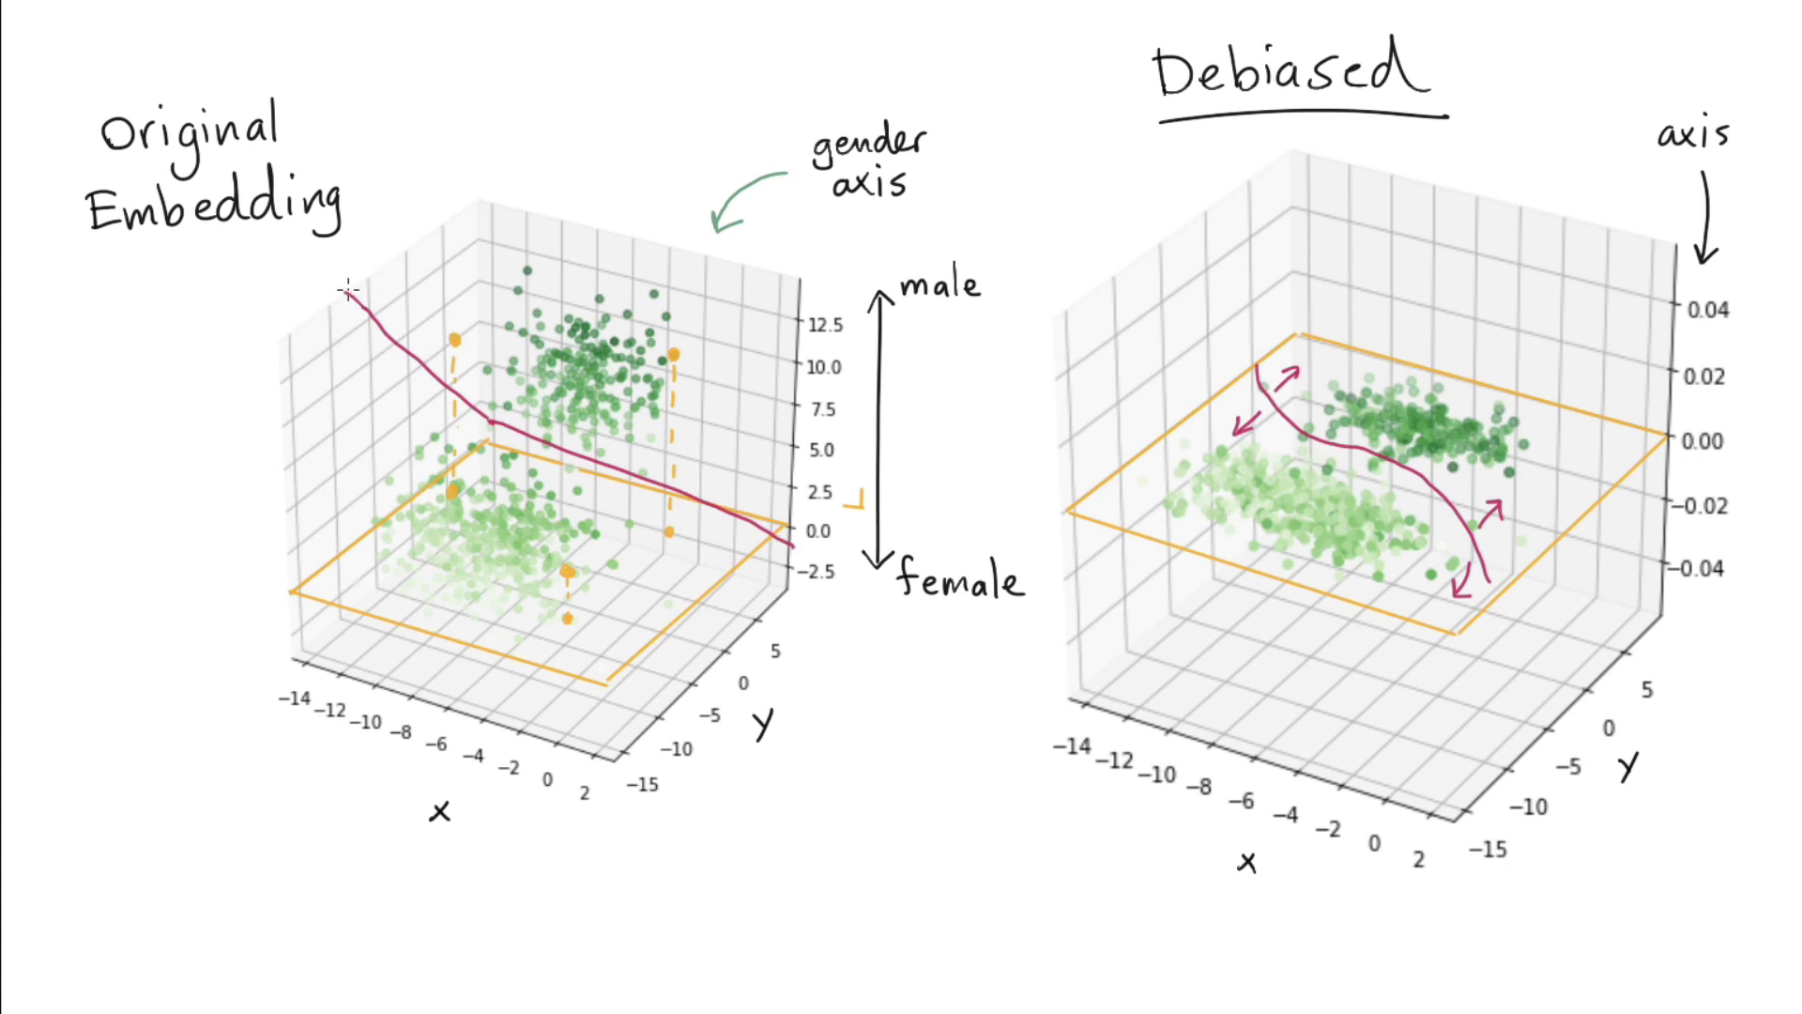
drag(353, 289, 779, 540)
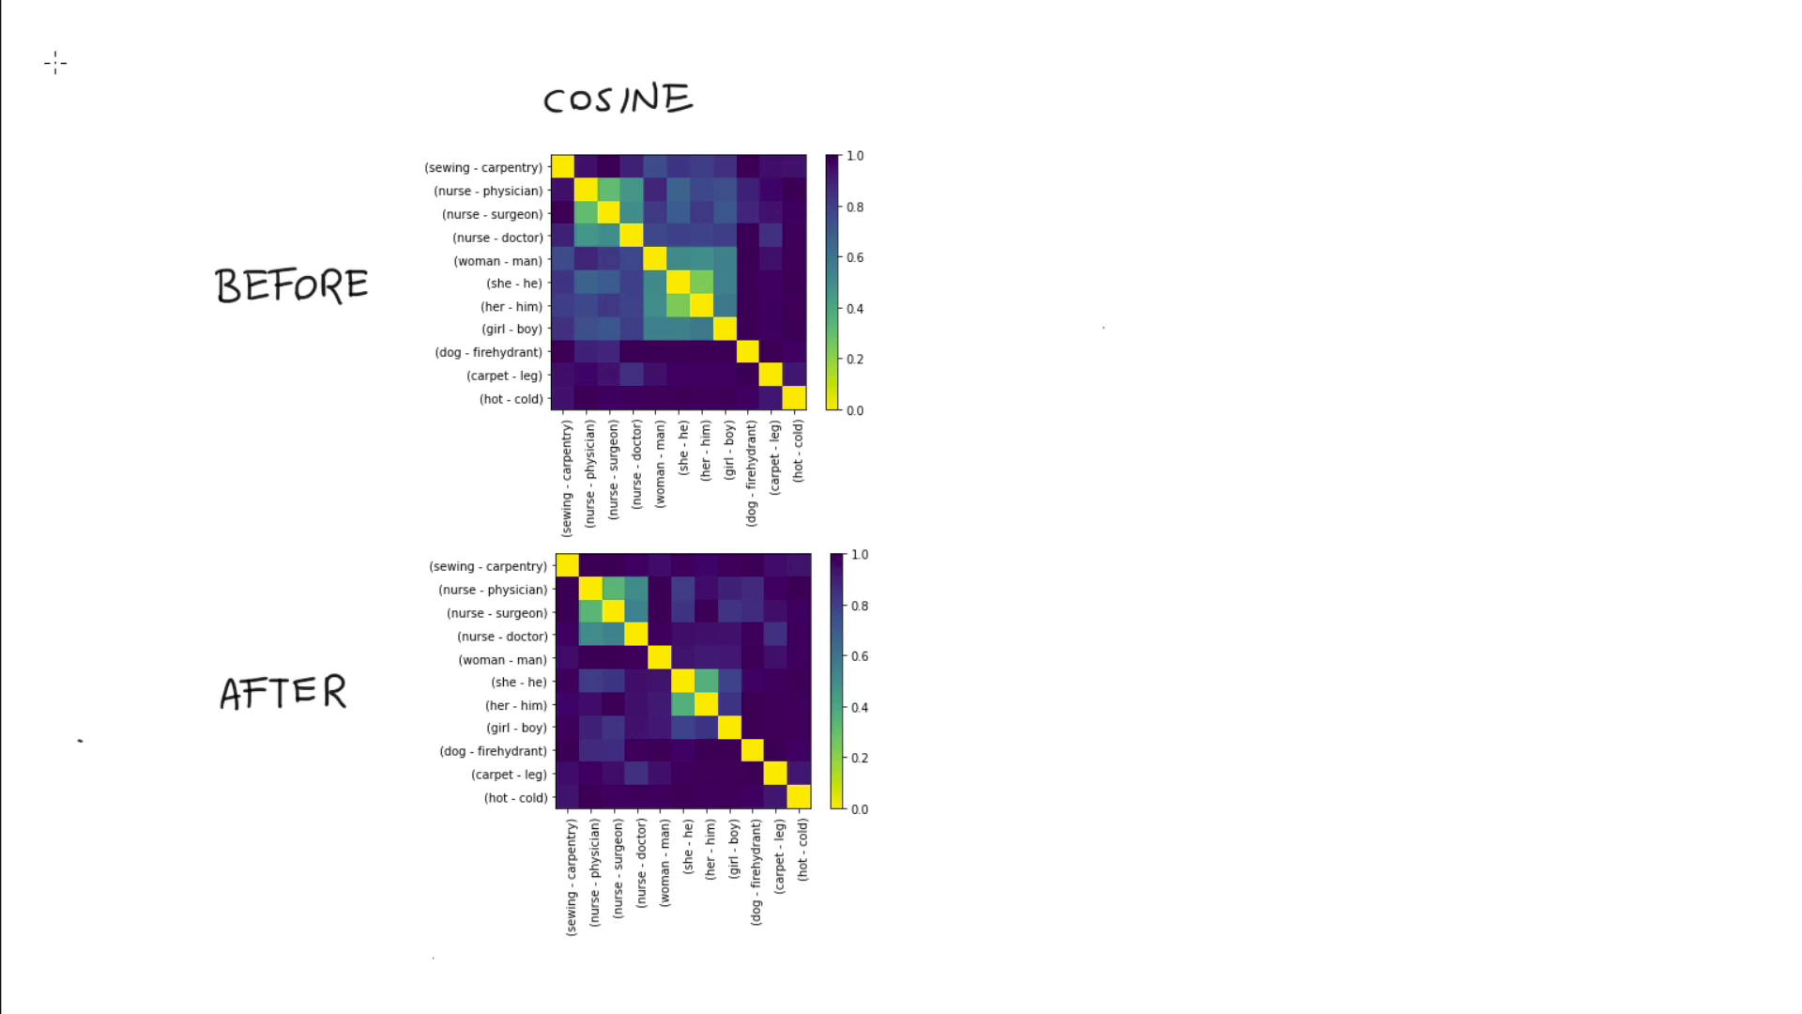
Finish the 'Byte Pair' title above the cosine heatmaps.
text(Byte Pr)
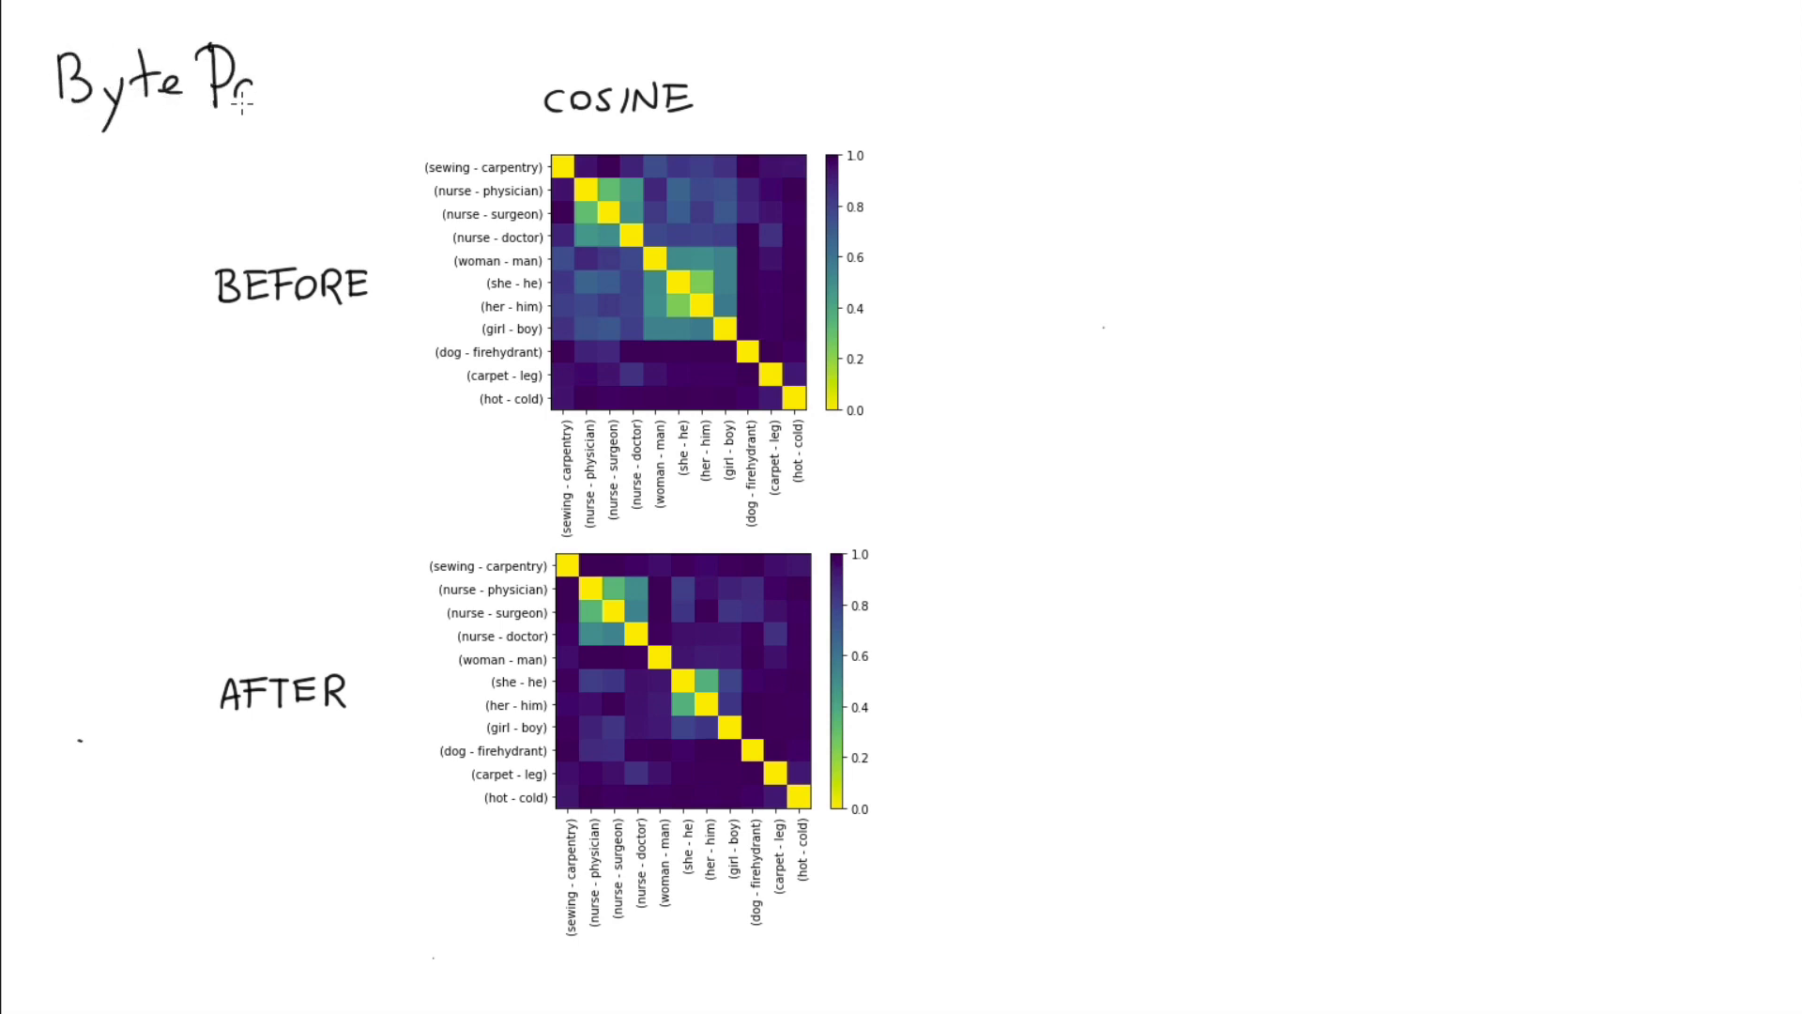
text(air)
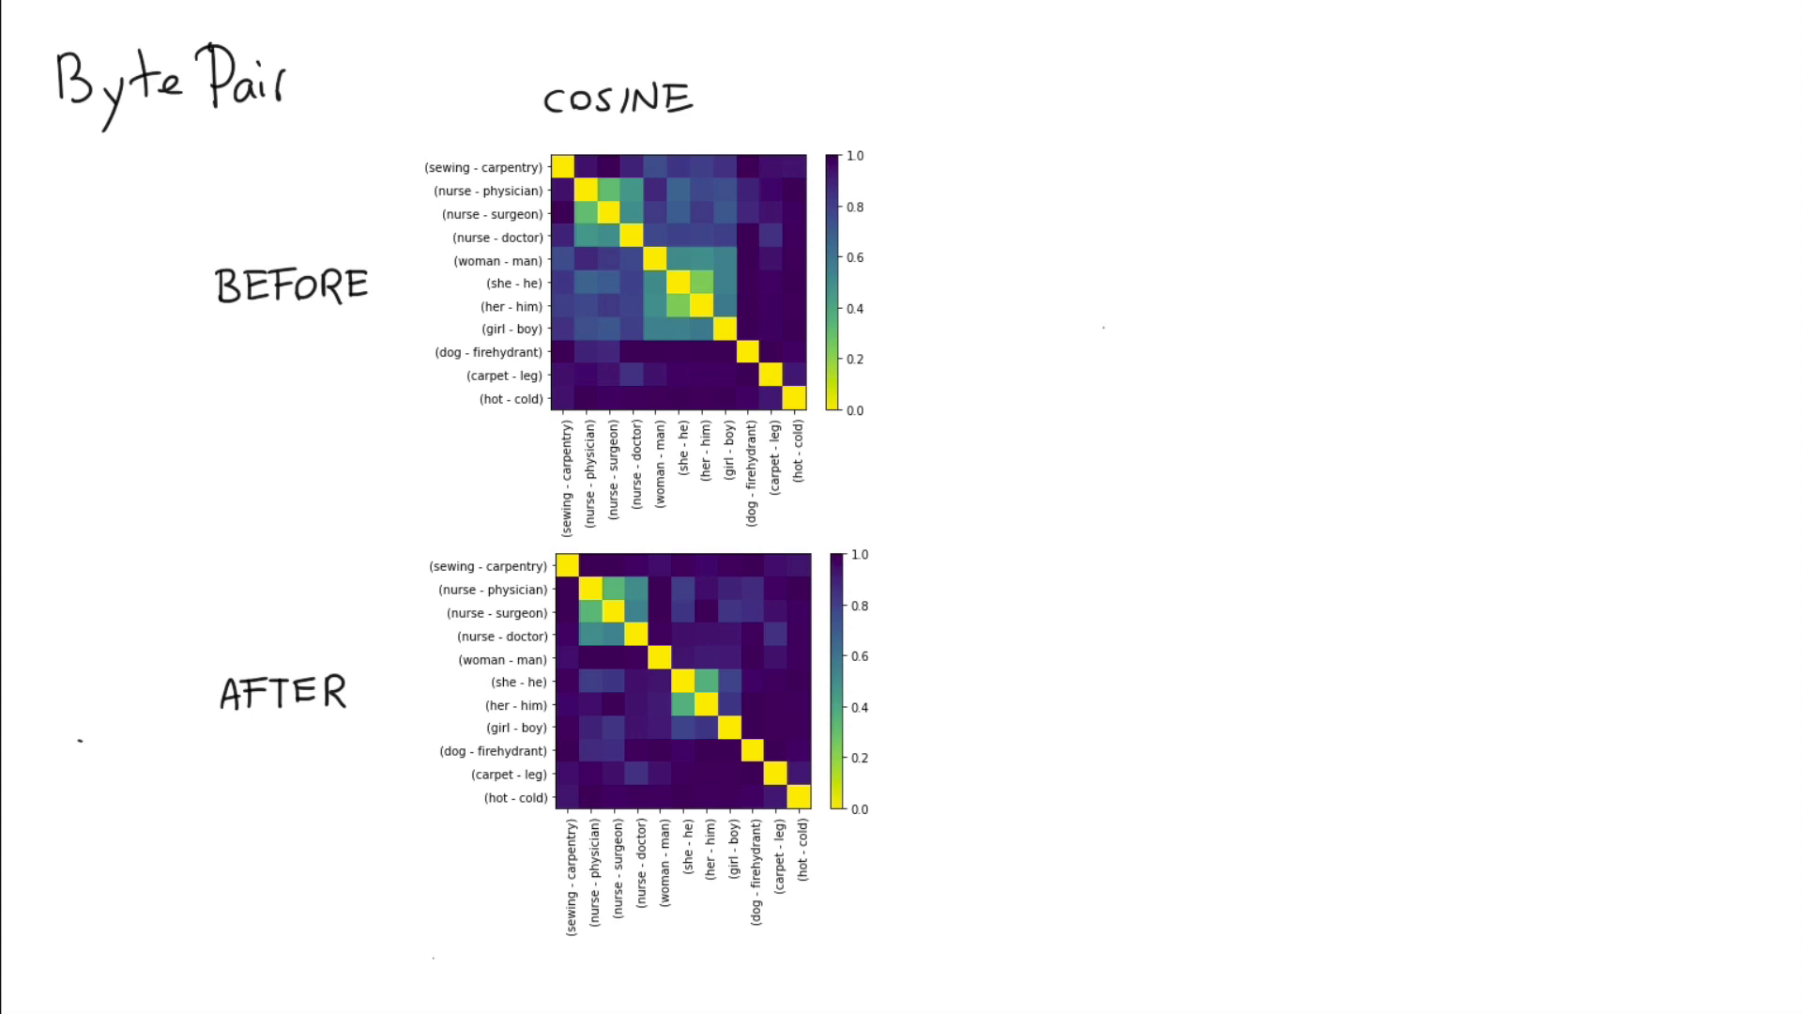
Circle the nurse-versus-gender cells in BEFORE and draw a 'projection' arrow to AFTER.
drag(633, 247, 608, 334)
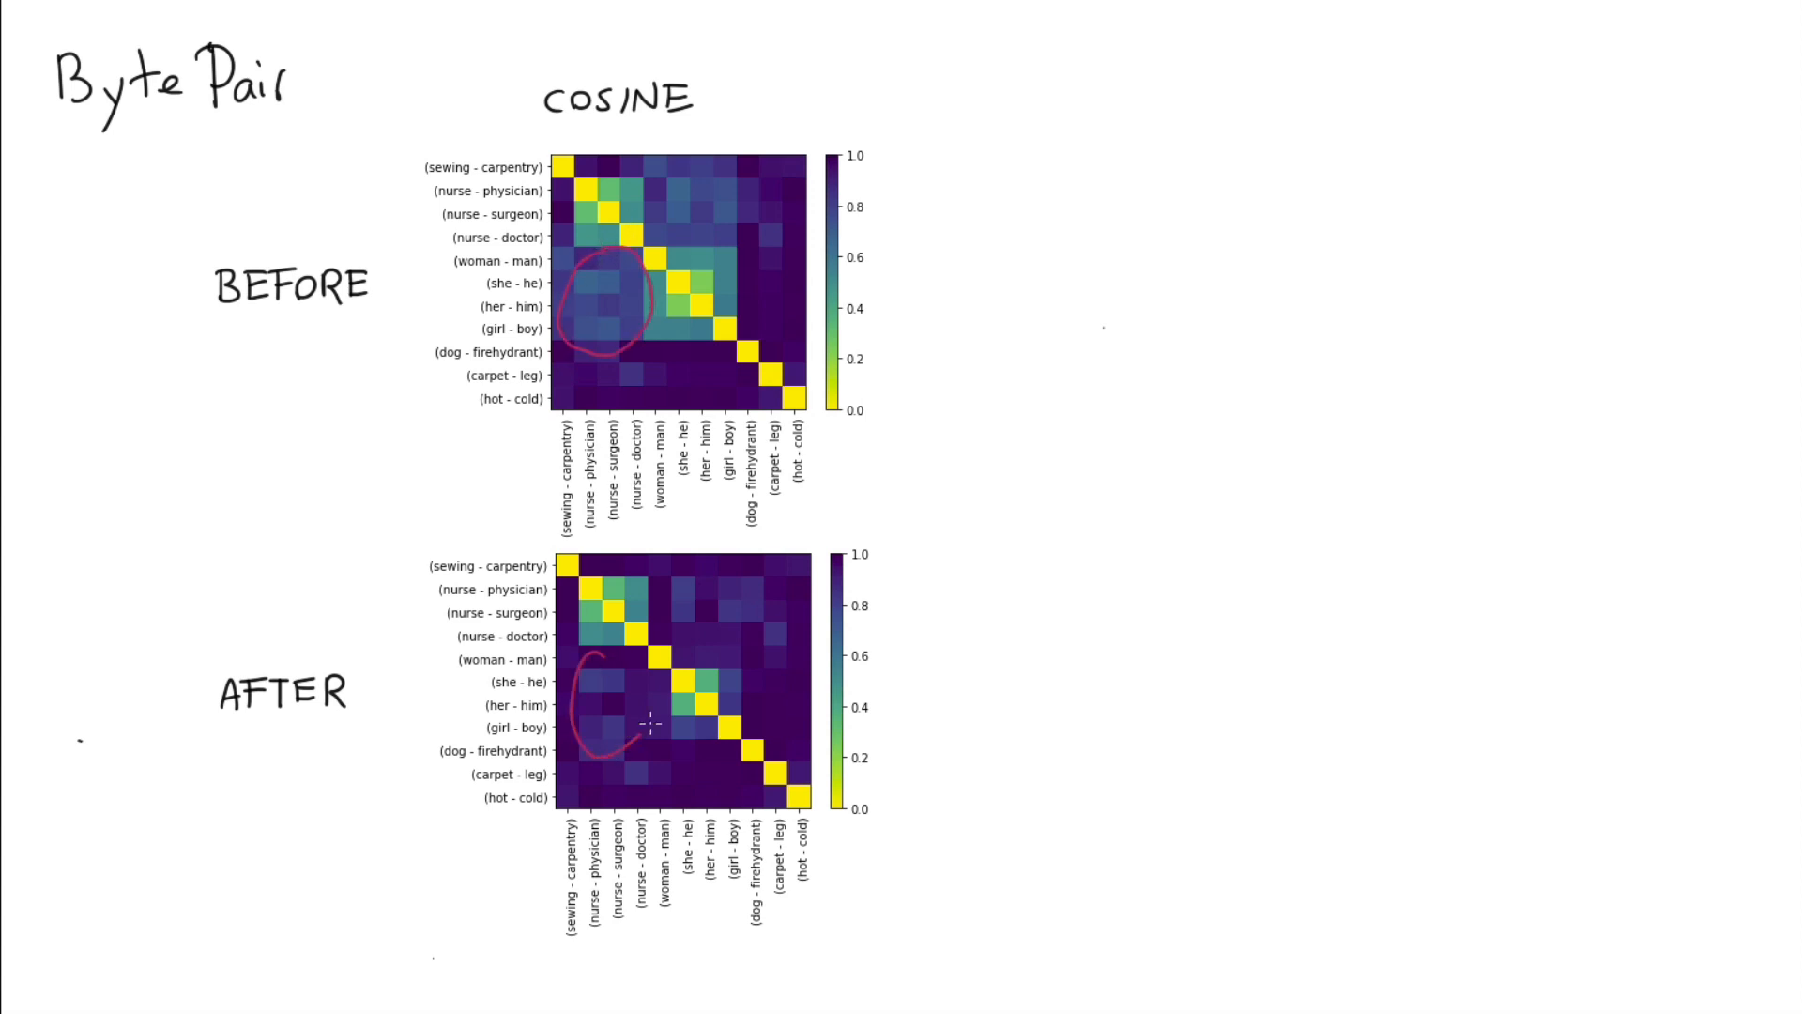
drag(379, 346, 374, 574)
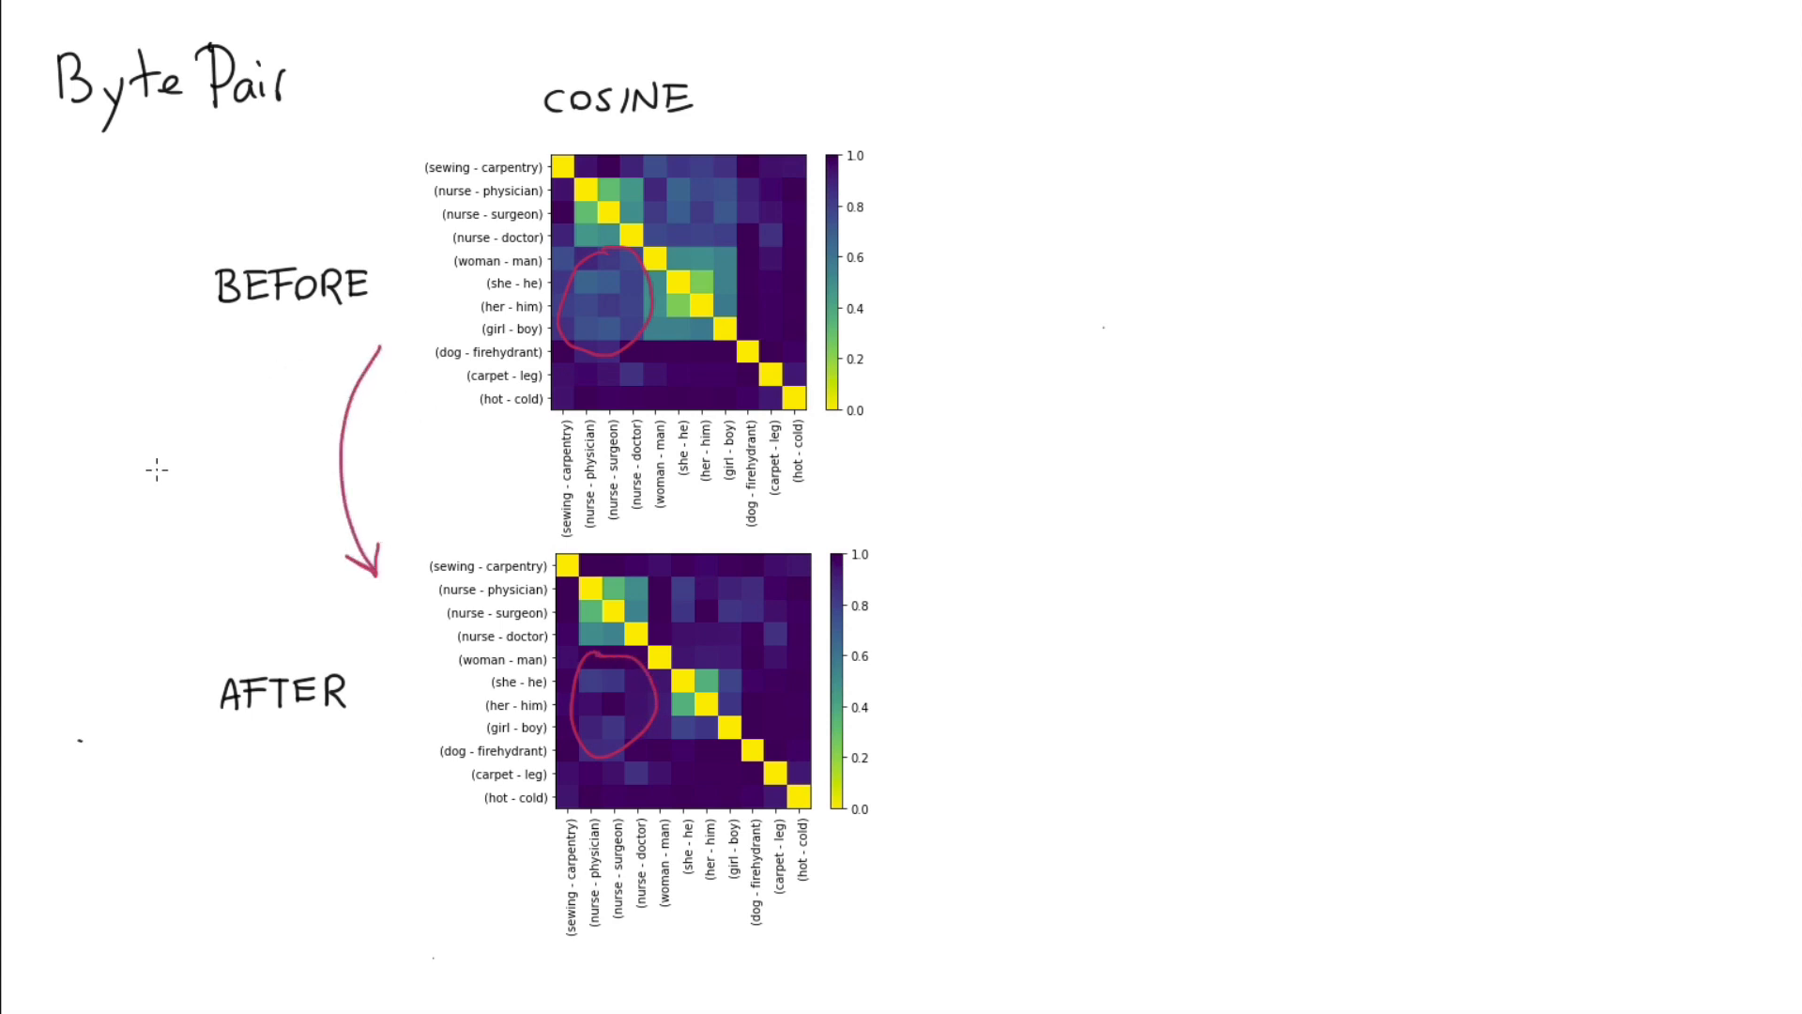
text(projection)
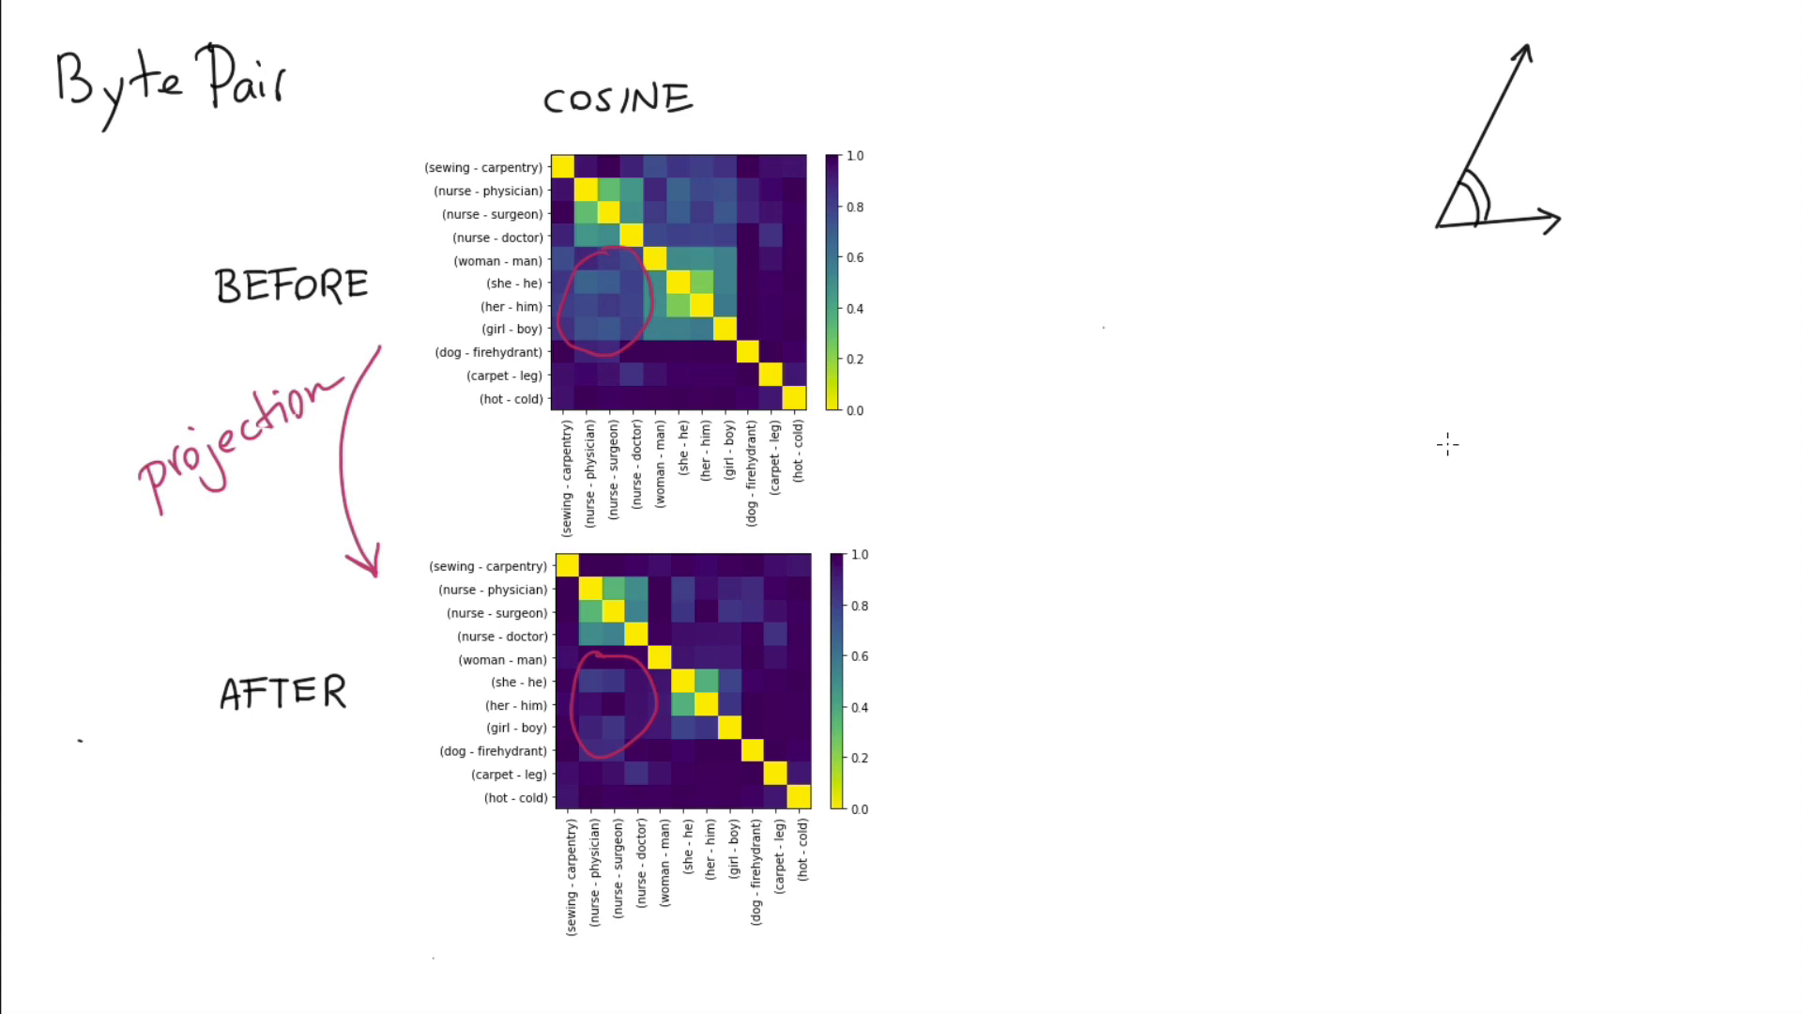
mouse_move(1444, 242)
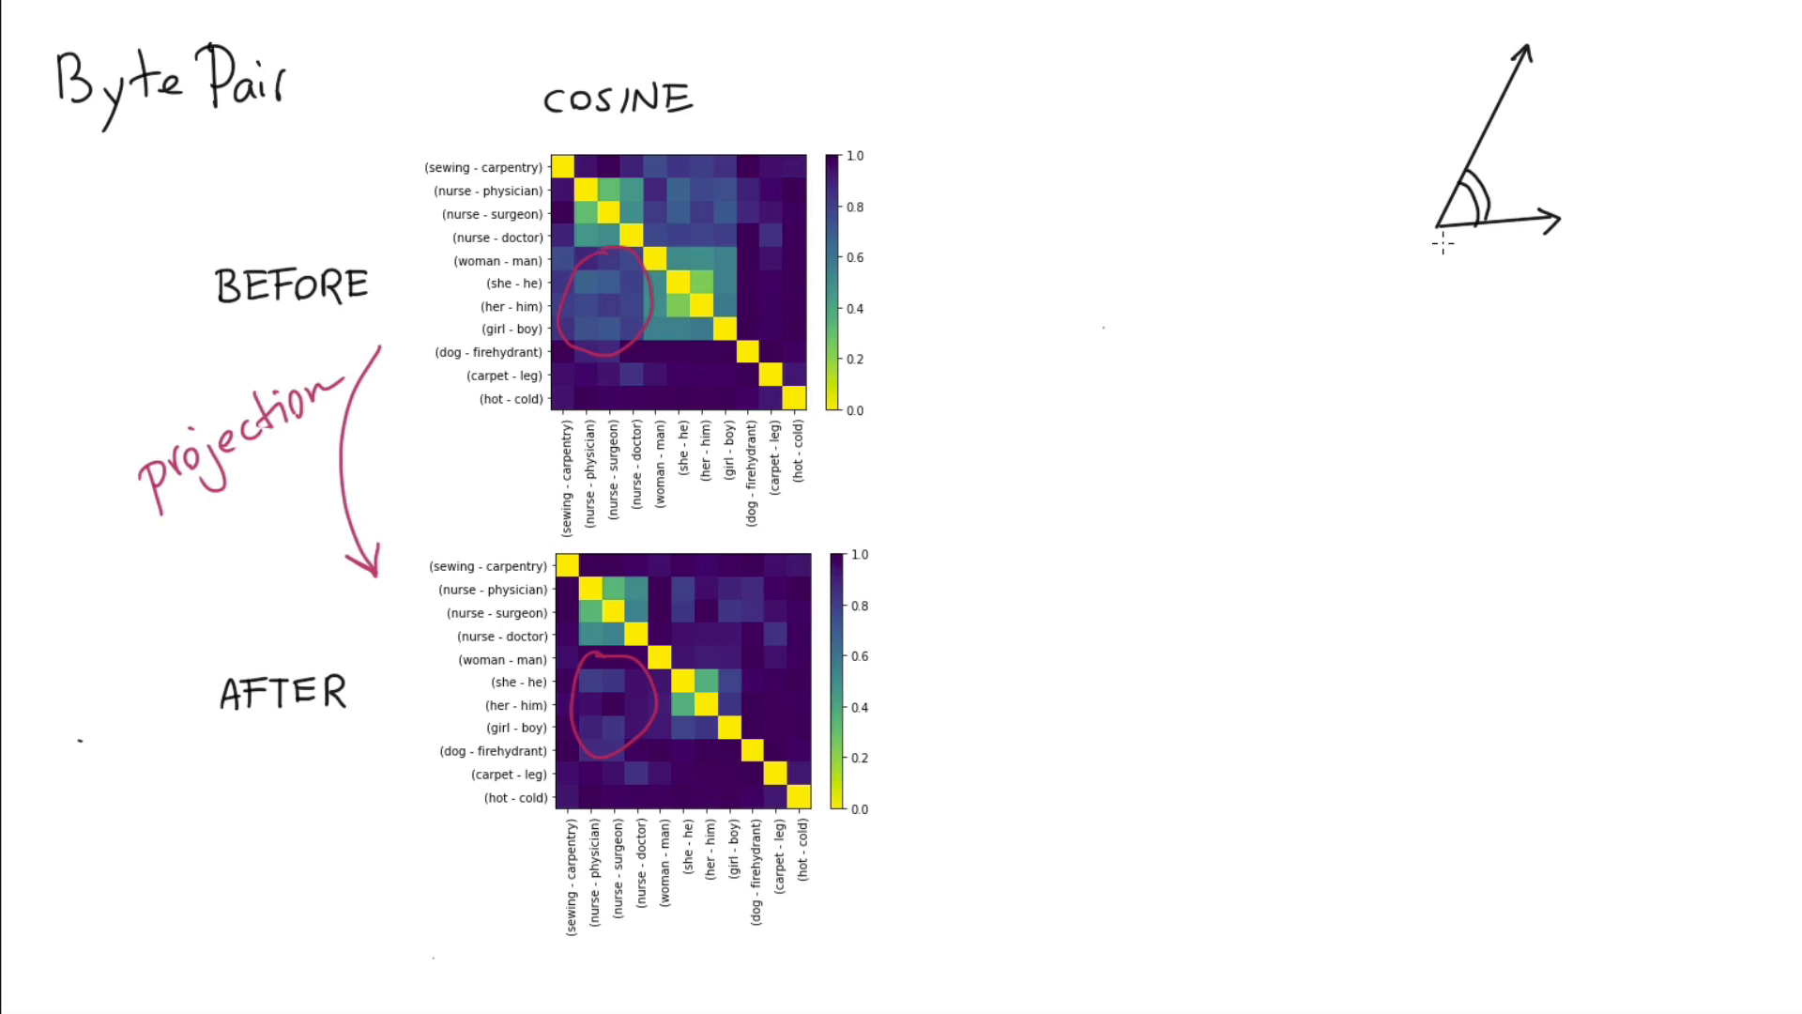
mouse_move(1569, 227)
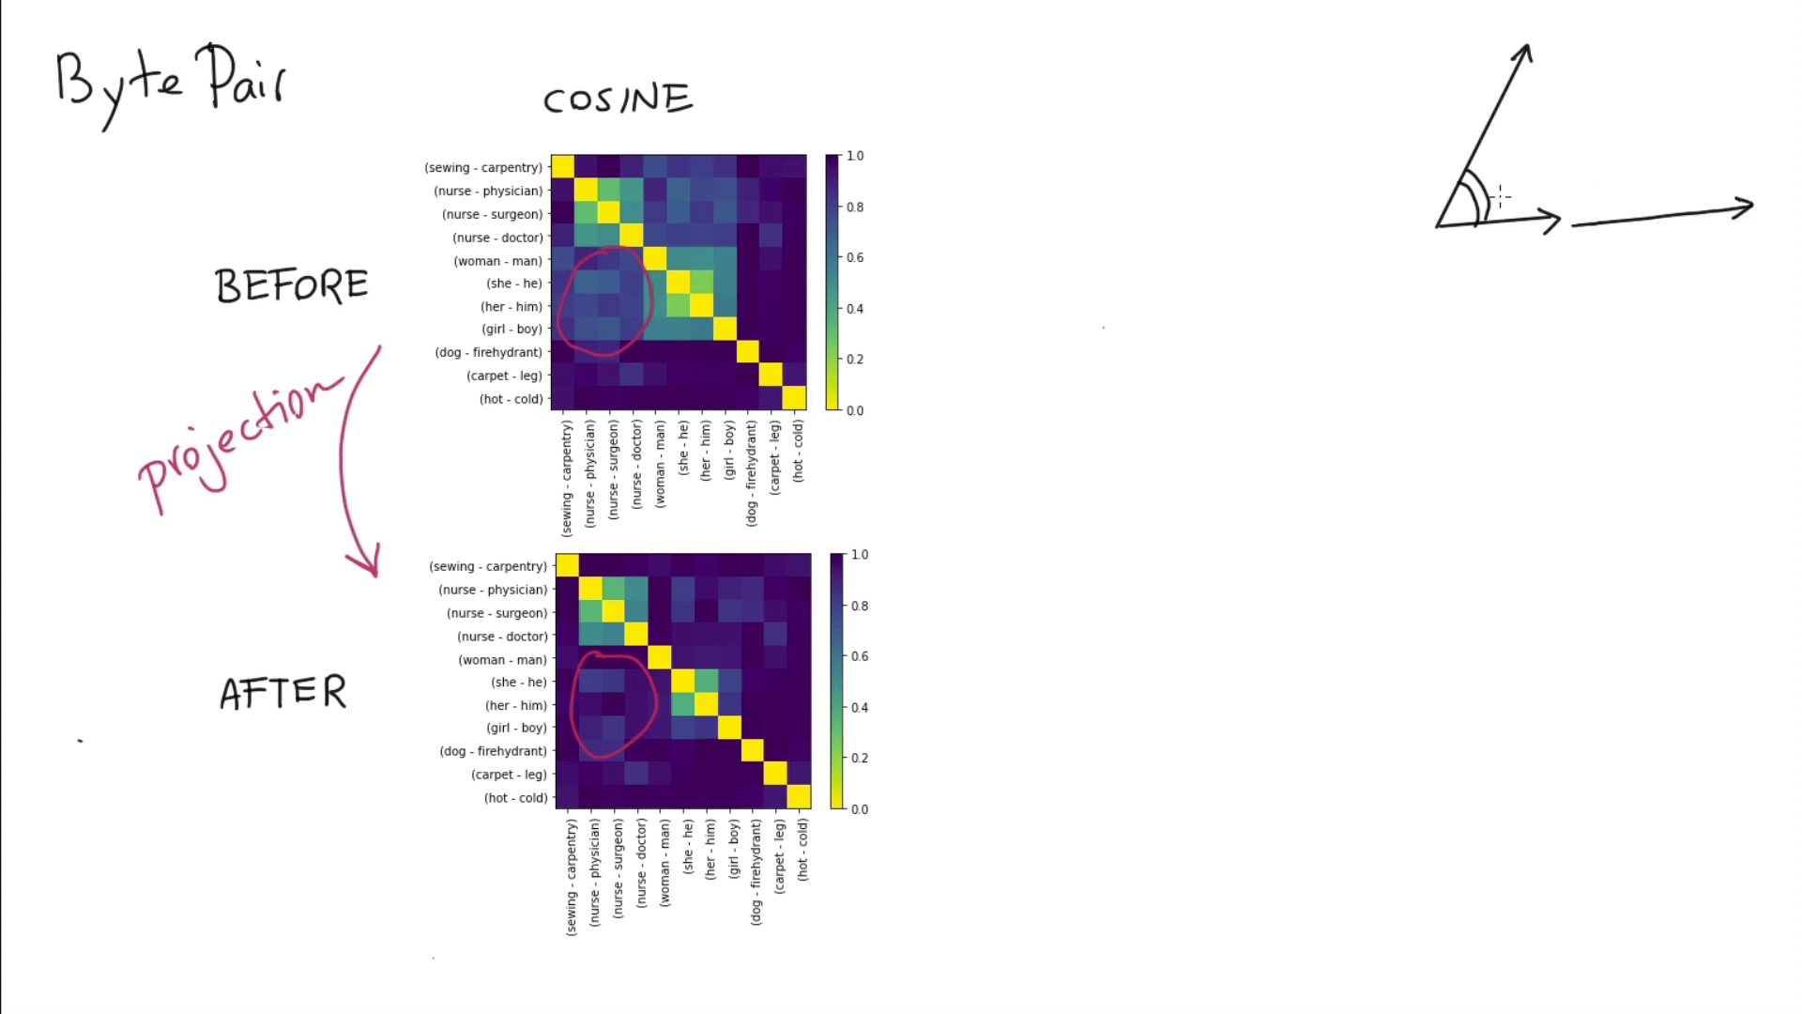
Draw a projection line along the lower vector and a longer arrow beside the angle sketch.
drag(1436, 238, 1545, 238)
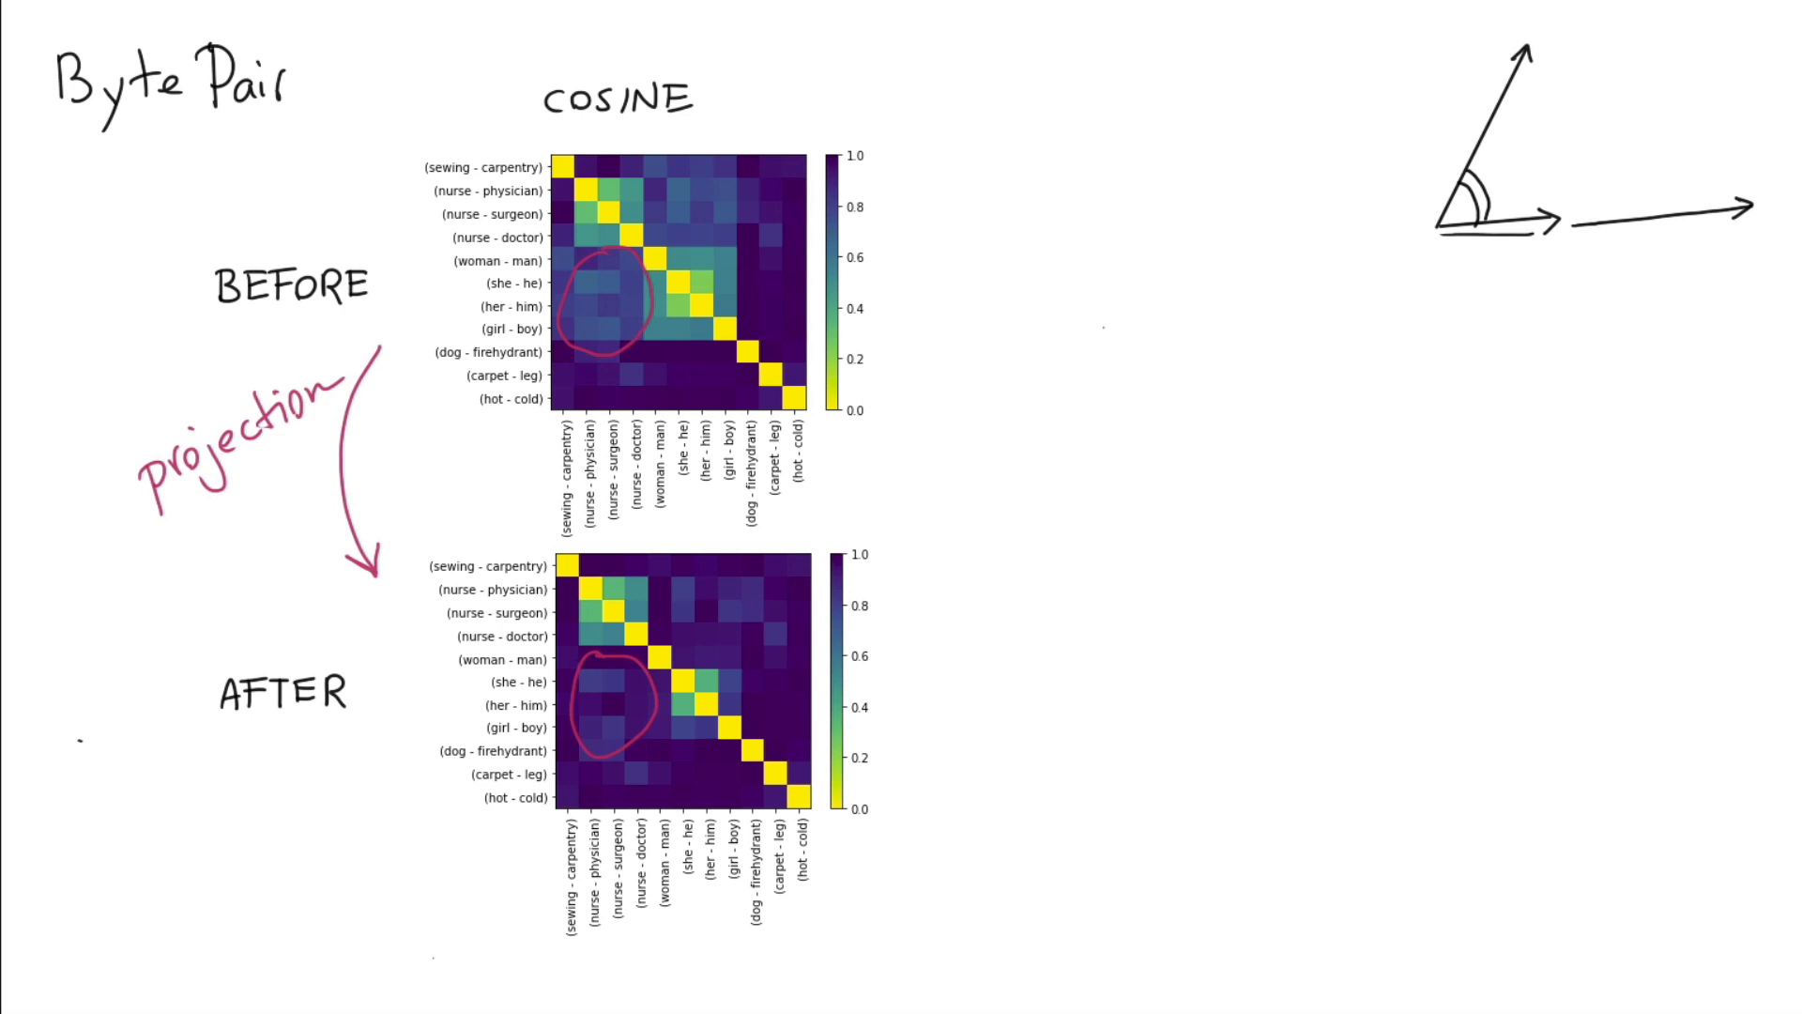
drag(1577, 194, 1666, 173)
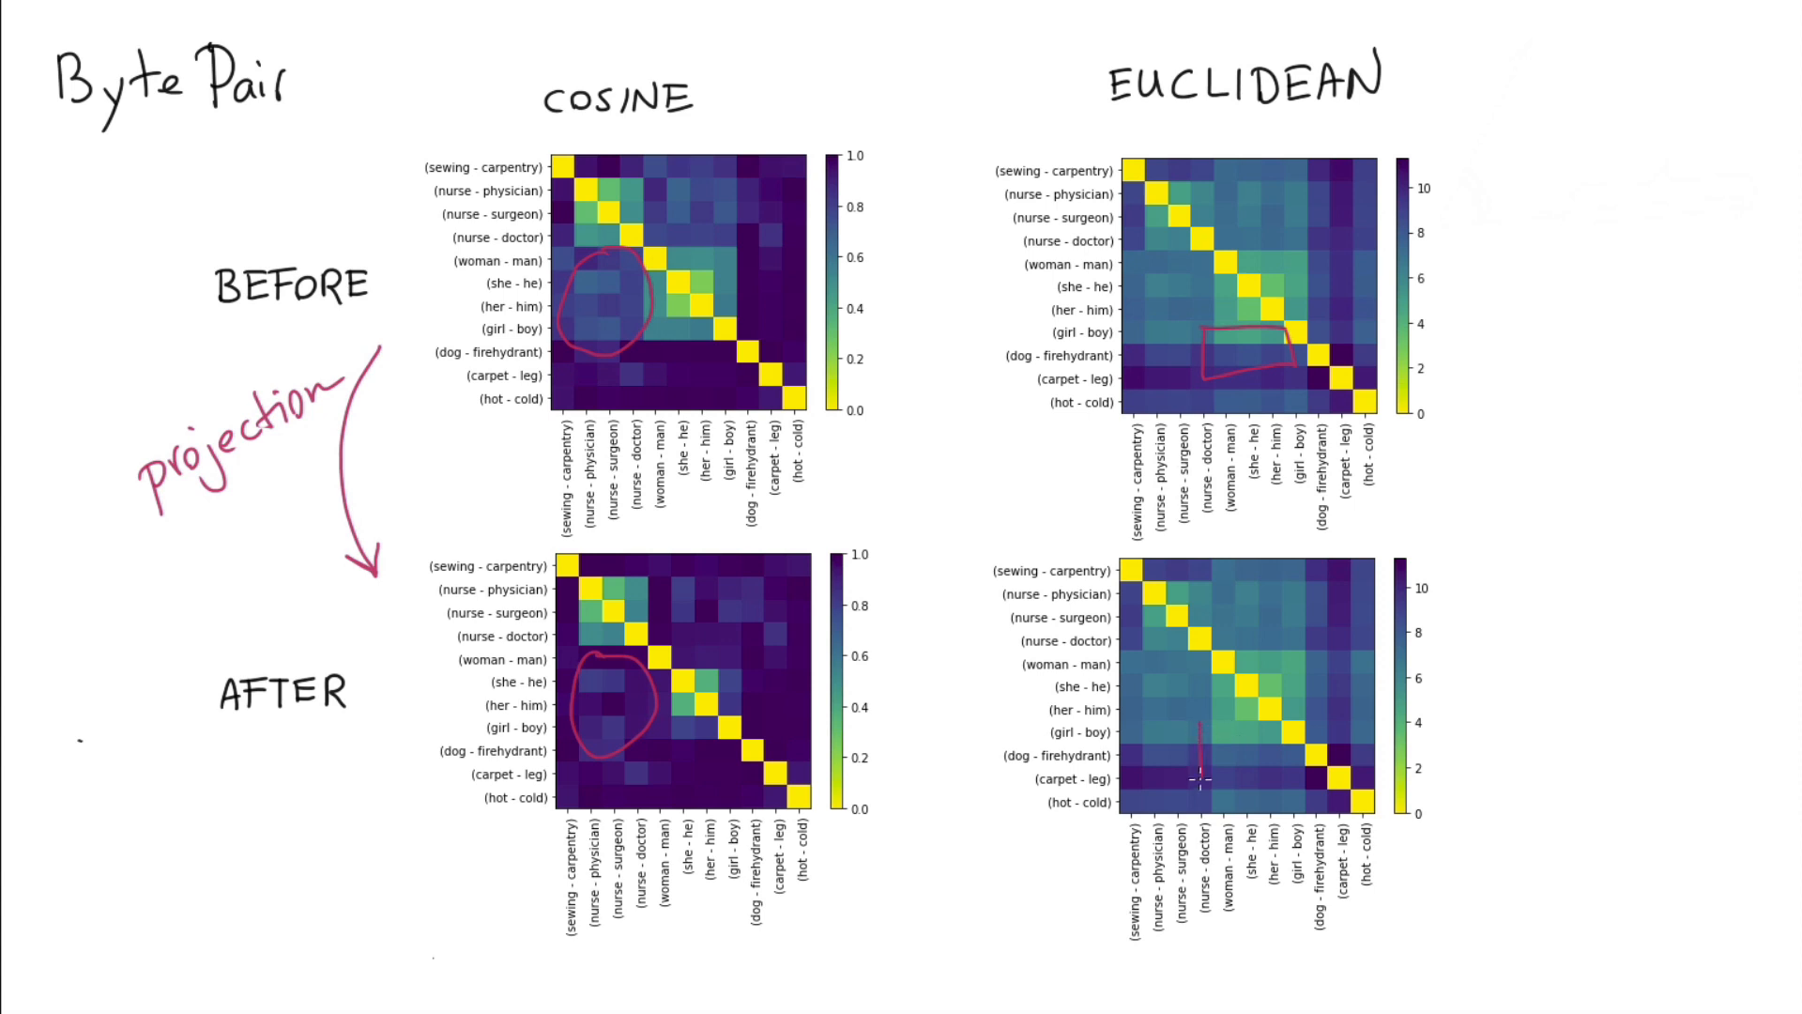
Mark the gender-related cells in the after Euclidean heatmap with the red pen.
drag(1196, 781, 1282, 736)
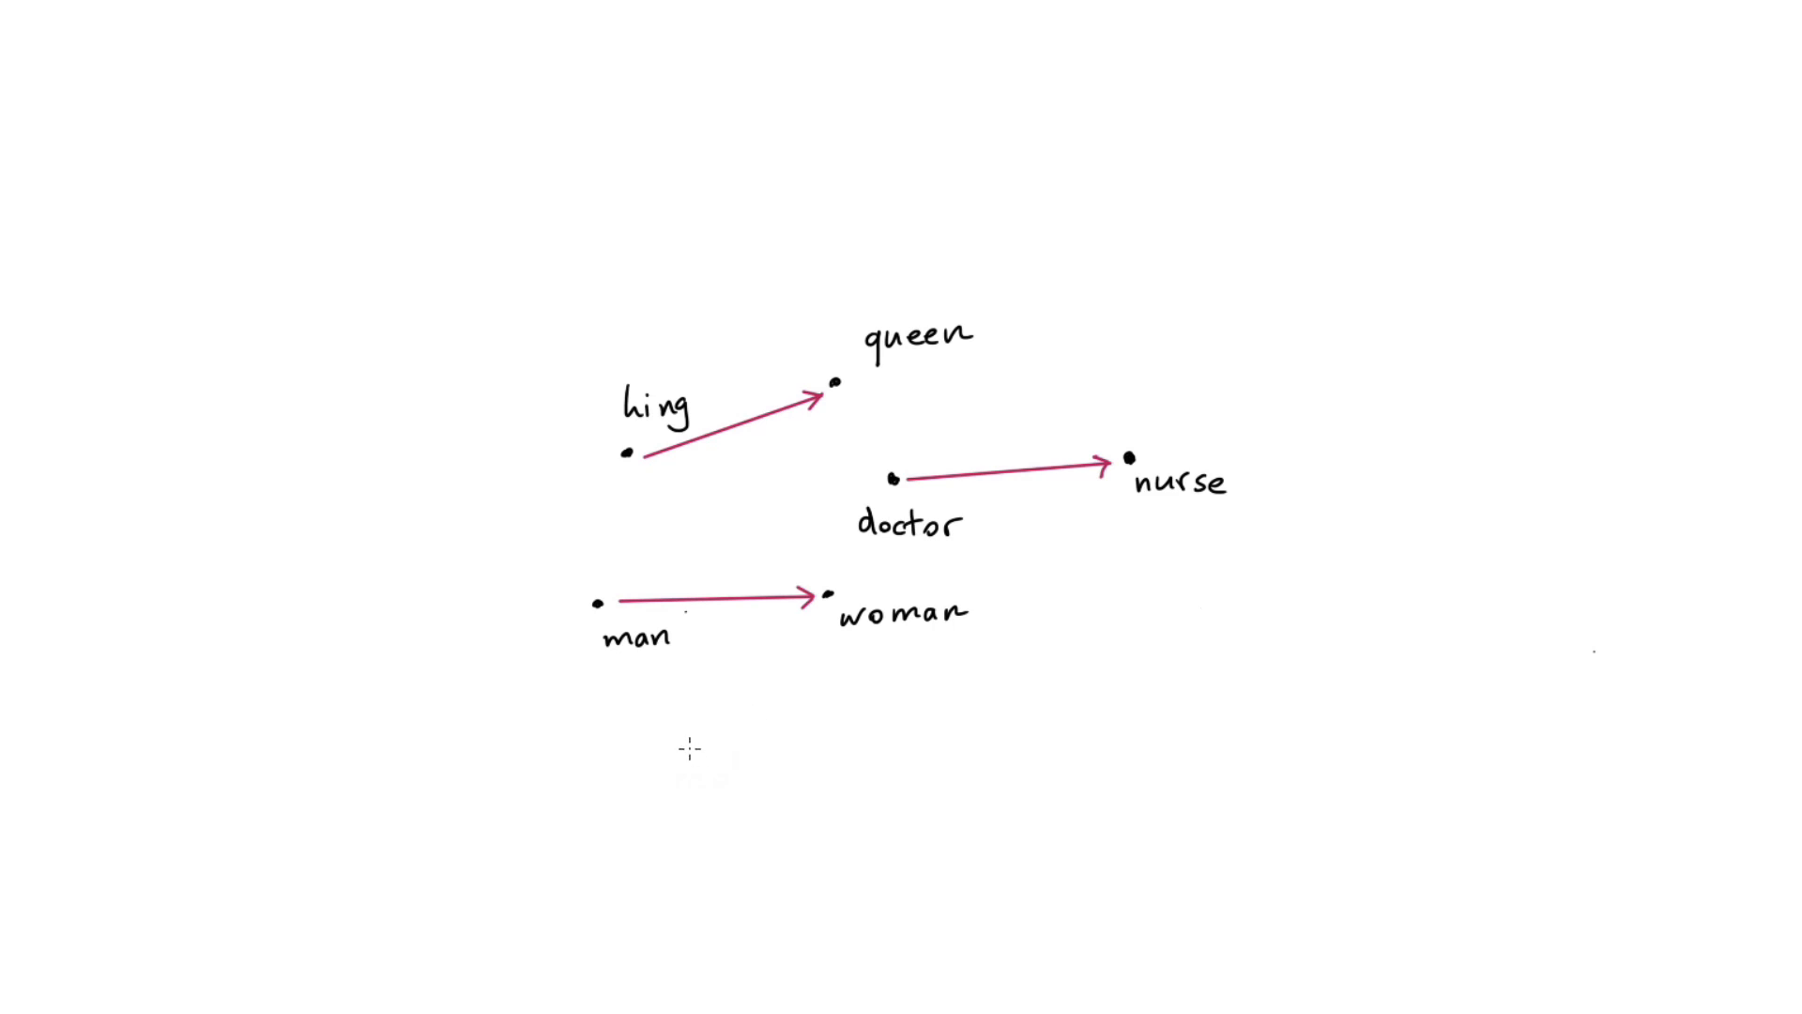
Draw the green axis below the analogies and label its ends male and female.
drag(683, 751, 1208, 719)
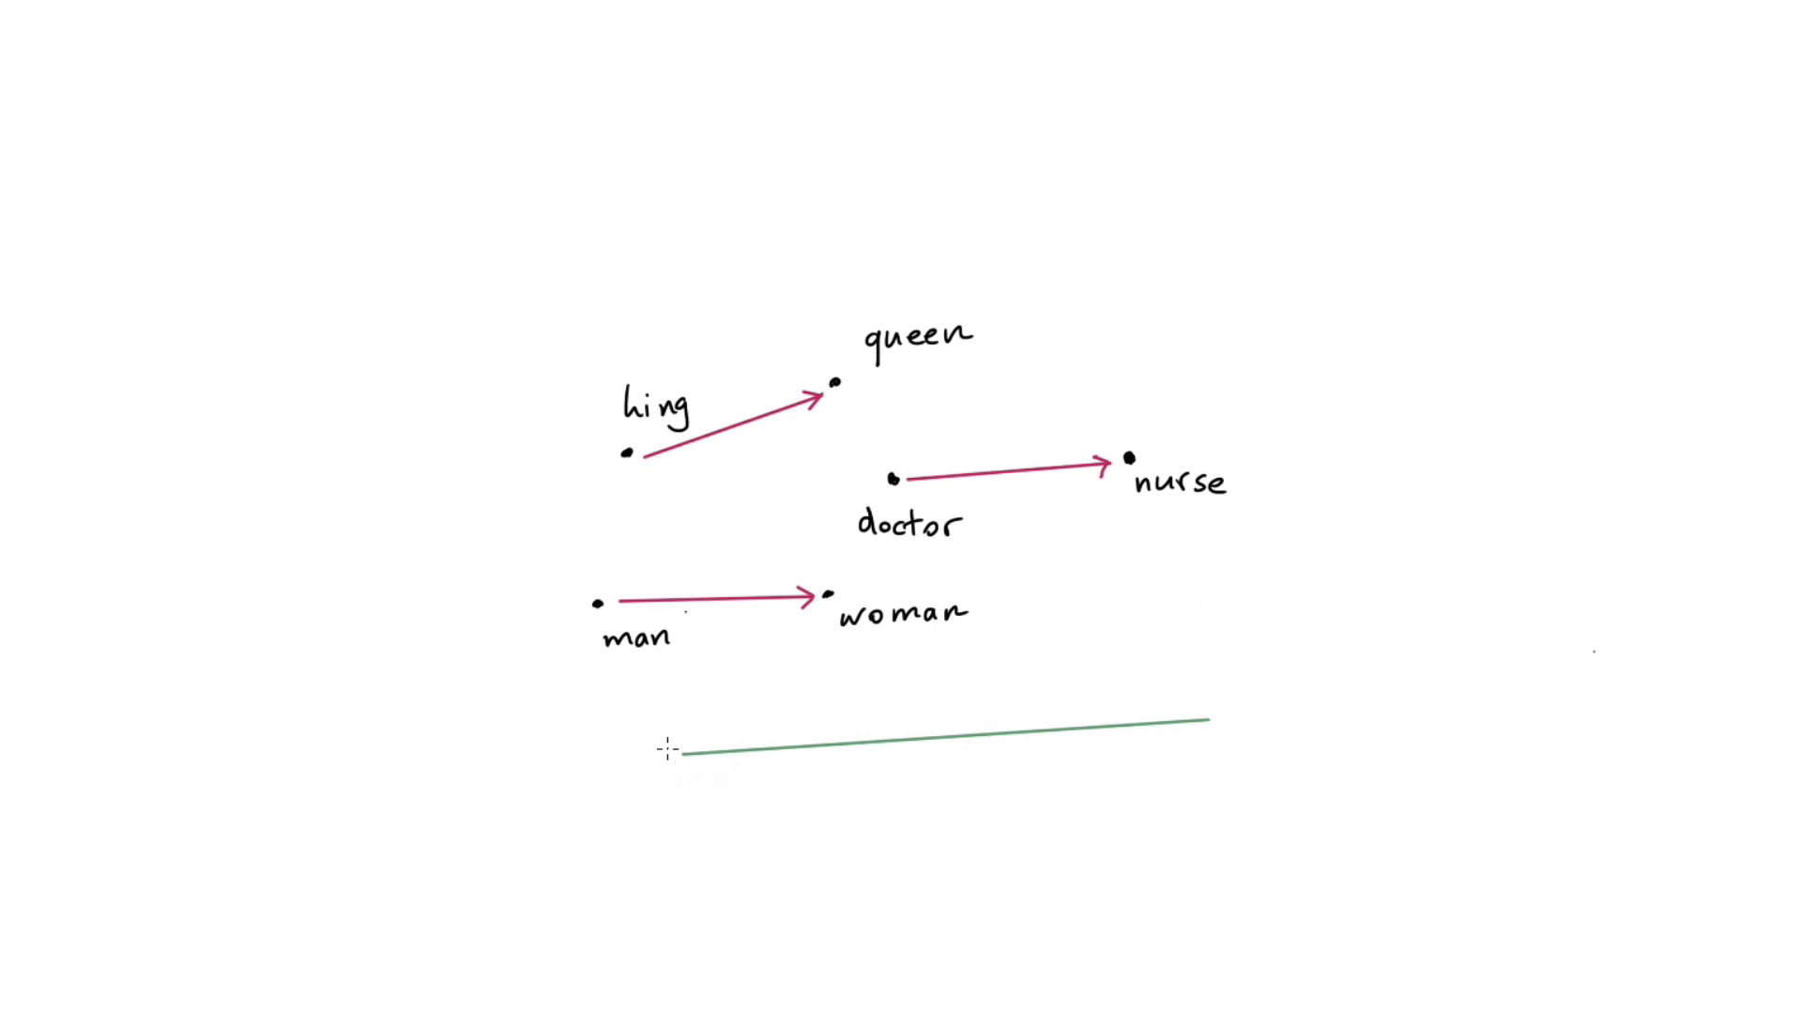
text(male)
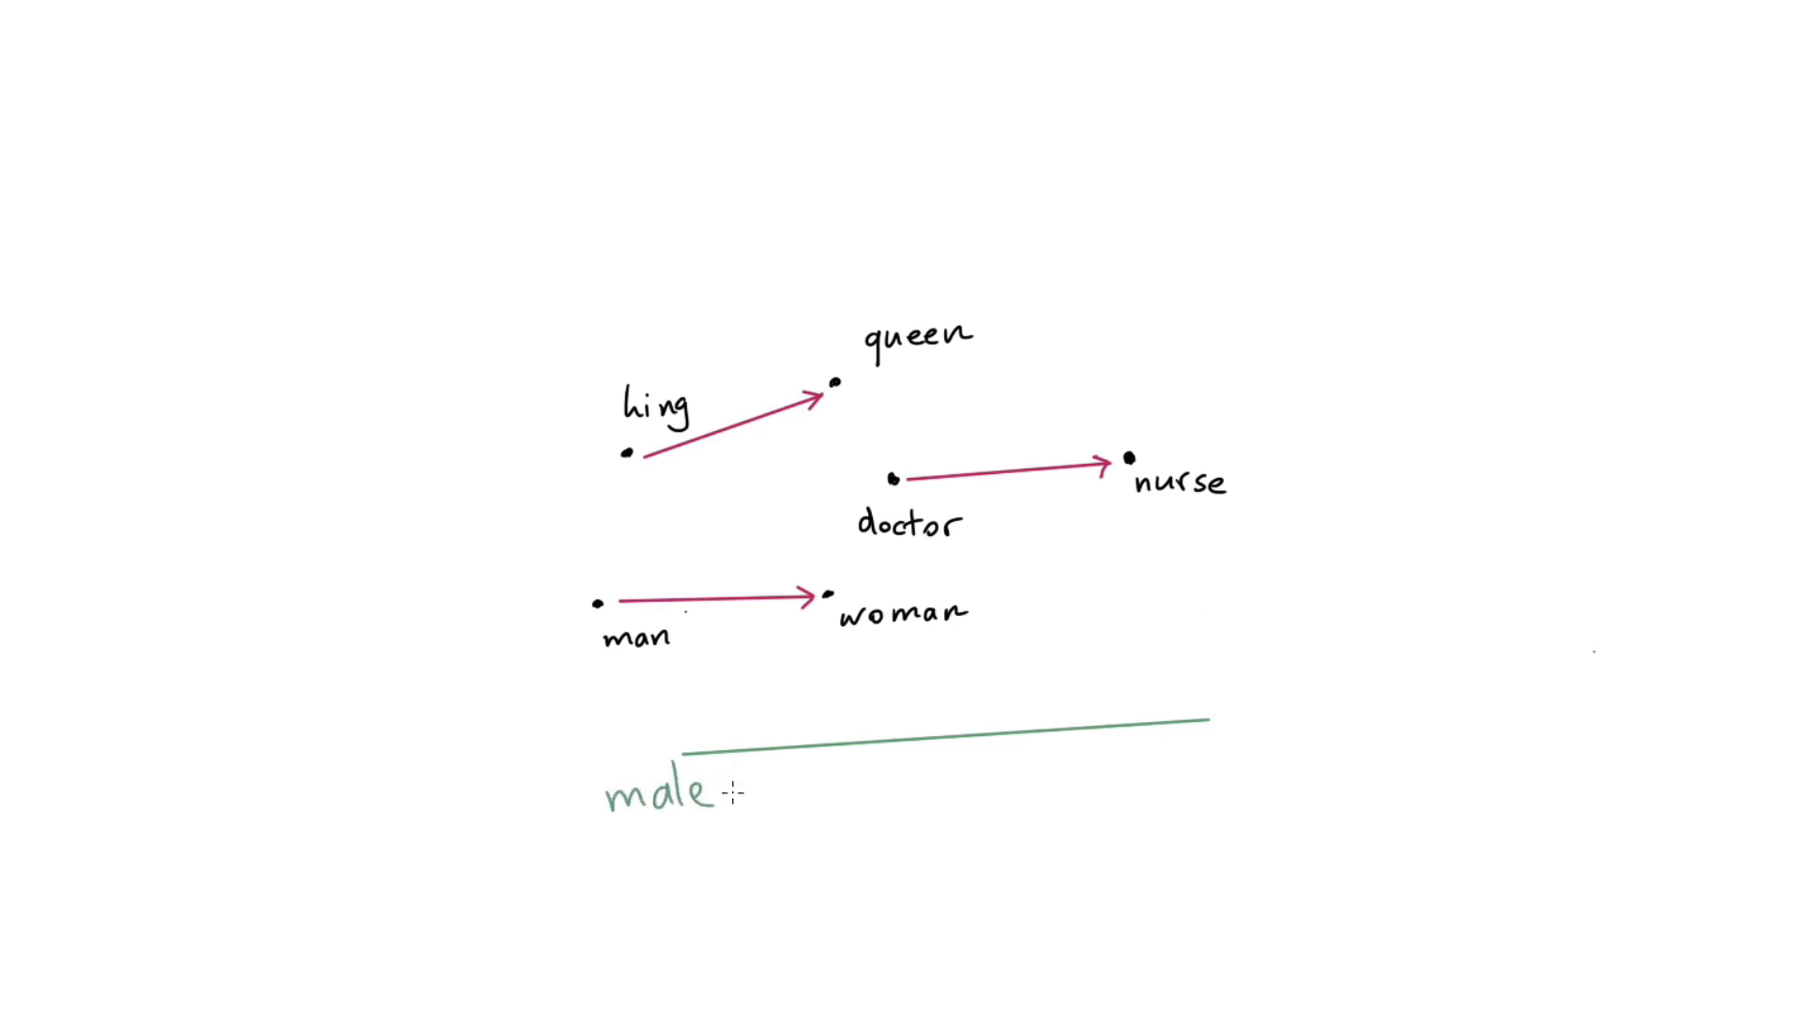
text(fem)
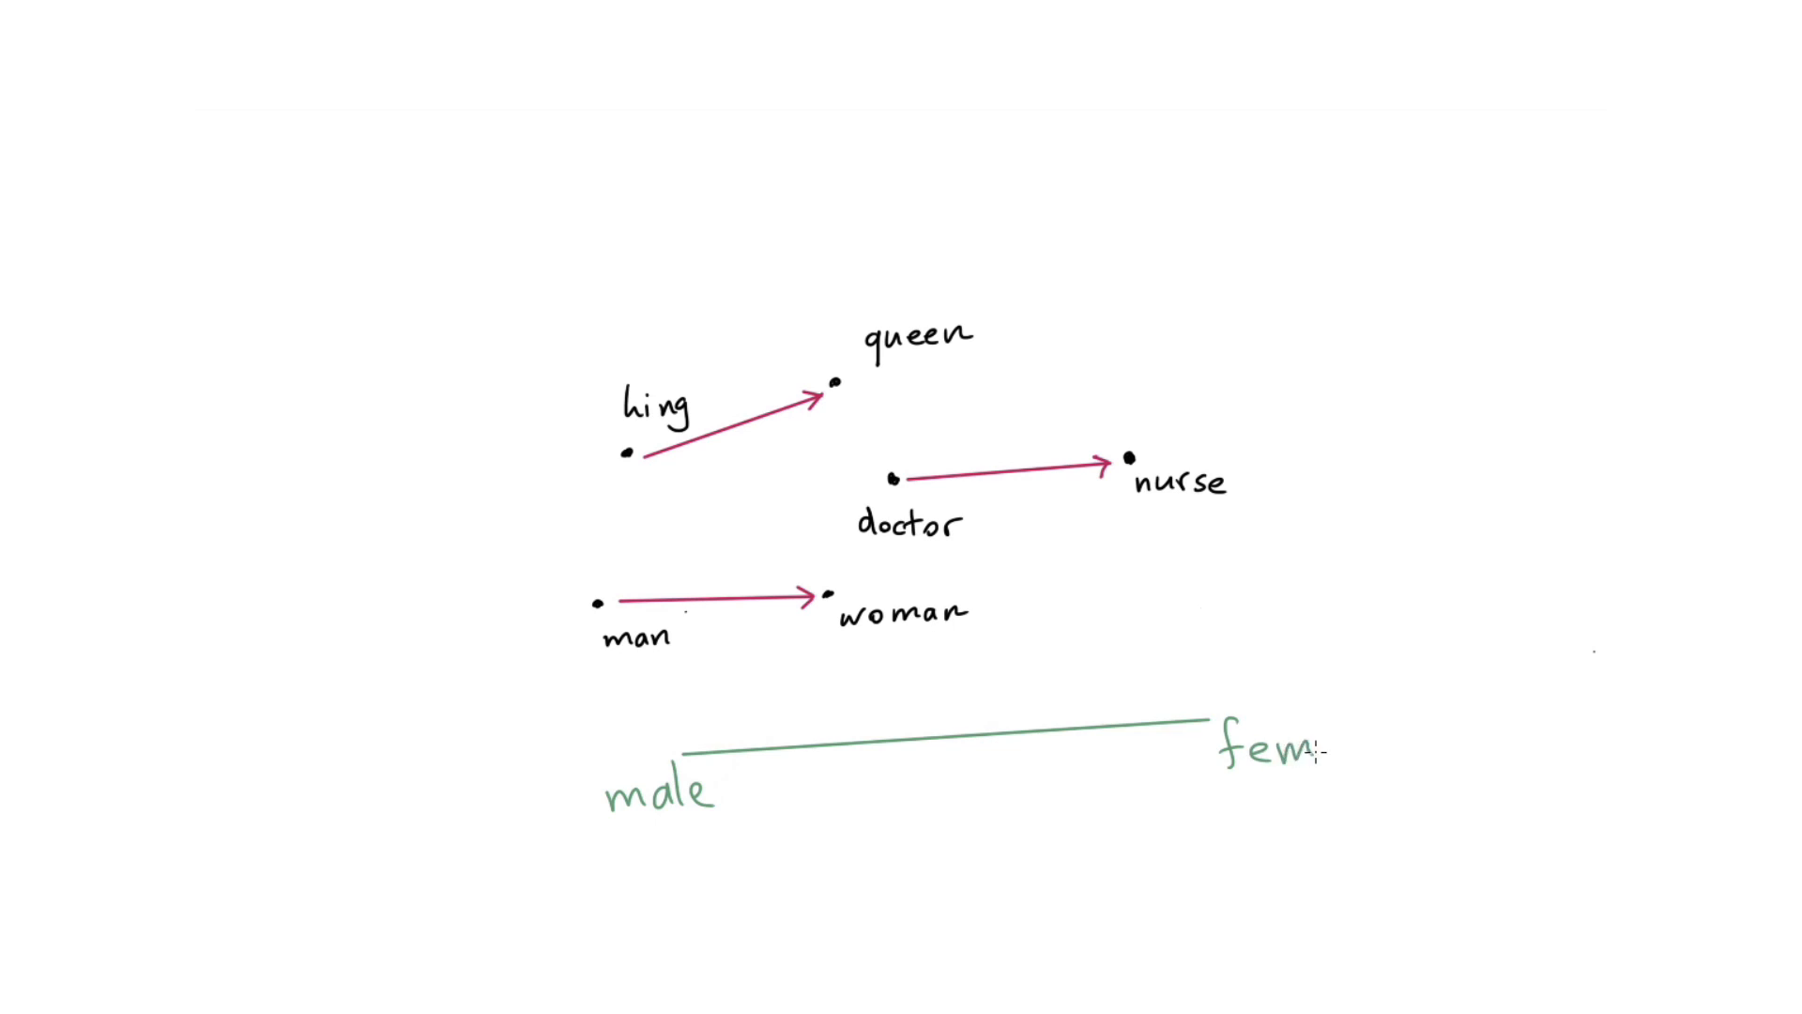
text(ale)
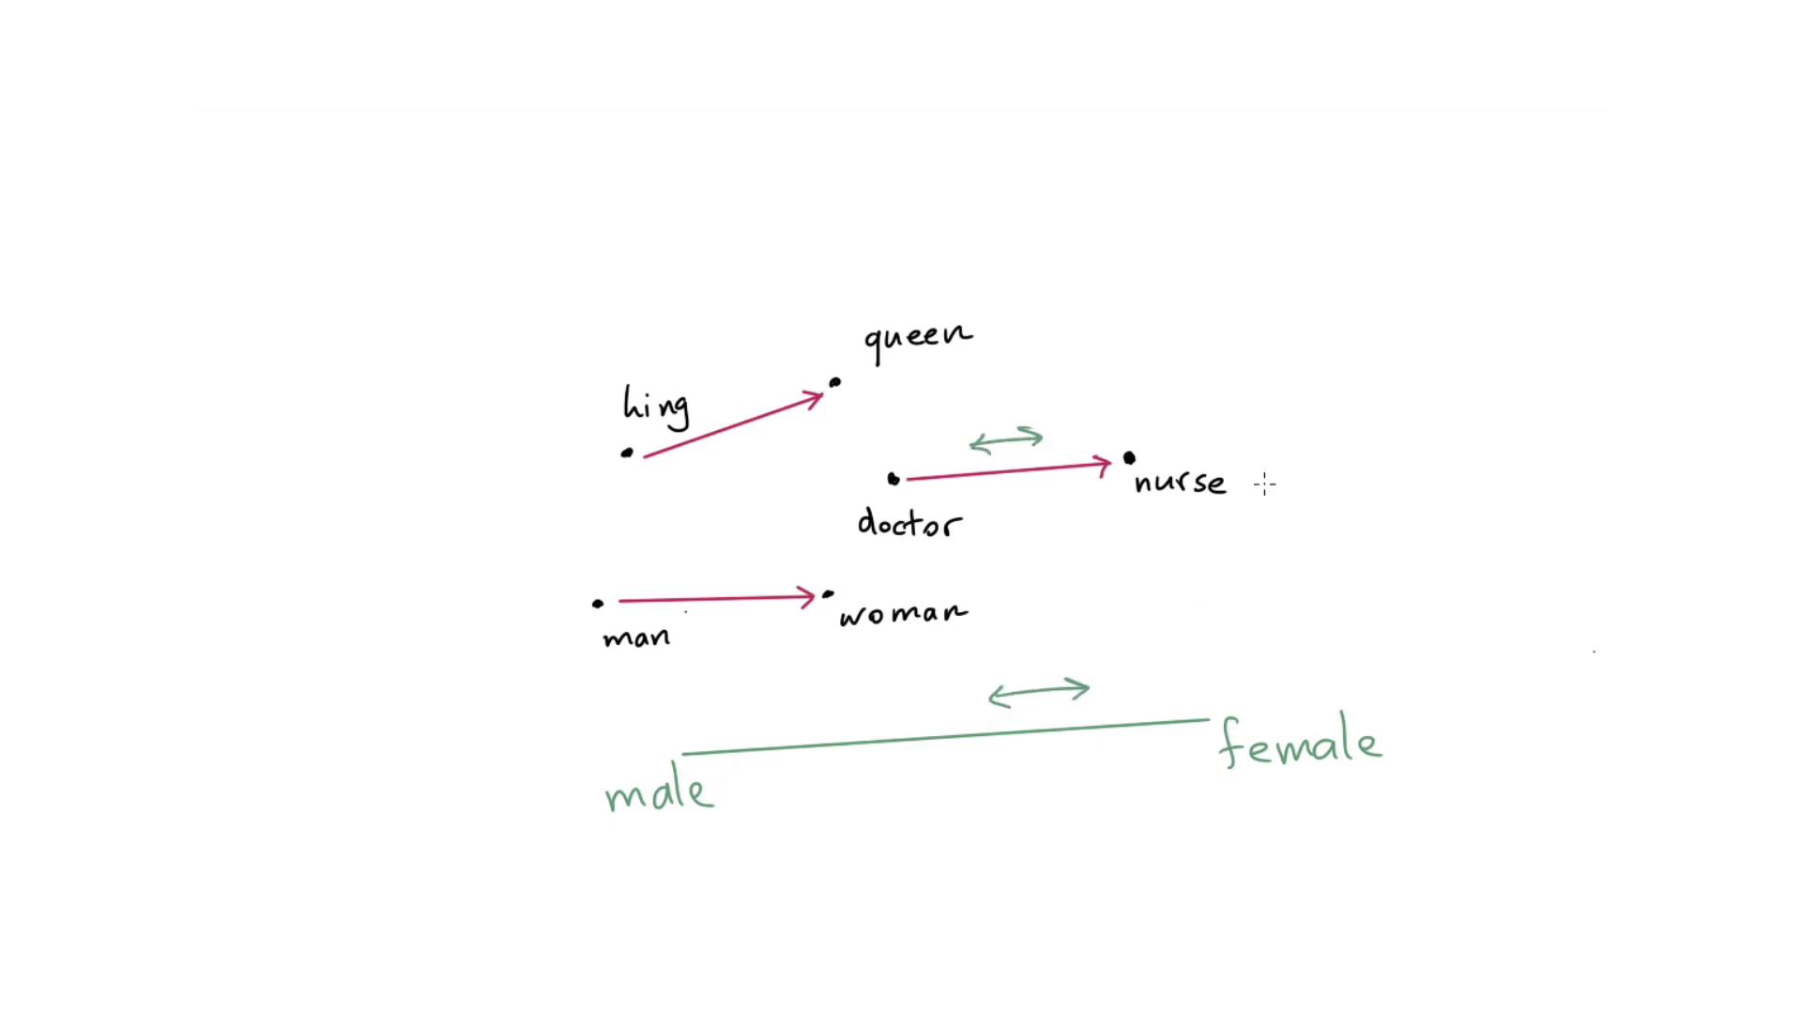
mouse_move(1515, 471)
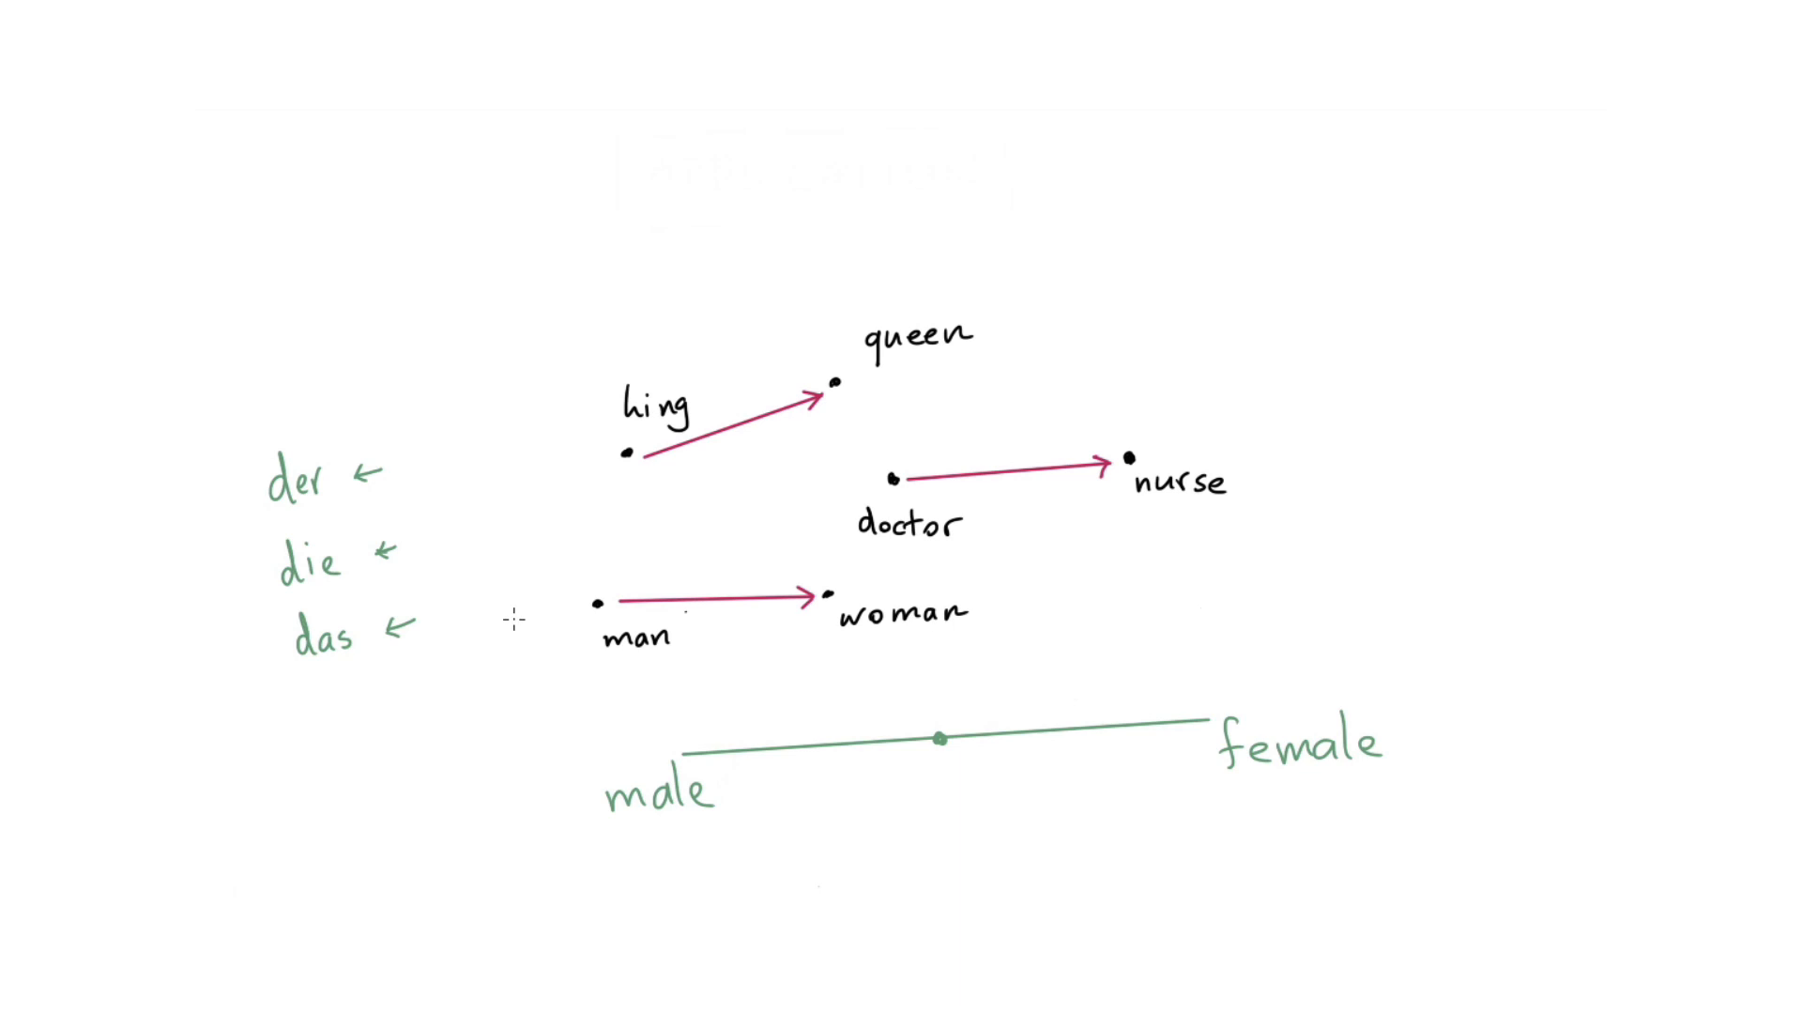
Write the green articles der, die, das with right-pointing arrows left of the analogies.
drag(270, 747, 413, 698)
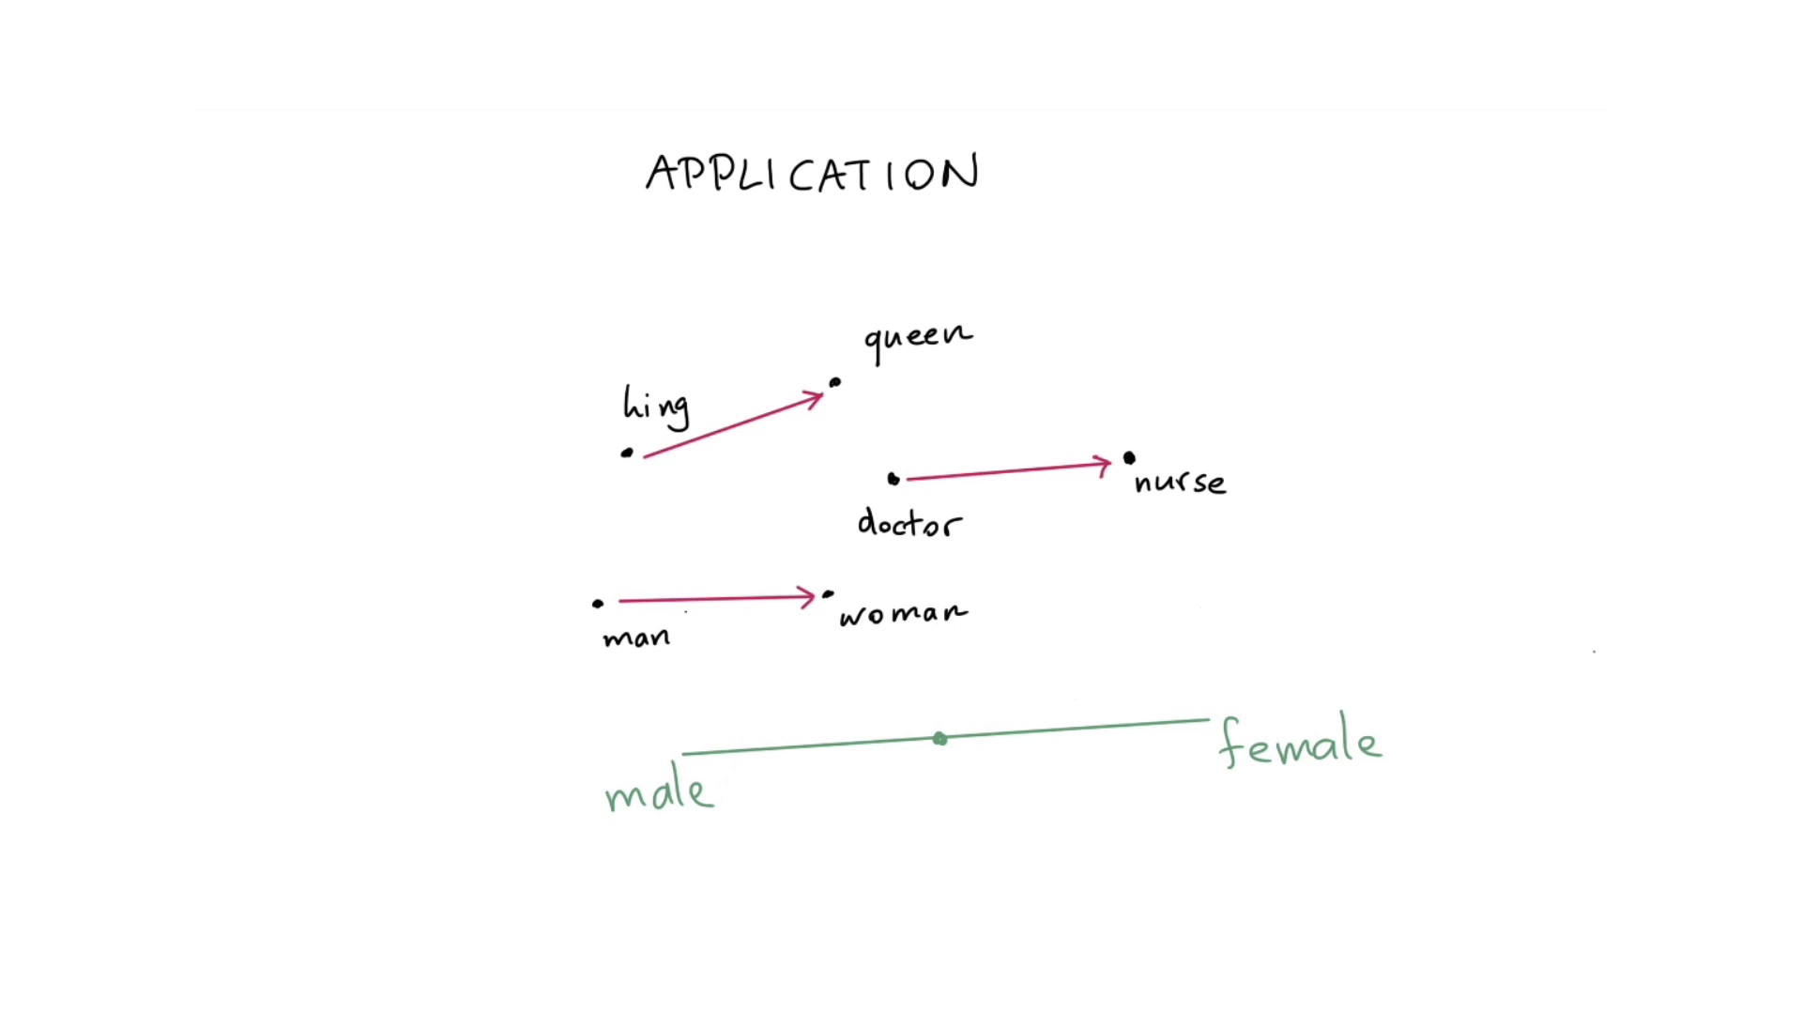
Start a short vertical stroke just left of the APPLICATION heading.
drag(617, 138, 617, 229)
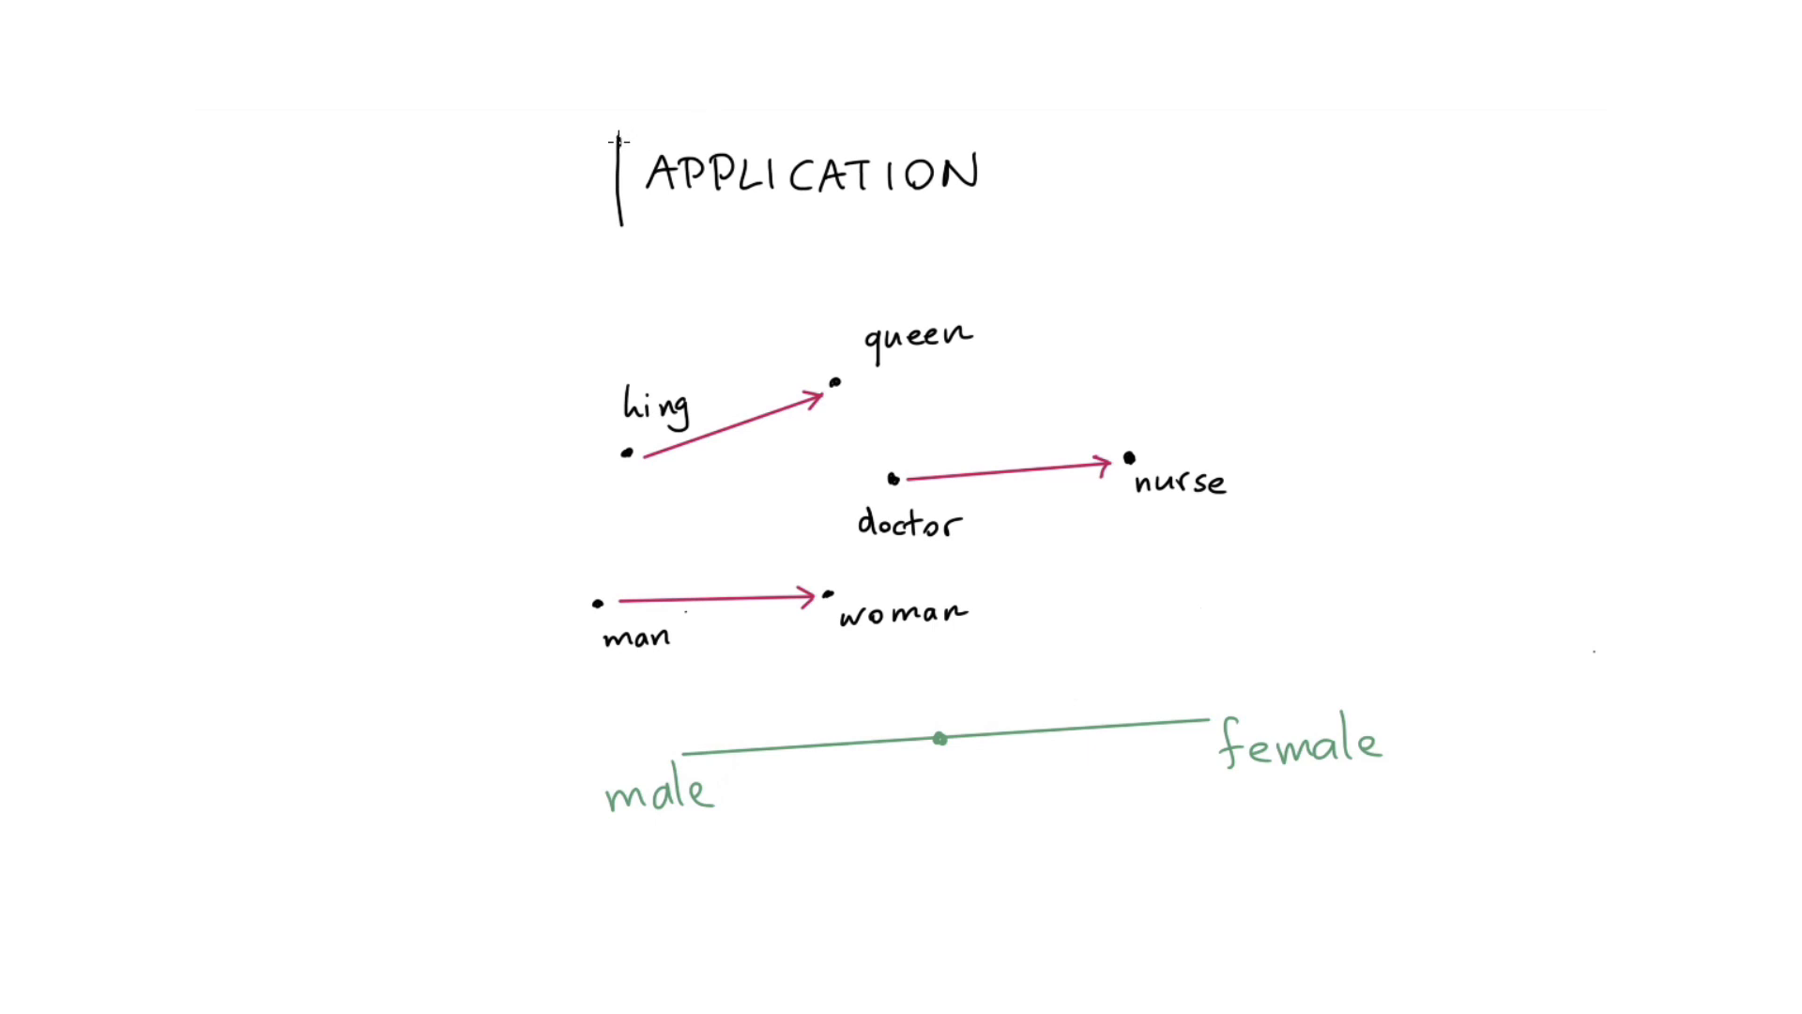